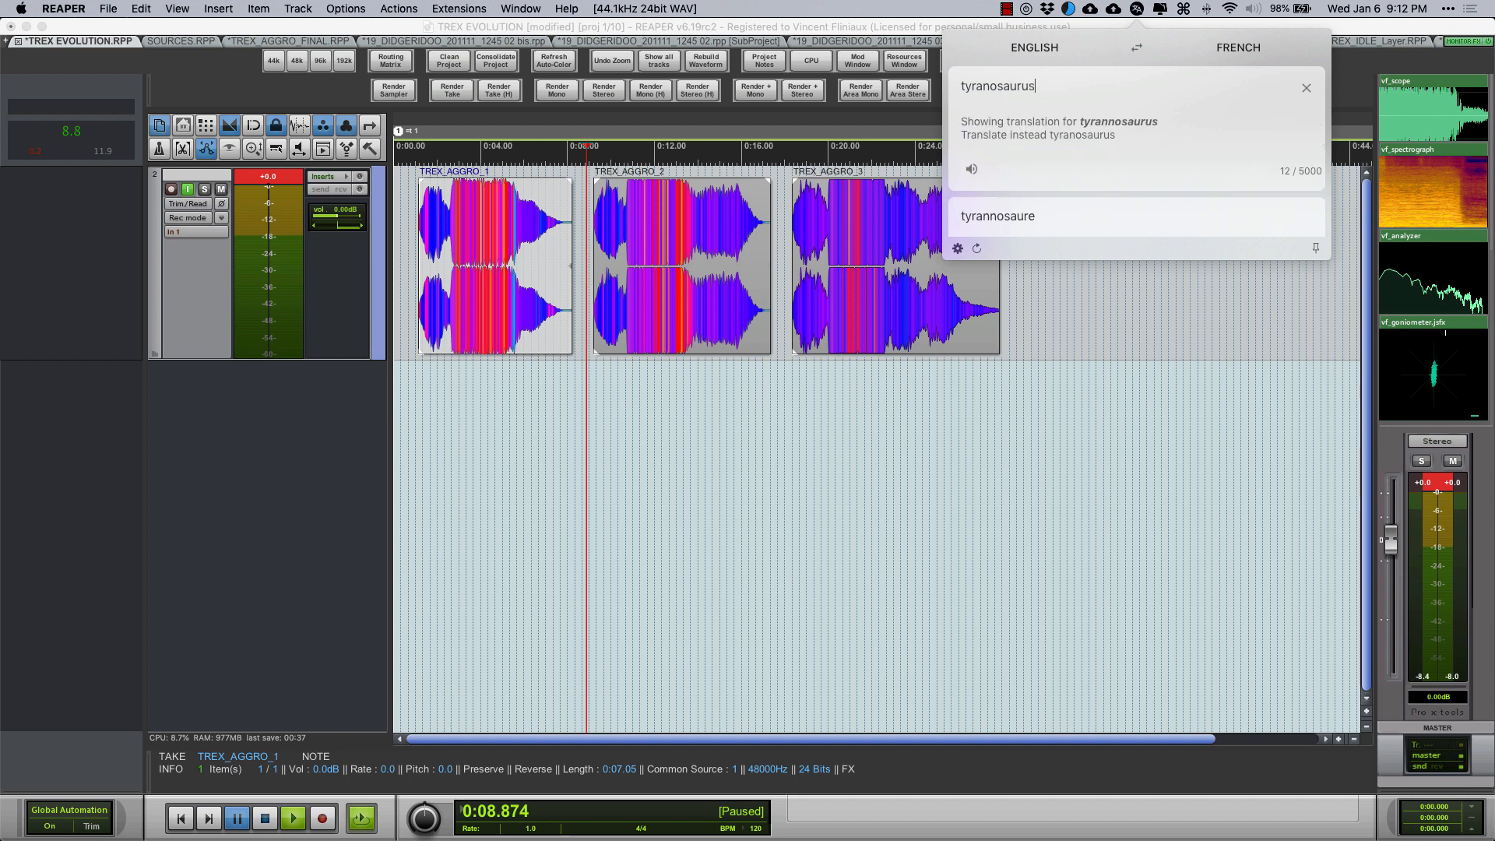
Translate 'tyrannosaurus Rex' from English to French, getting 'tyrannosaure Rex', and play its audio
{"action": "type", "text": "Rex"}
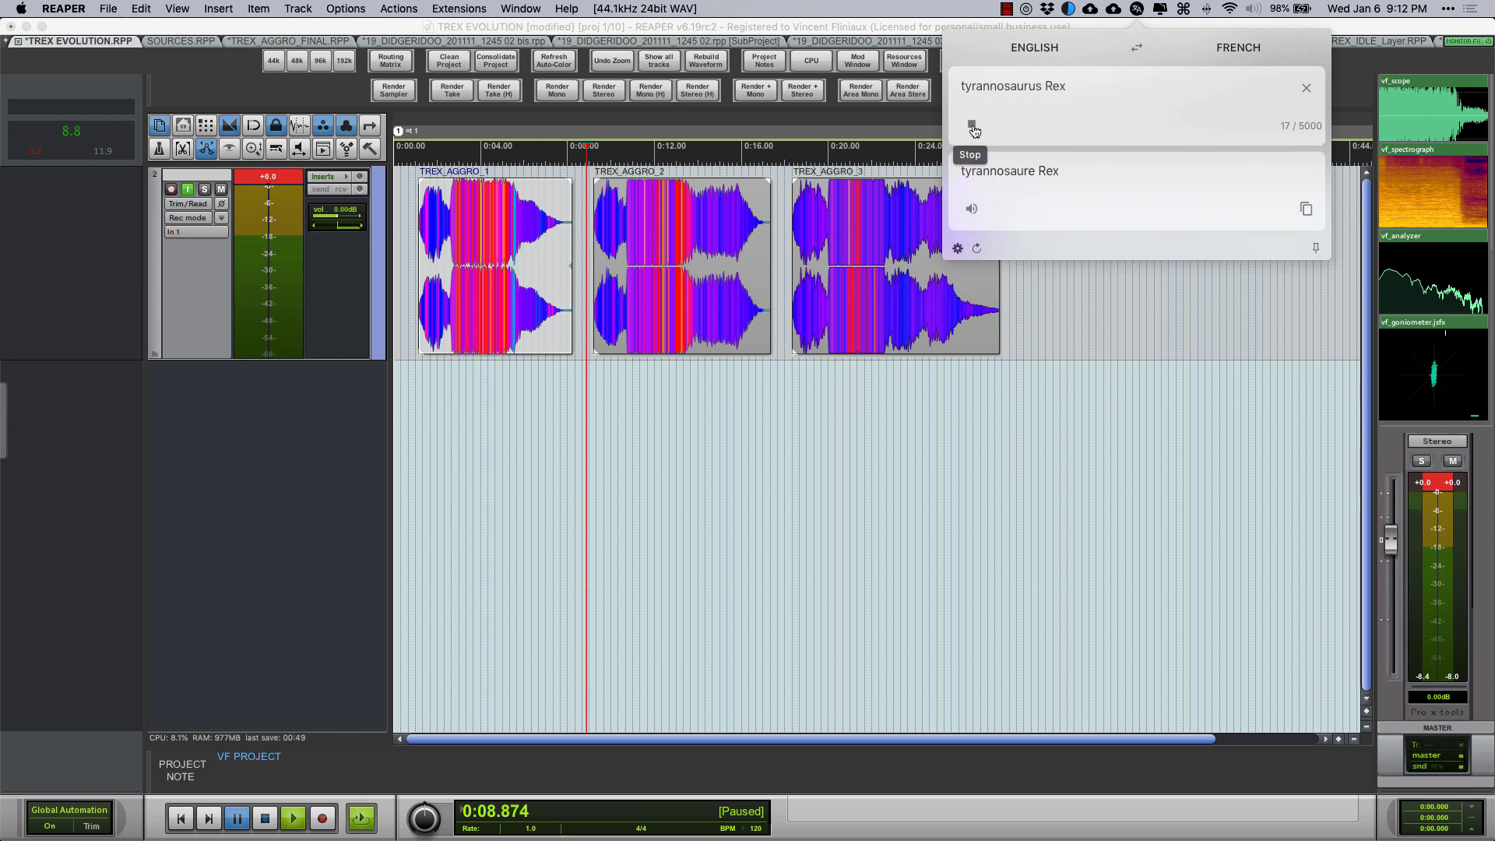
{"action": "left_click", "coordinate": [970, 129]}
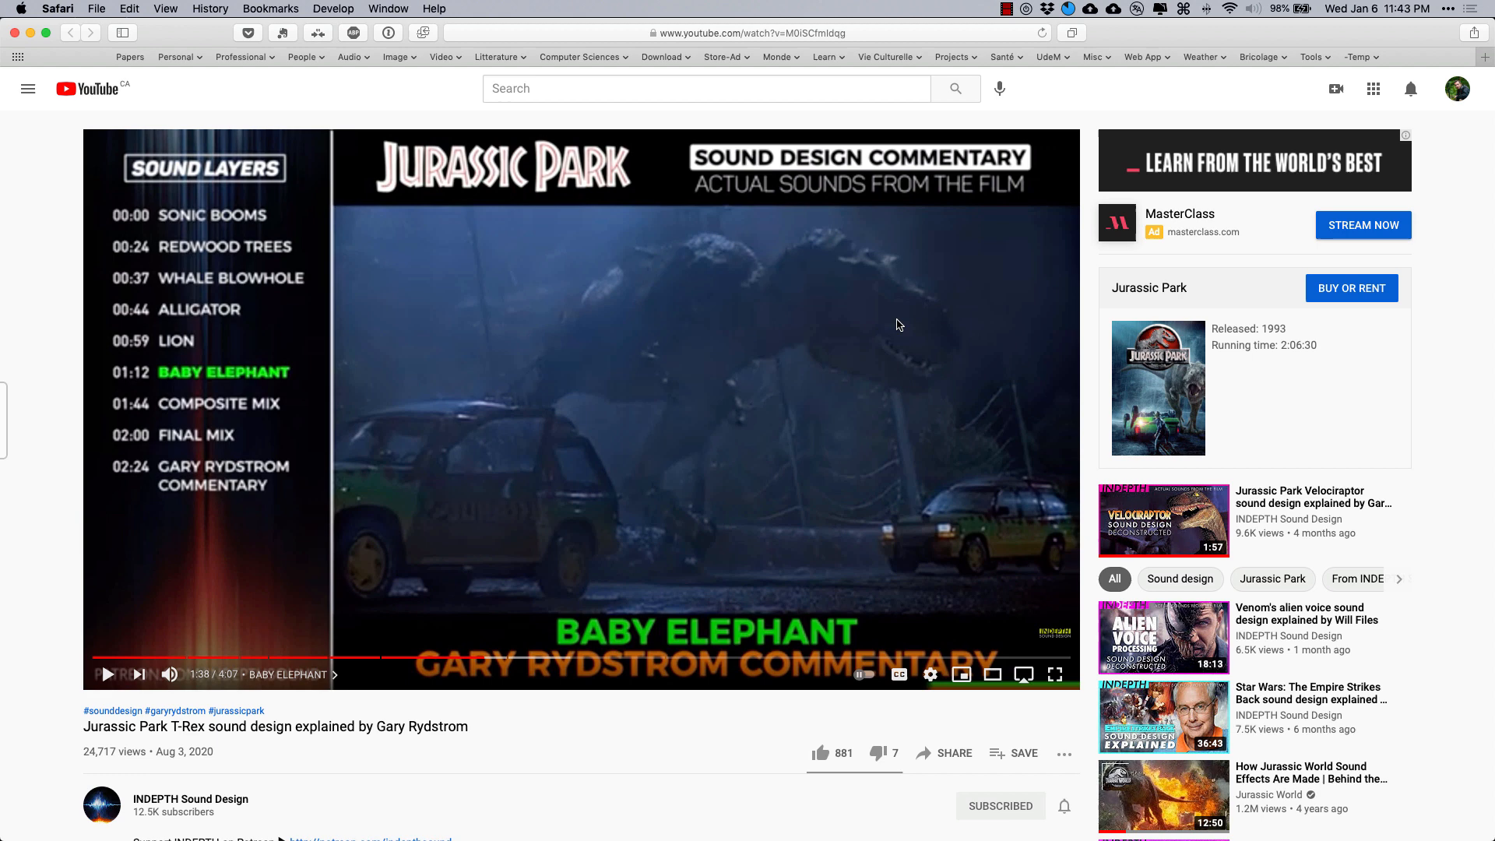
{"action": "mouse_move", "coordinate": [44, 347]}
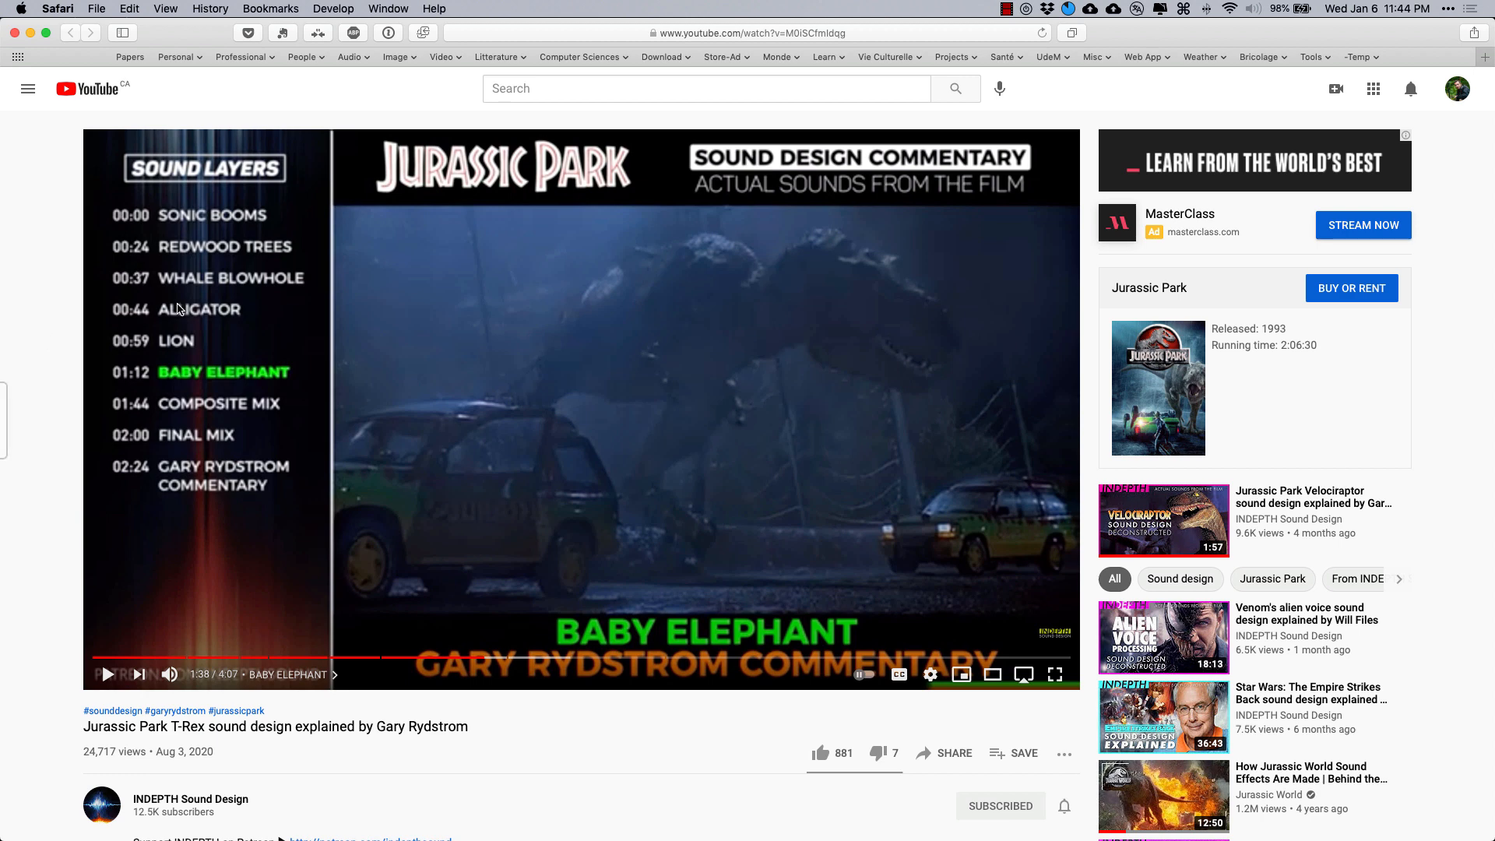
{"action": "mouse_move", "coordinate": [93, 304]}
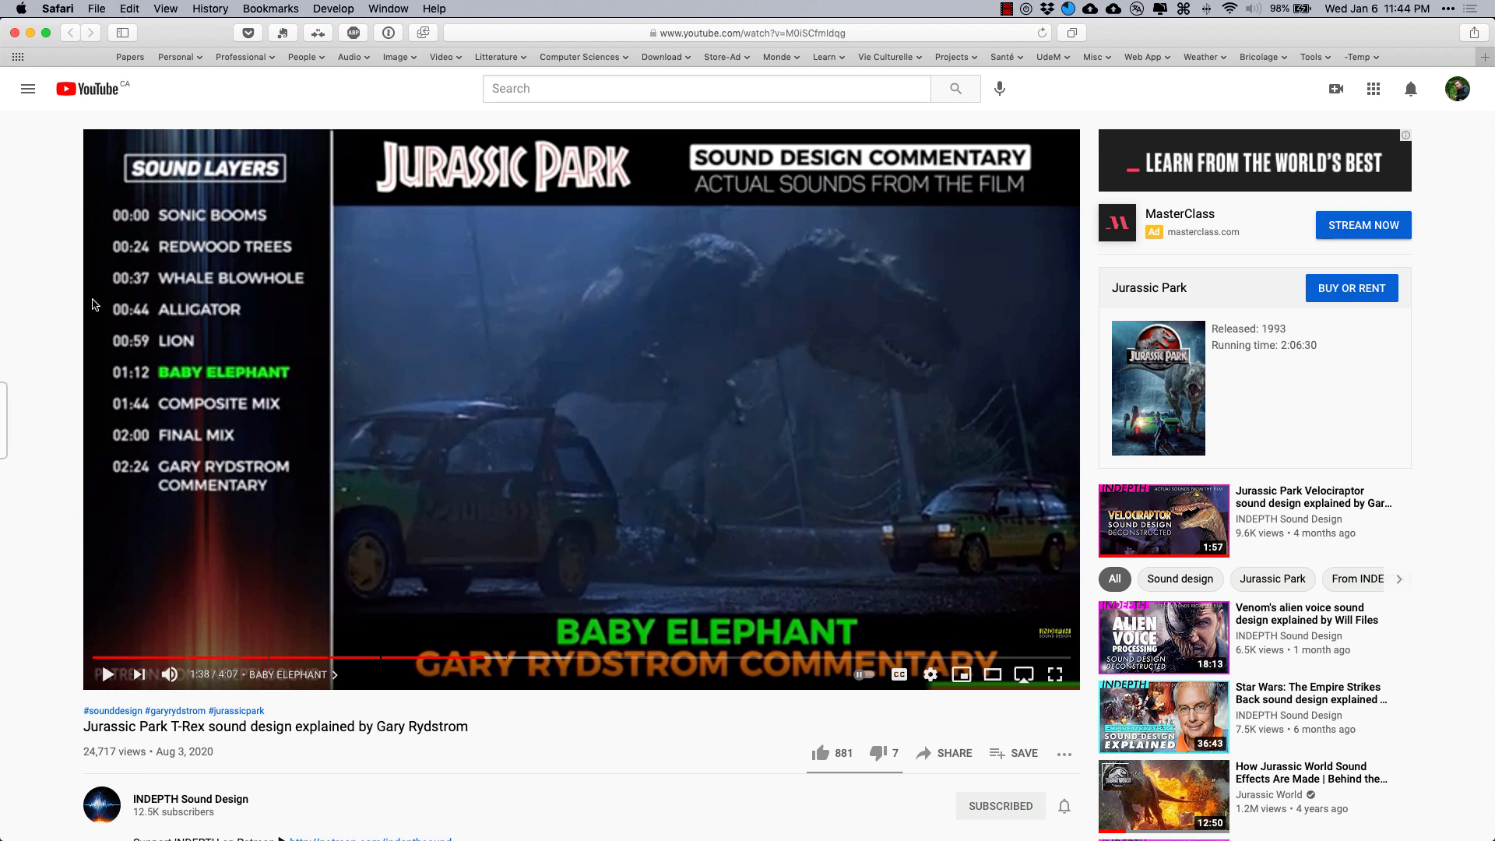
{"action": "mouse_move", "coordinate": [43, 348]}
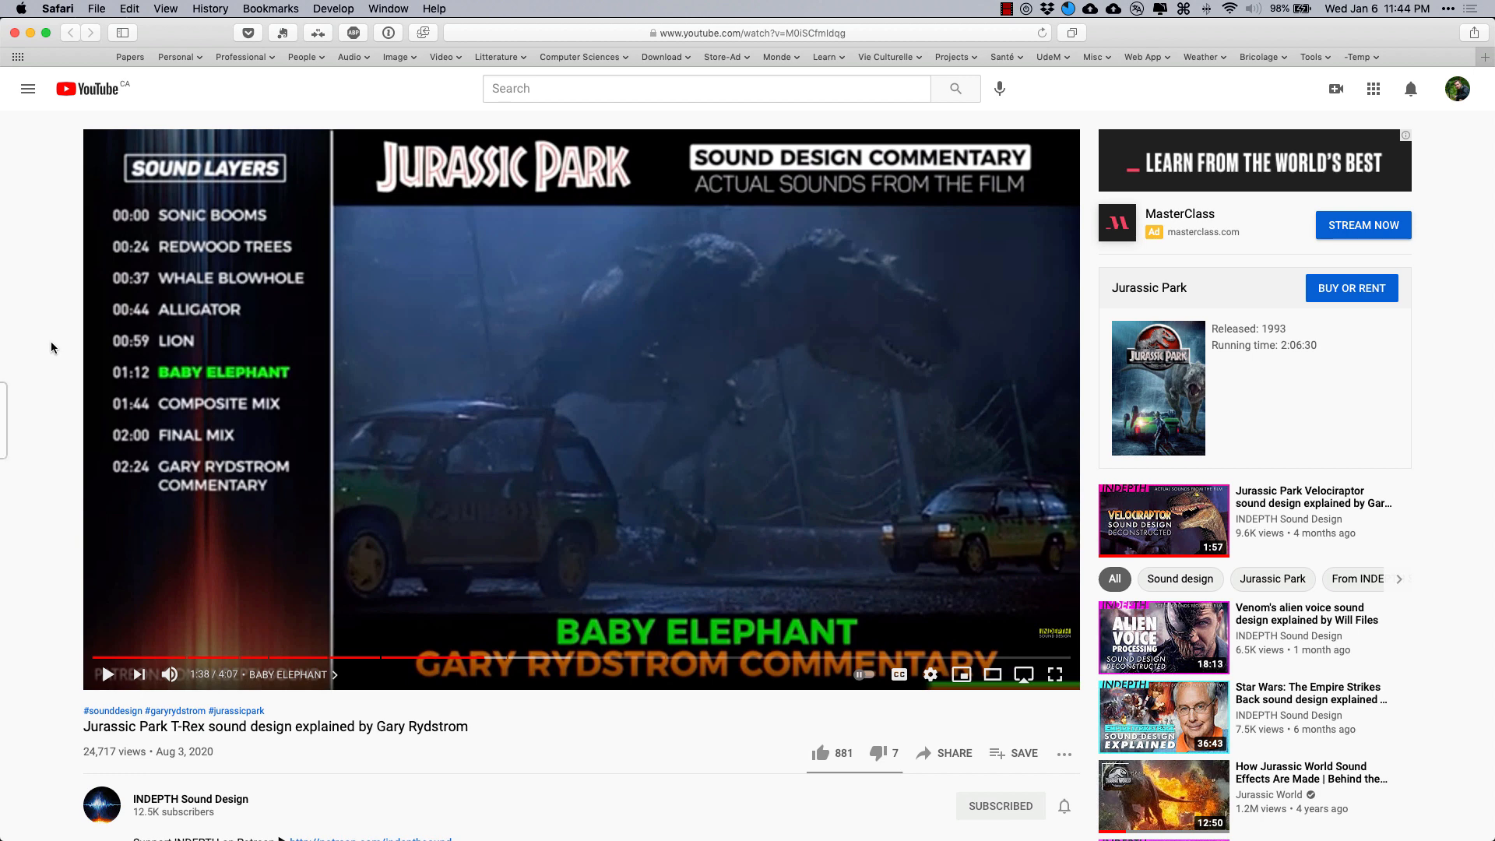
{"action": "mouse_move", "coordinate": [52, 346]}
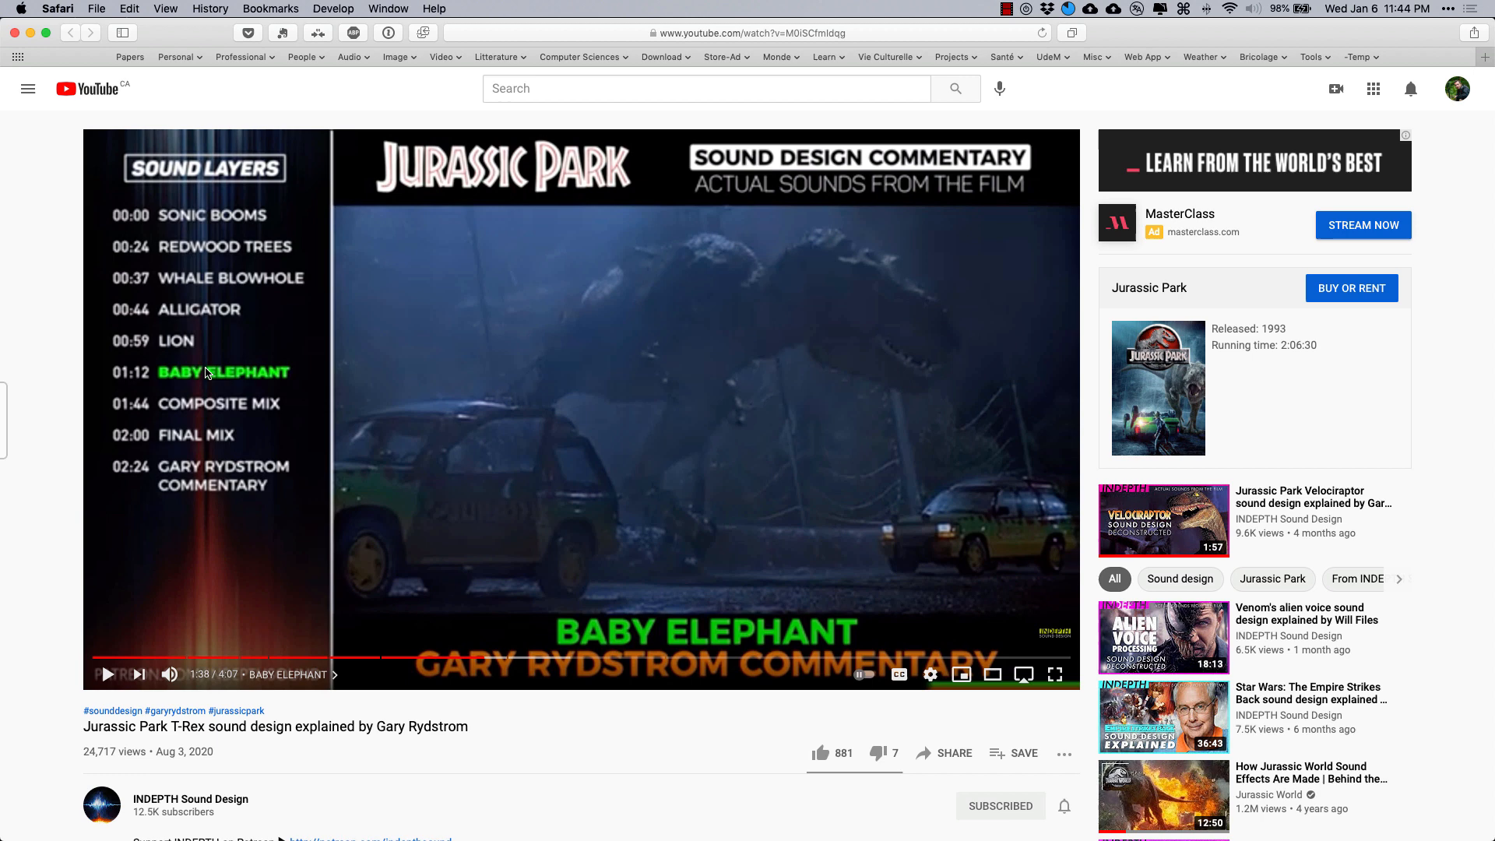
{"action": "mouse_move", "coordinate": [235, 376]}
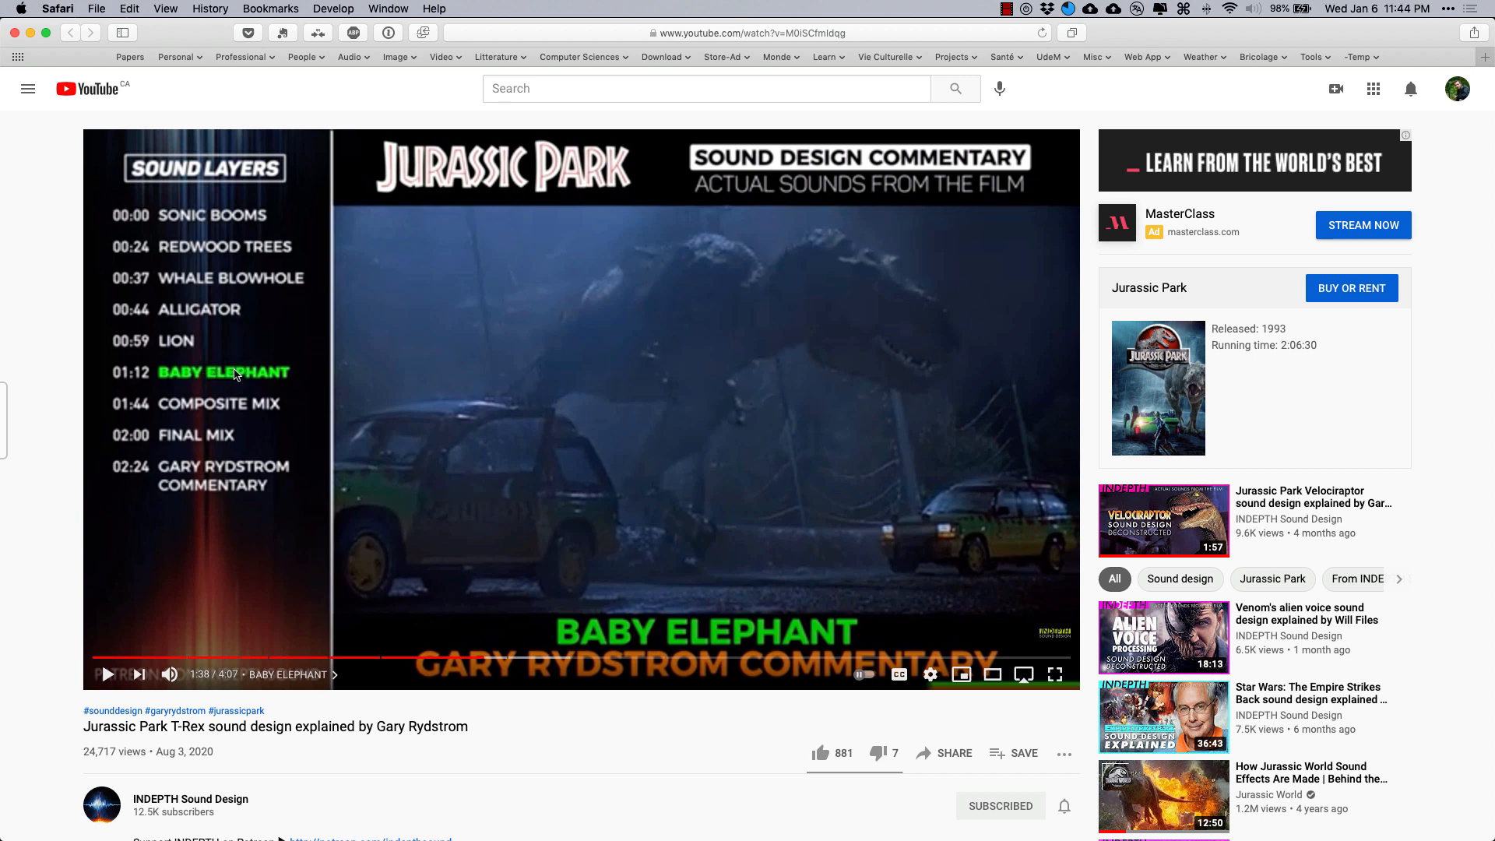
{"action": "mouse_move", "coordinate": [57, 344]}
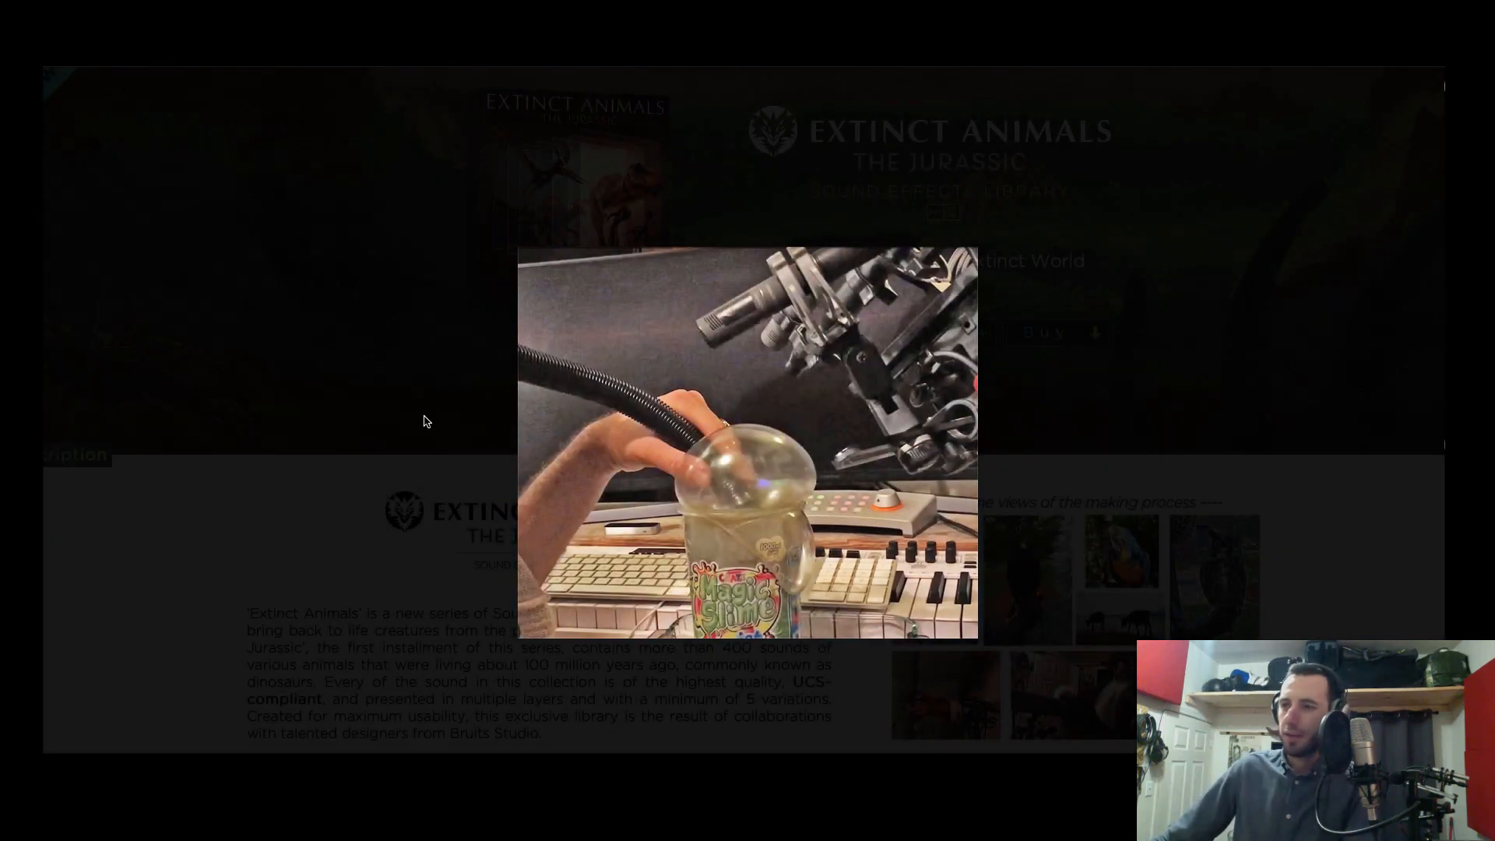
{"action": "mouse_move", "coordinate": [372, 377]}
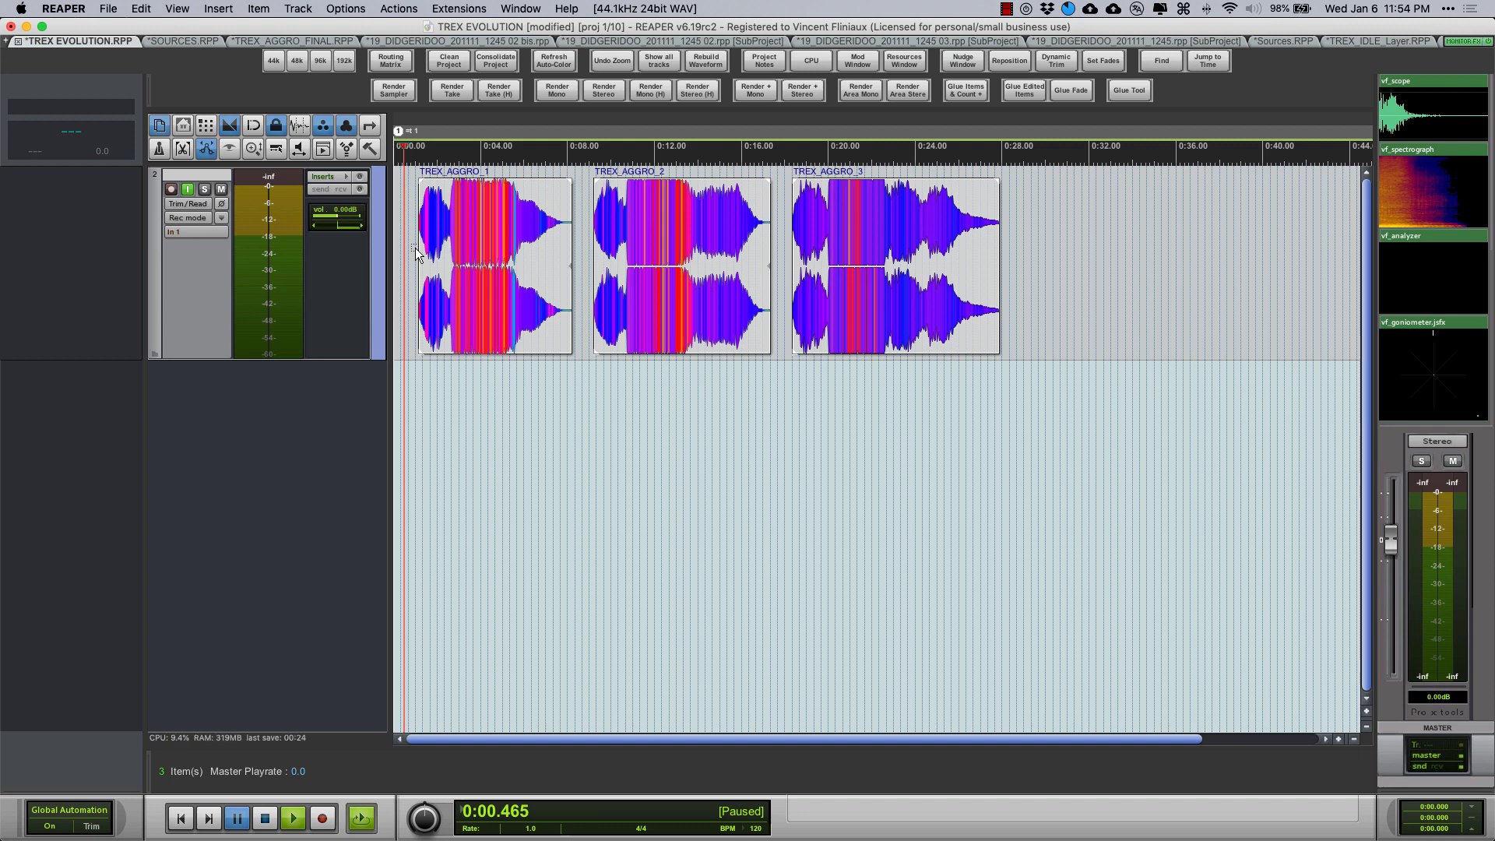
Place the cursor at the start of the timeline beside TREX_AGGRO_1
{"action": "left_click", "coordinate": [293, 817]}
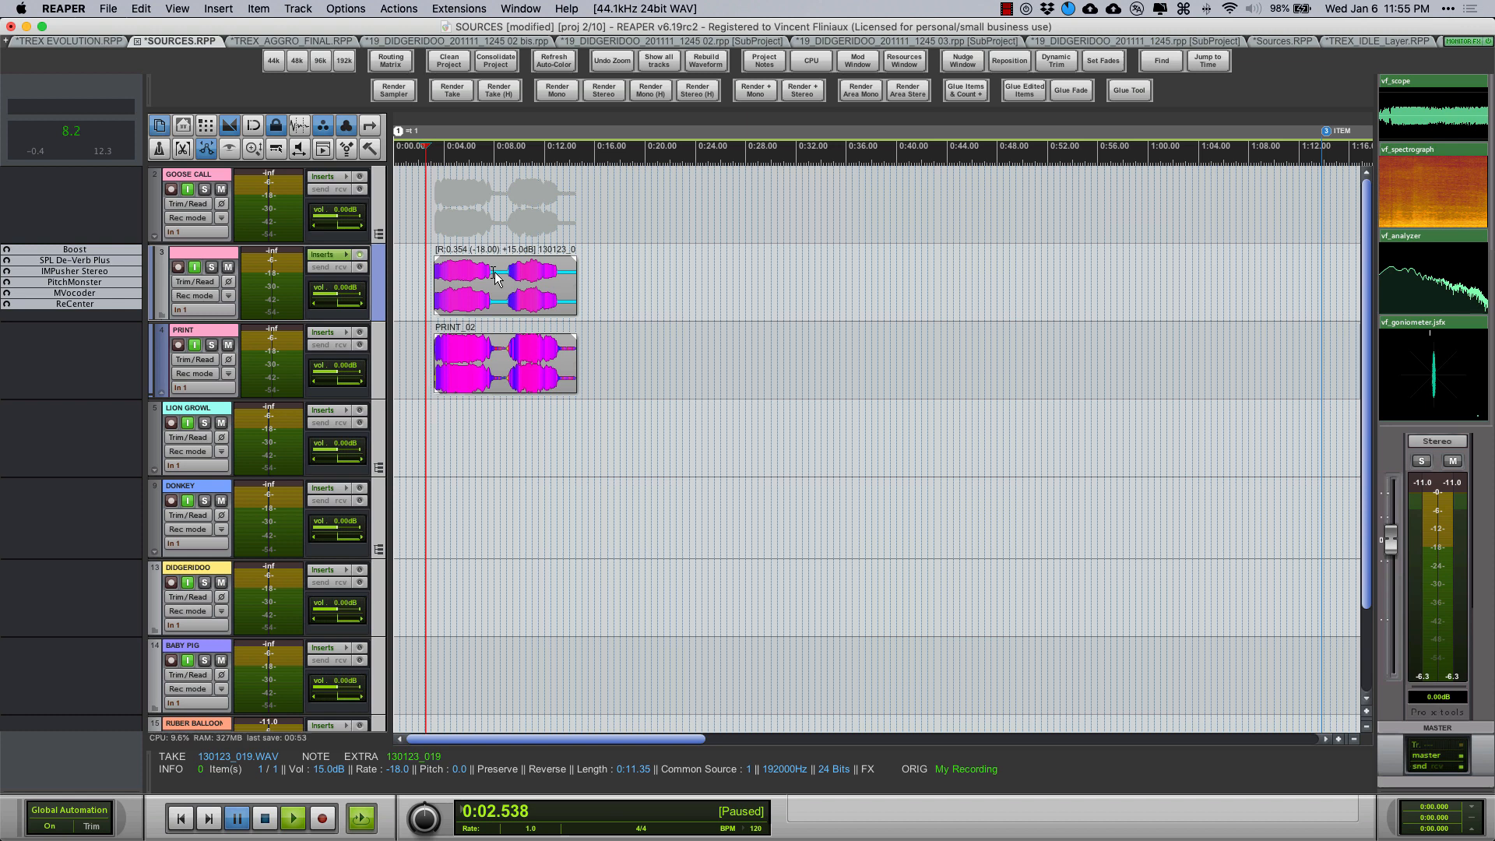
Expand the LION GROWL folder to show its child tracks beneath the goose-call layers
{"action": "left_click", "coordinate": [503, 283]}
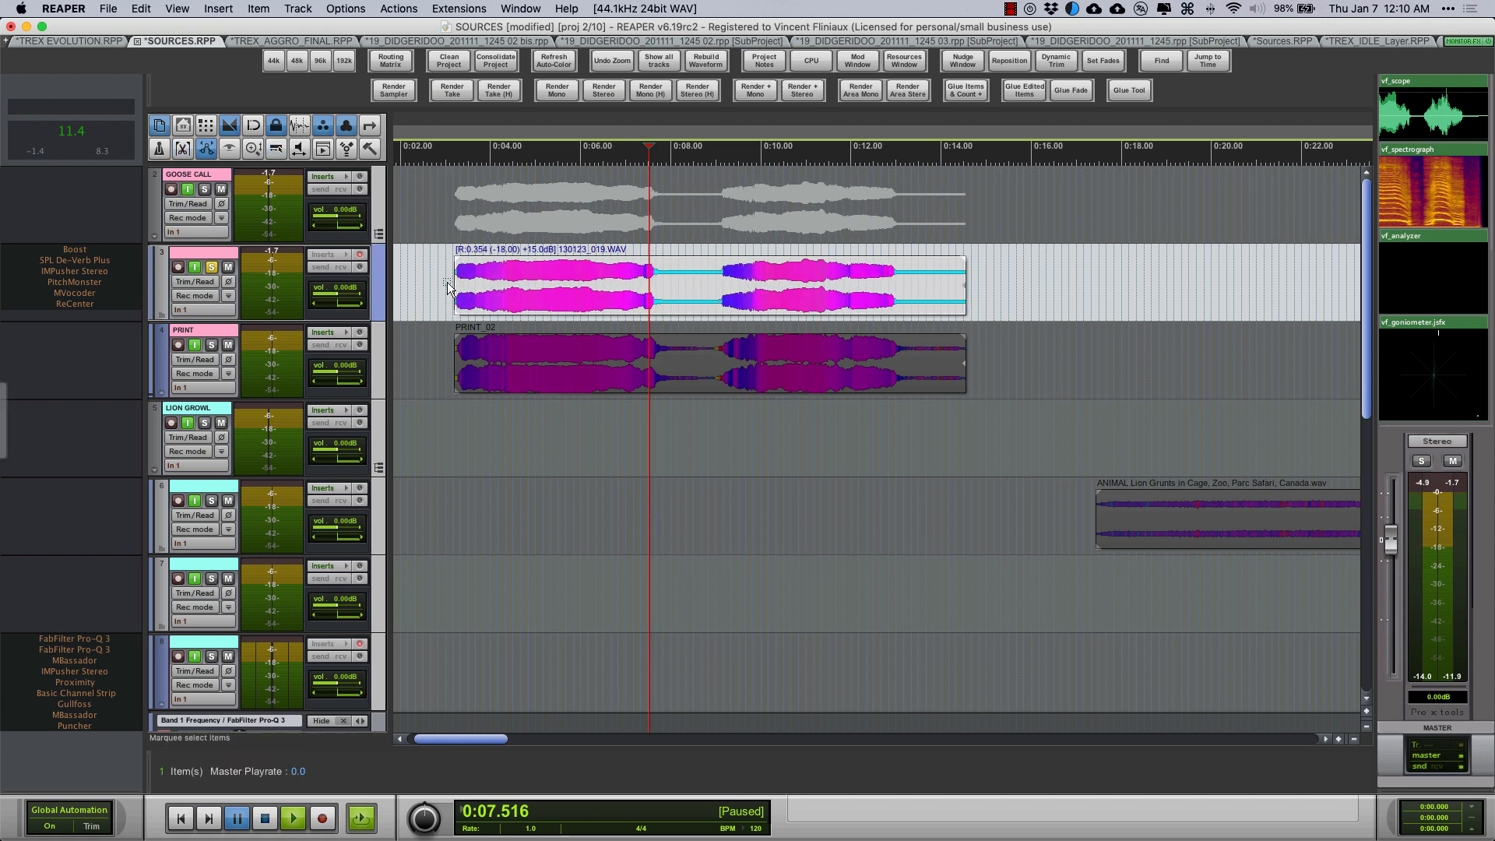
{"action": "left_click", "coordinate": [293, 817]}
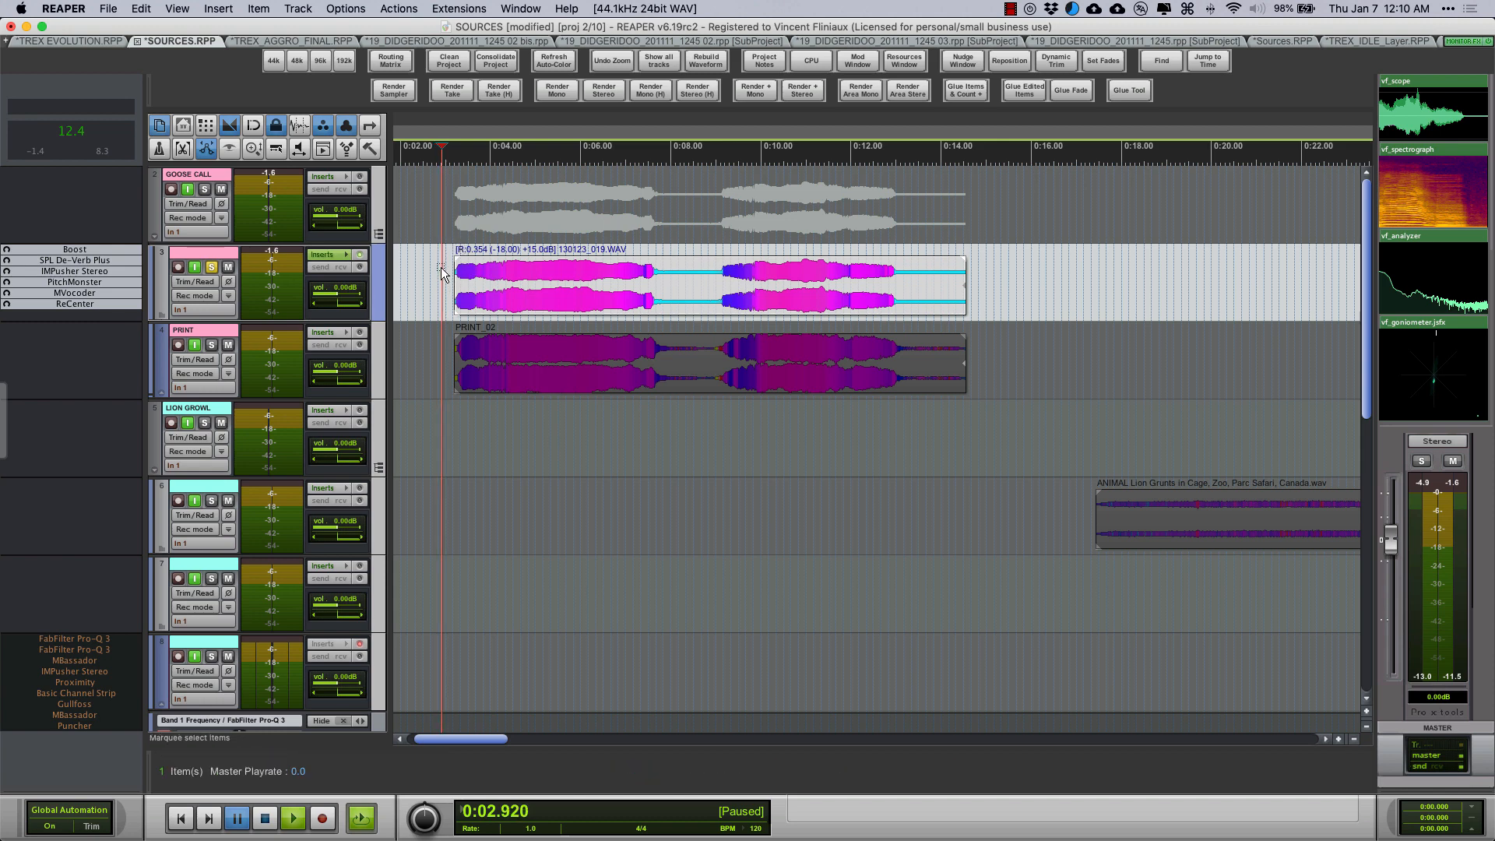
{"action": "left_click", "coordinate": [292, 817]}
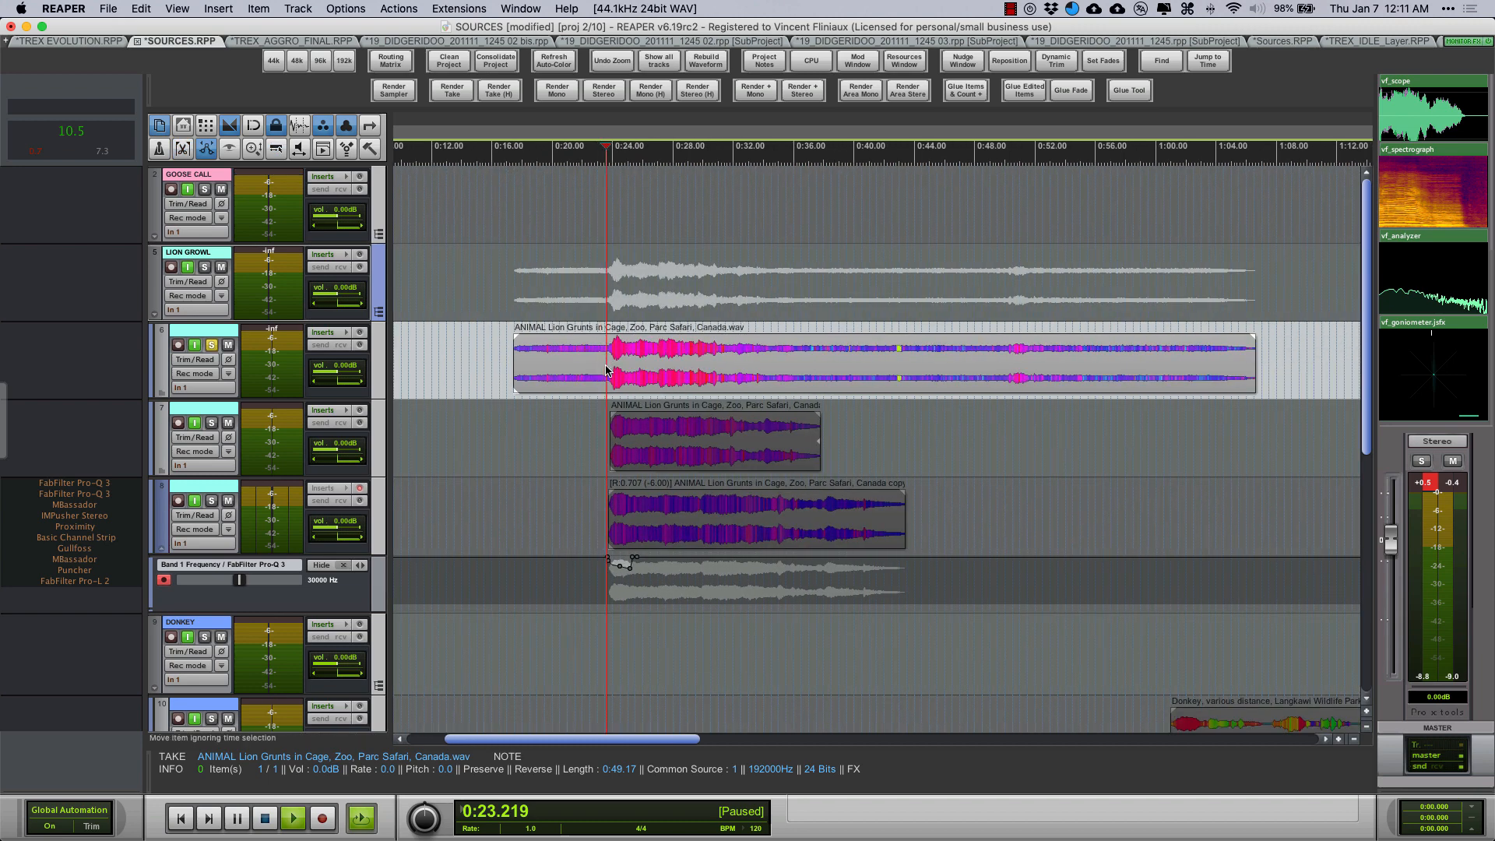
Select the short lion grunt item on track 7 within the LION GROWL group
{"action": "left_click", "coordinate": [293, 817]}
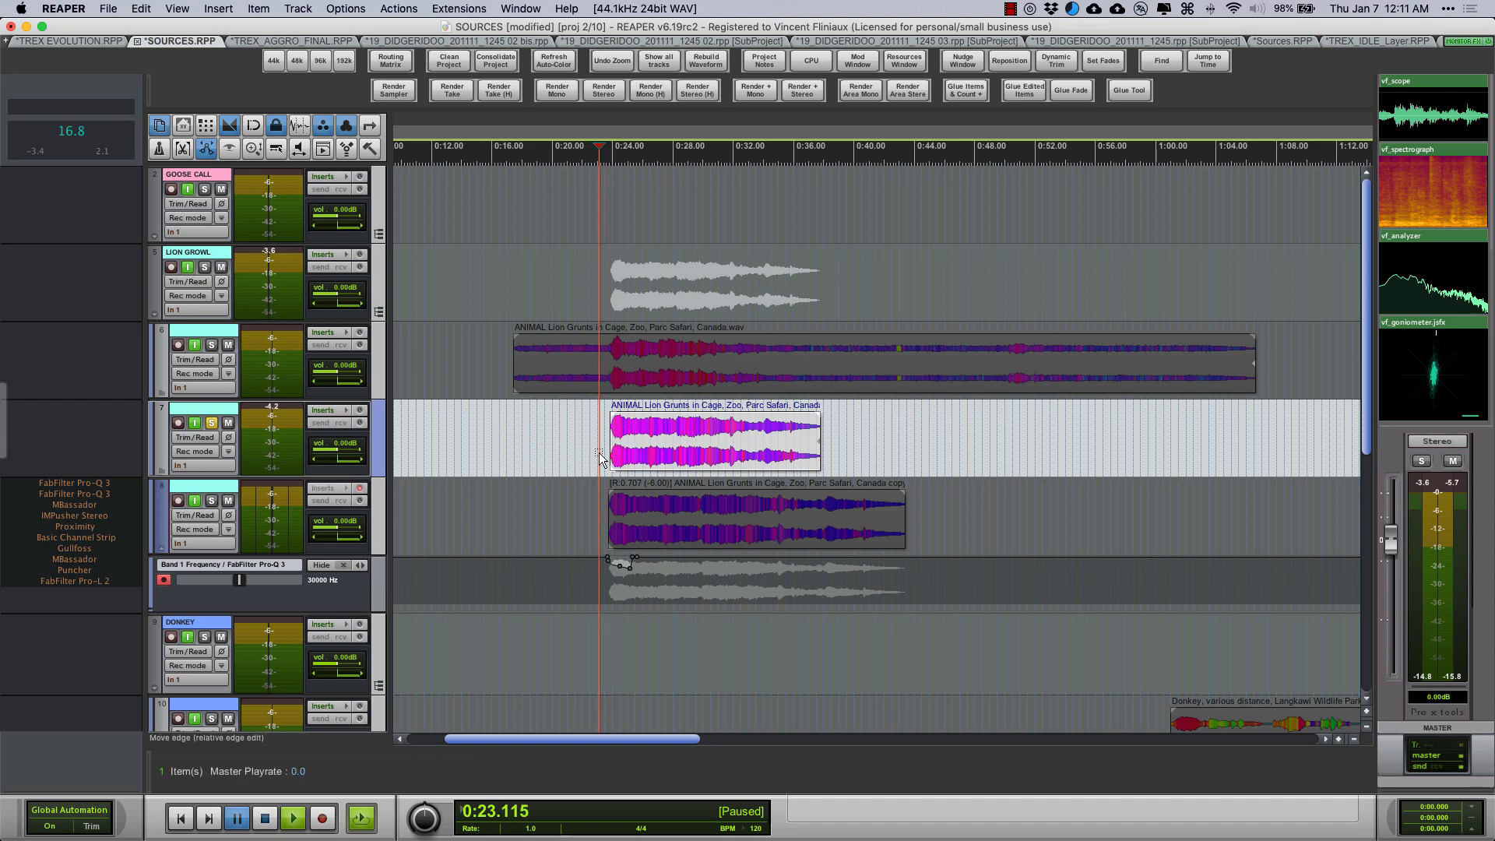
{"action": "left_click", "coordinate": [293, 818]}
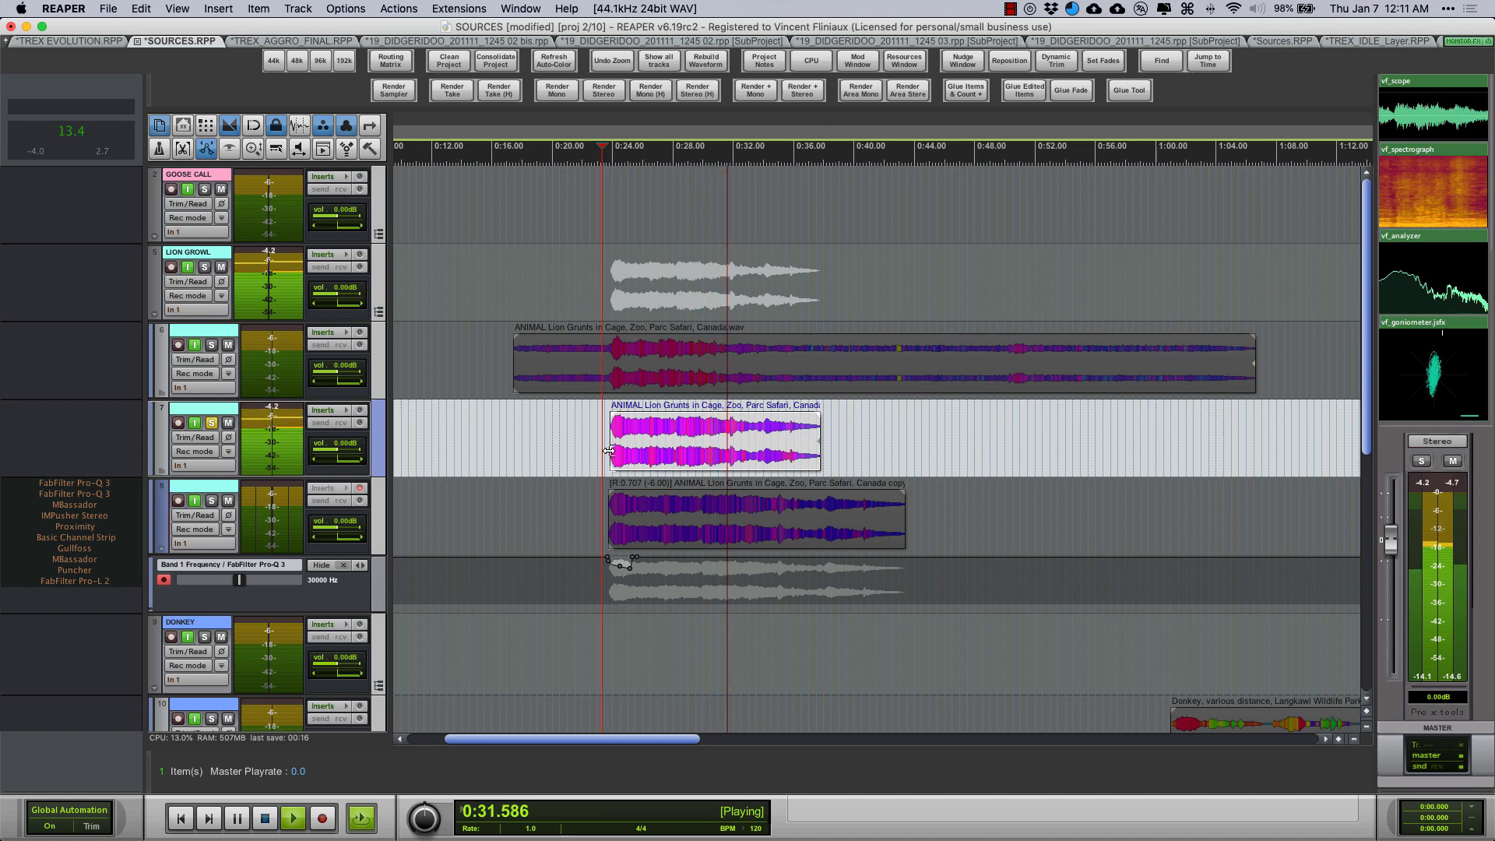
{"action": "left_click", "coordinate": [237, 818]}
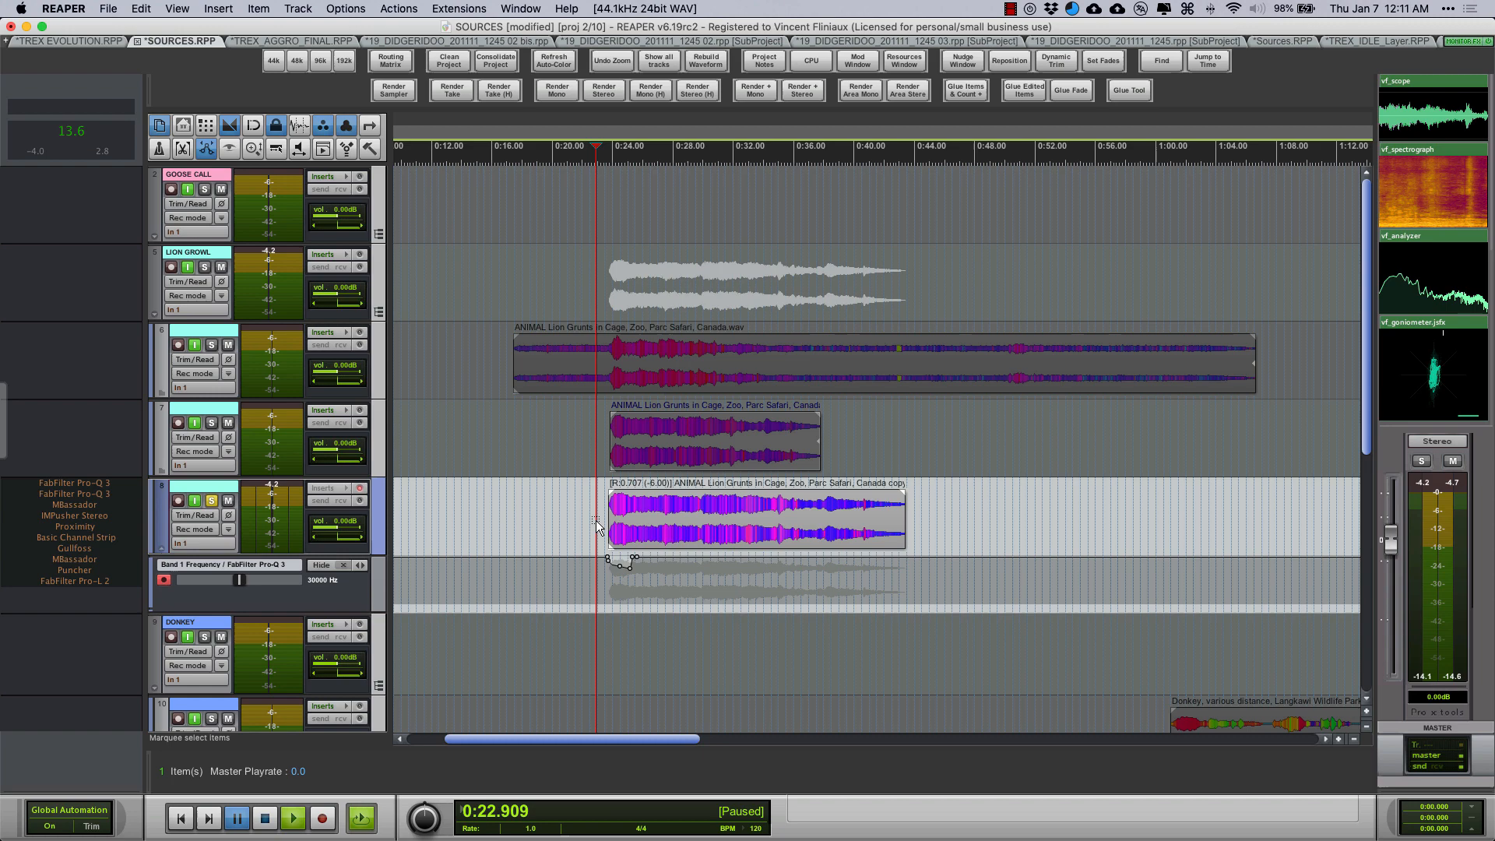
{"action": "left_click", "coordinate": [754, 521]}
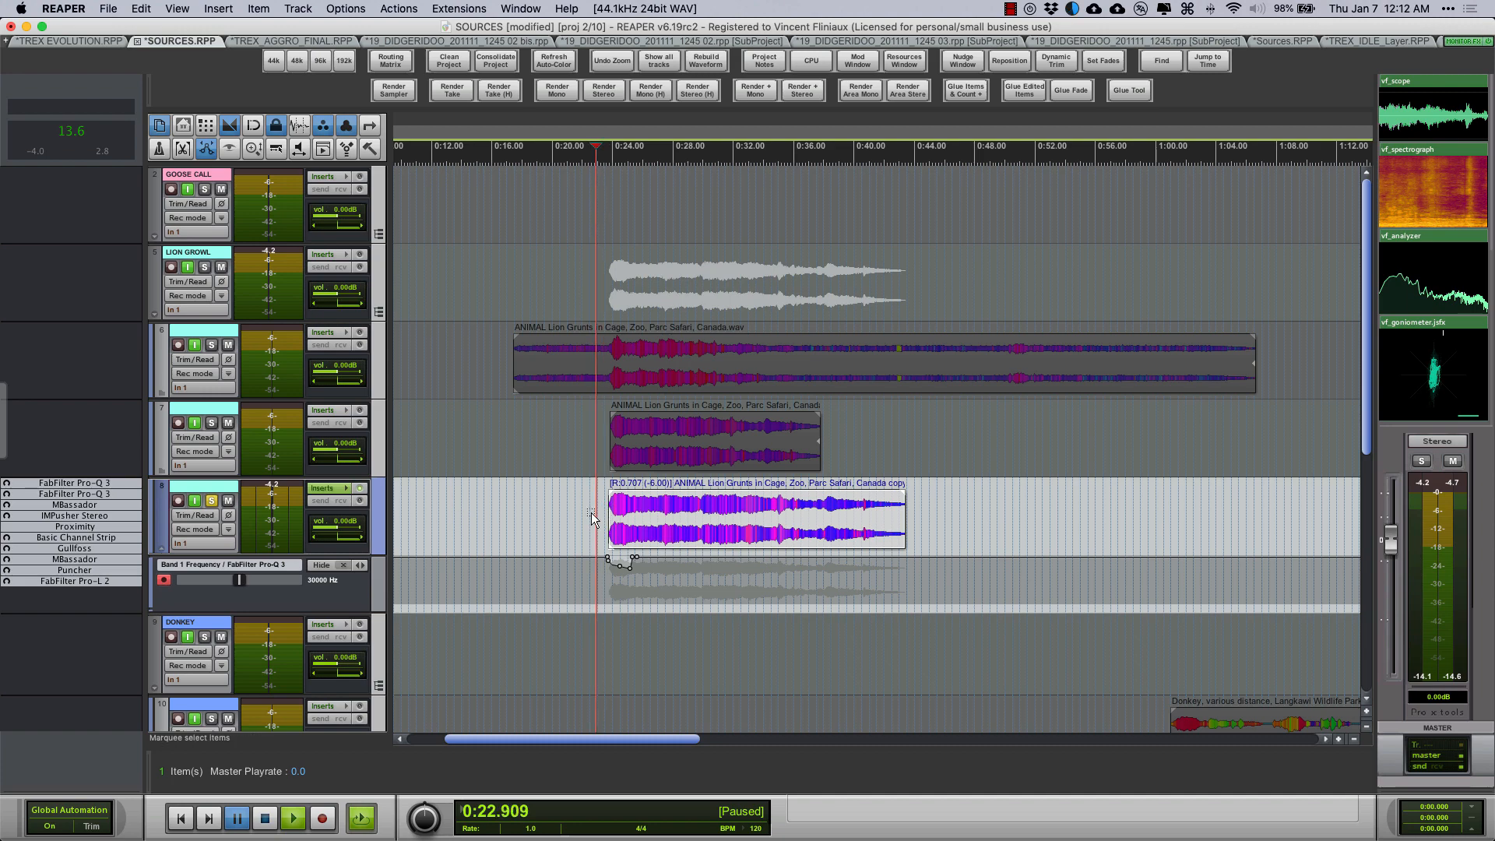
{"action": "left_click", "coordinate": [293, 818]}
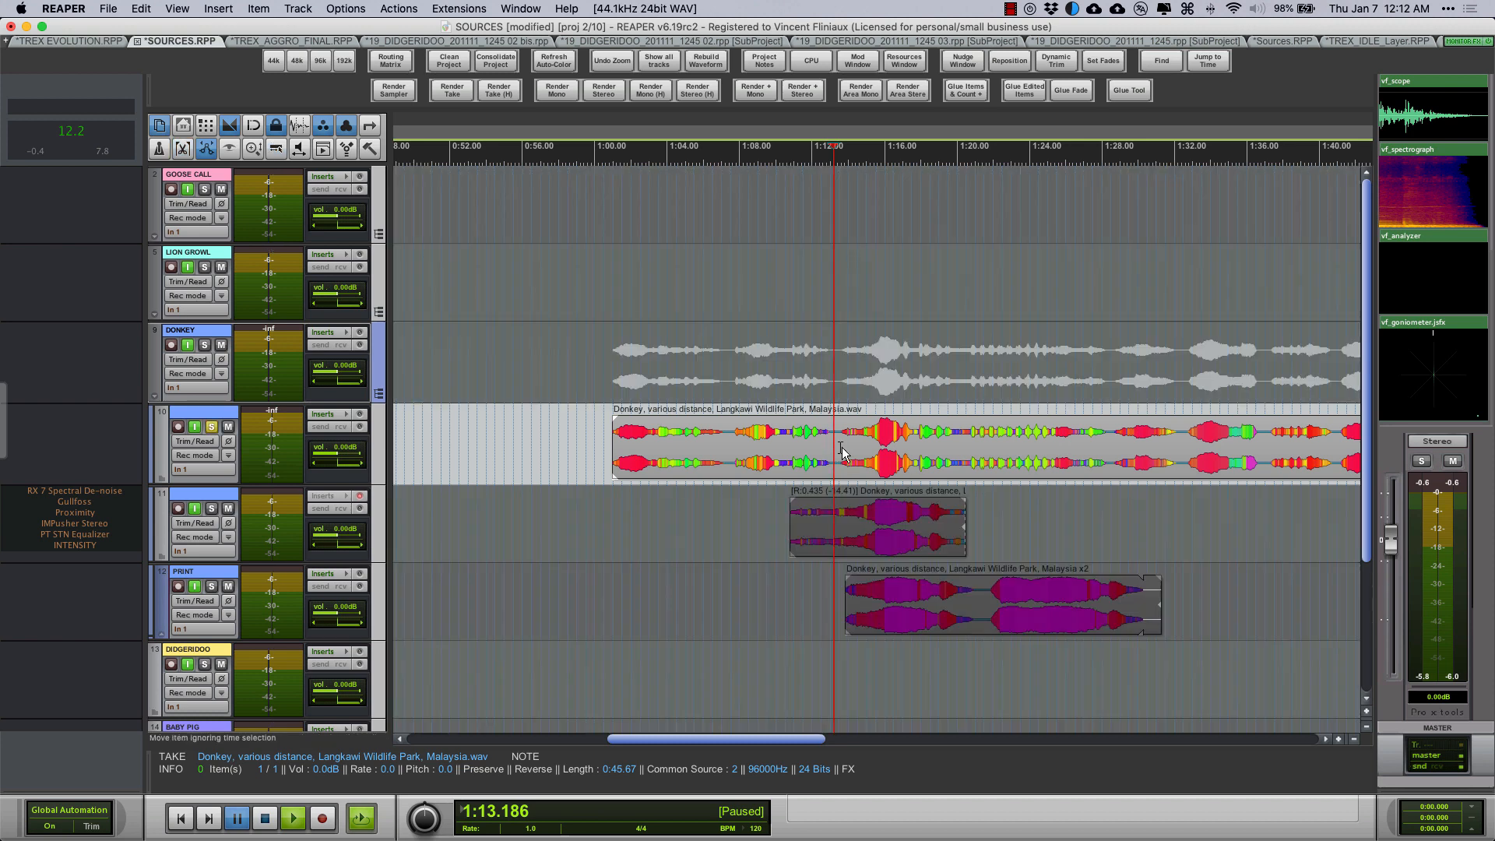
{"action": "left_click", "coordinate": [293, 818]}
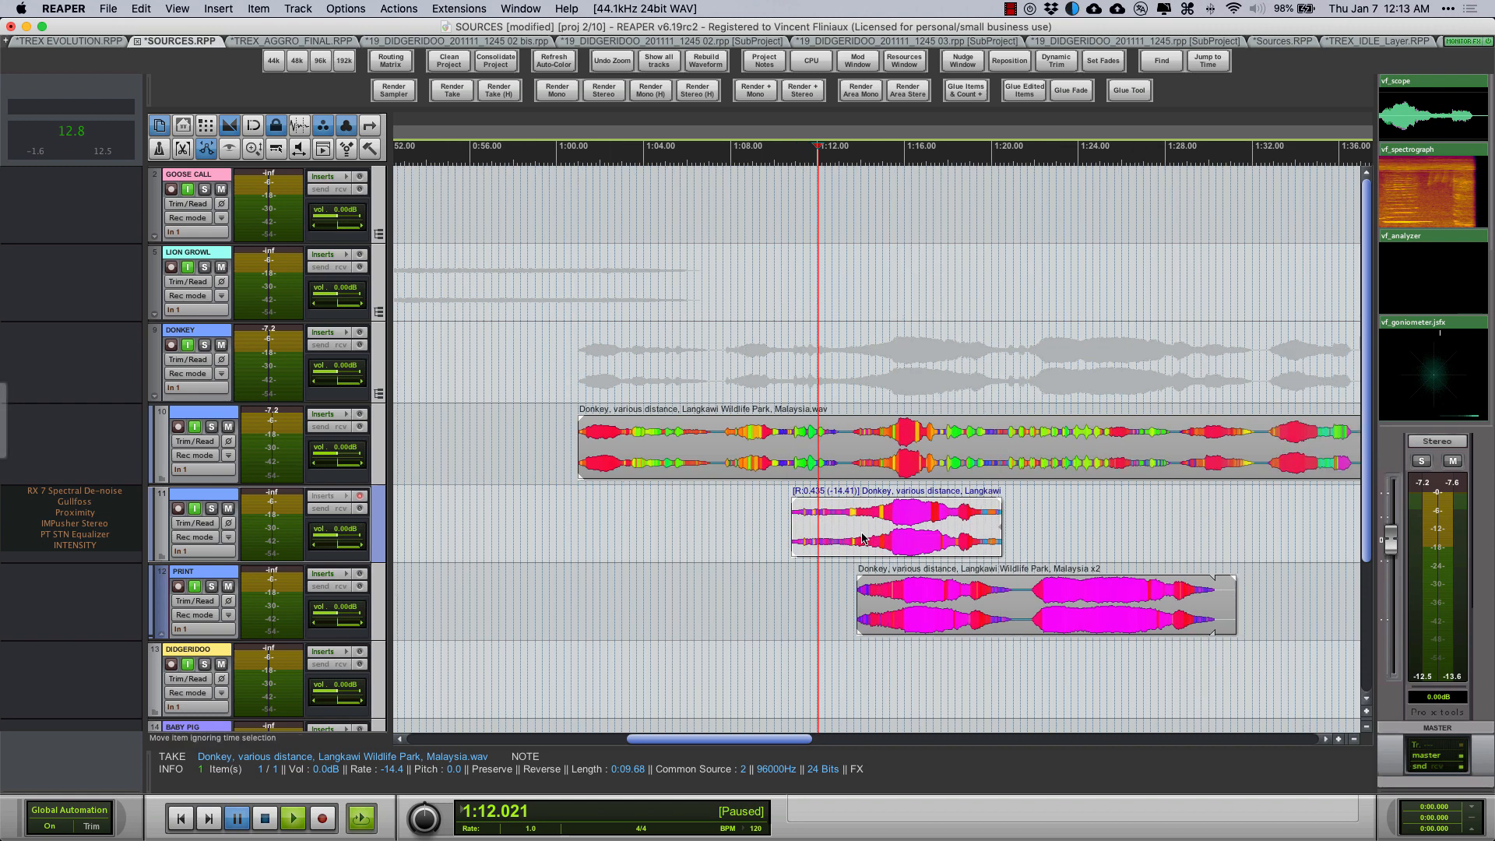
{"action": "left_click", "coordinate": [293, 817]}
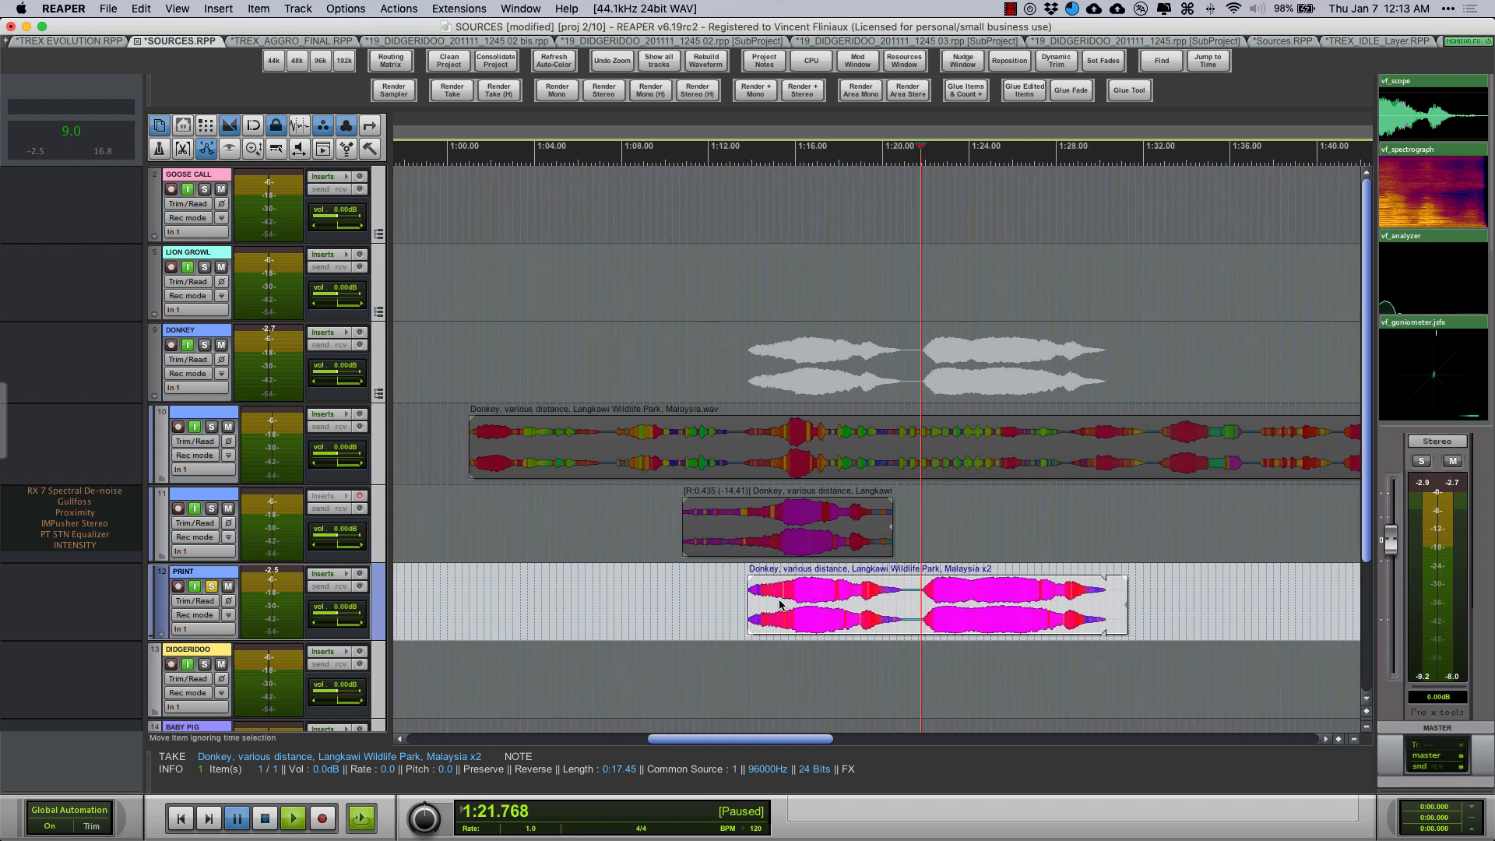
{"action": "mouse_move", "coordinate": [923, 598]}
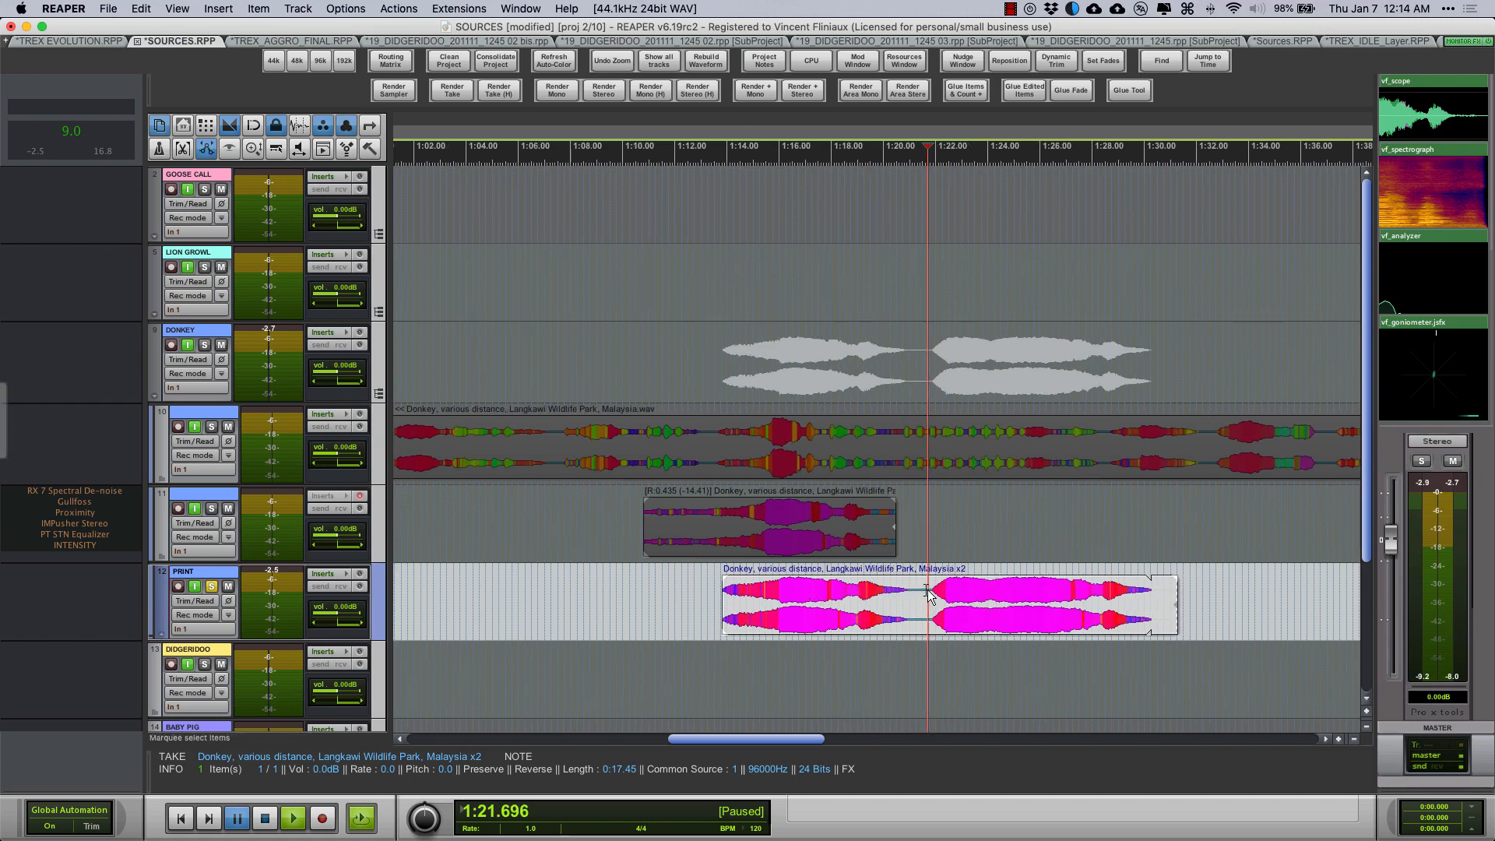
{"action": "left_click", "coordinate": [293, 817]}
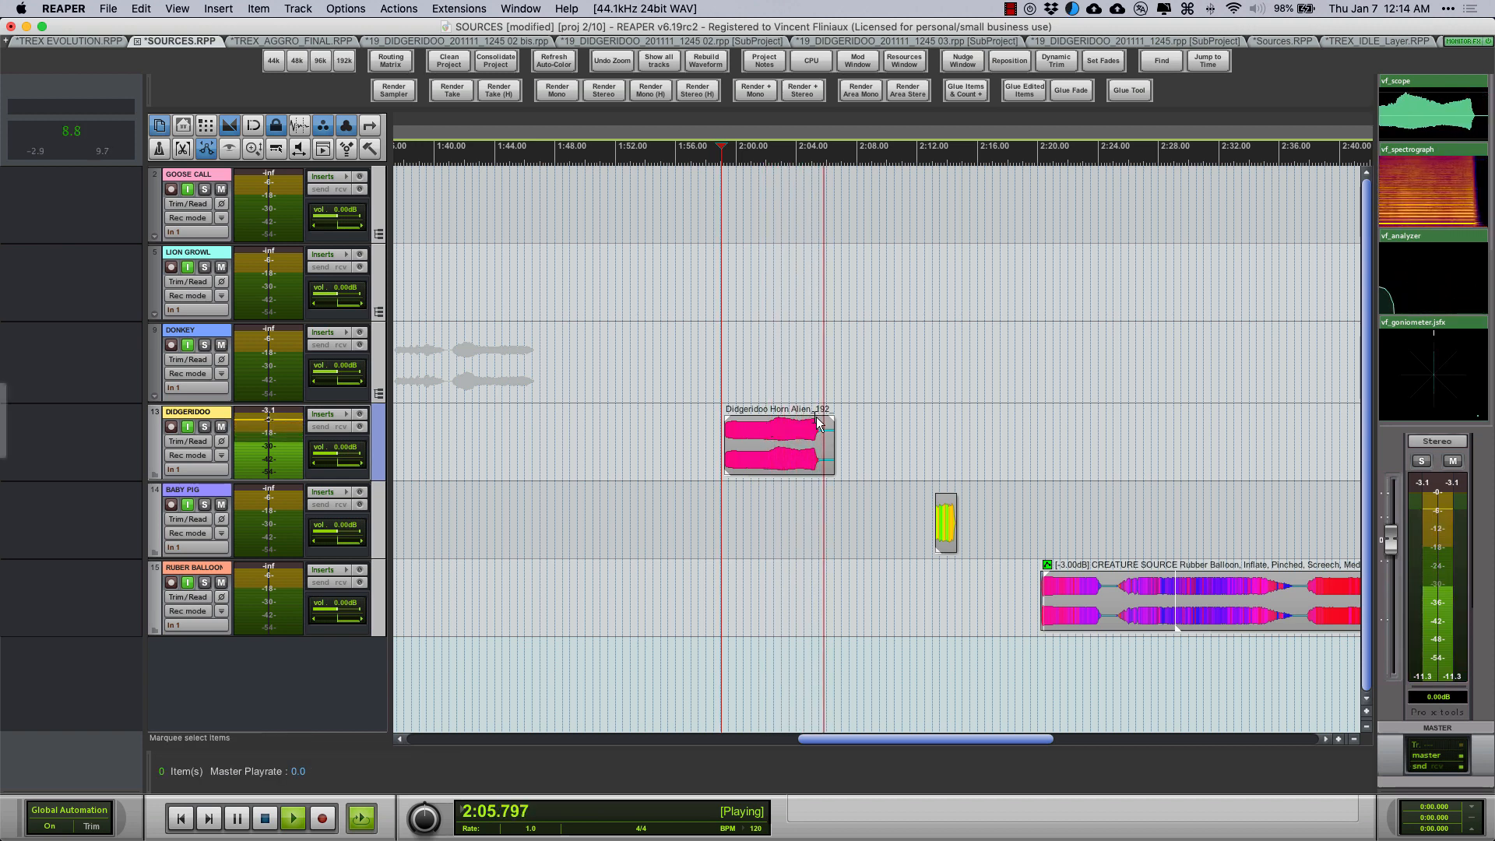
Select the Didgeridoo and Baby Pig clips and extend the end of the Baby Pig scream
{"action": "left_click", "coordinate": [237, 818]}
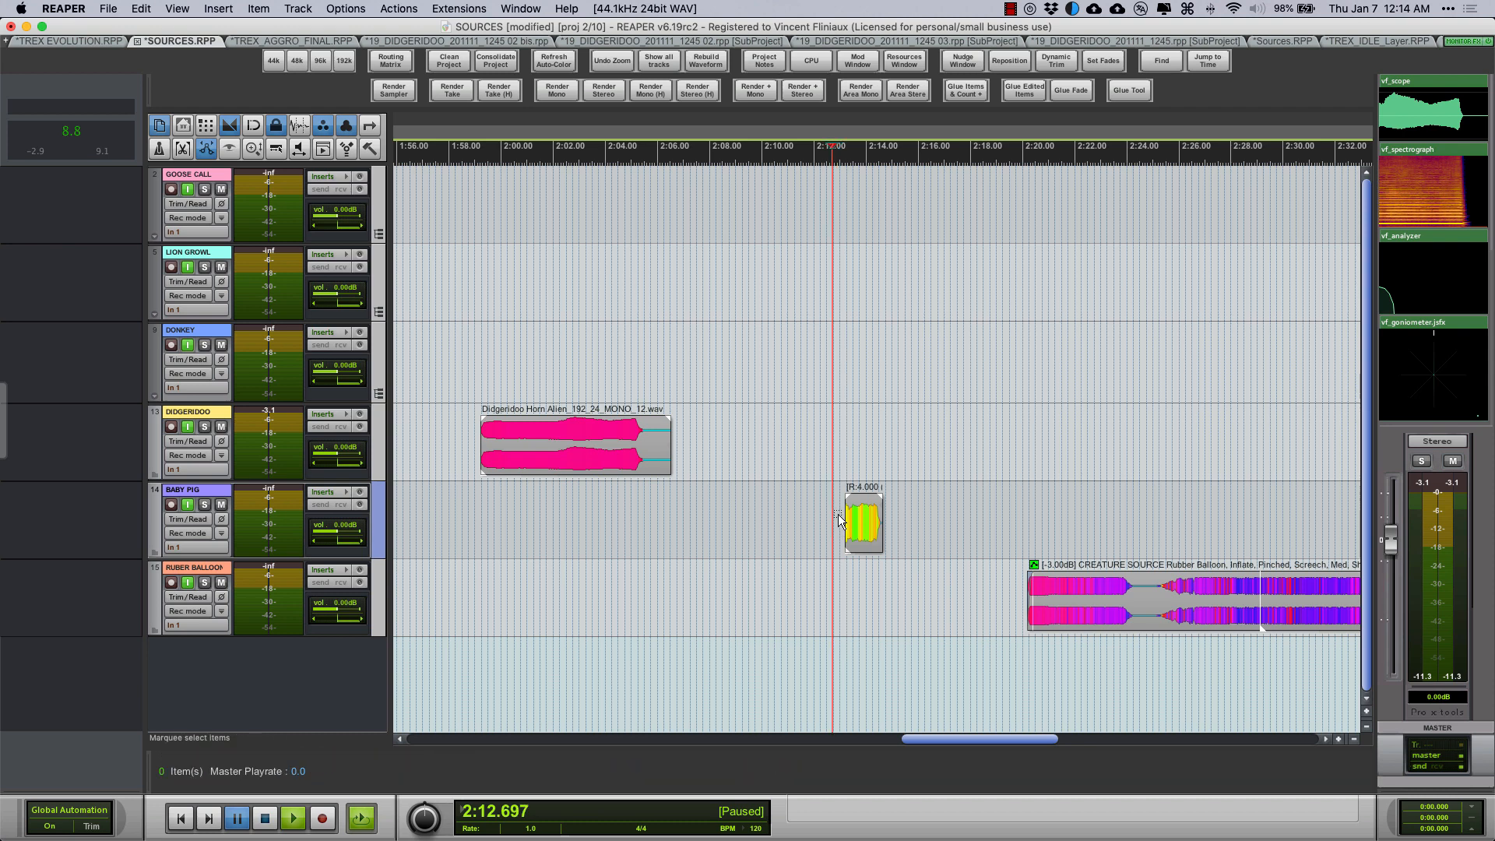
{"action": "left_click", "coordinate": [863, 520]}
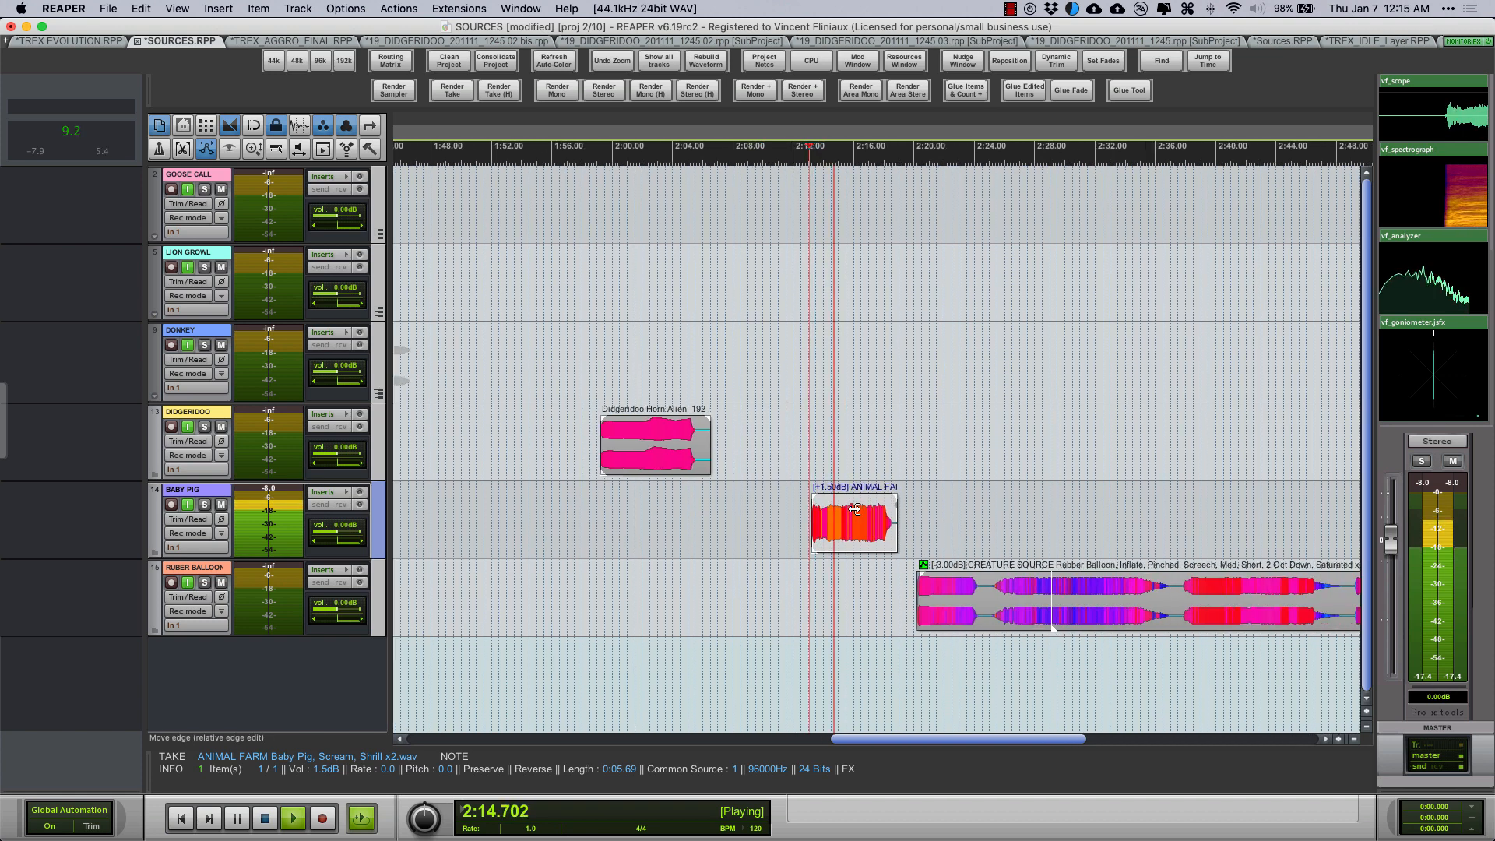
{"action": "left_click_drag", "start_coordinate": [854, 522], "coordinate": [830, 522]}
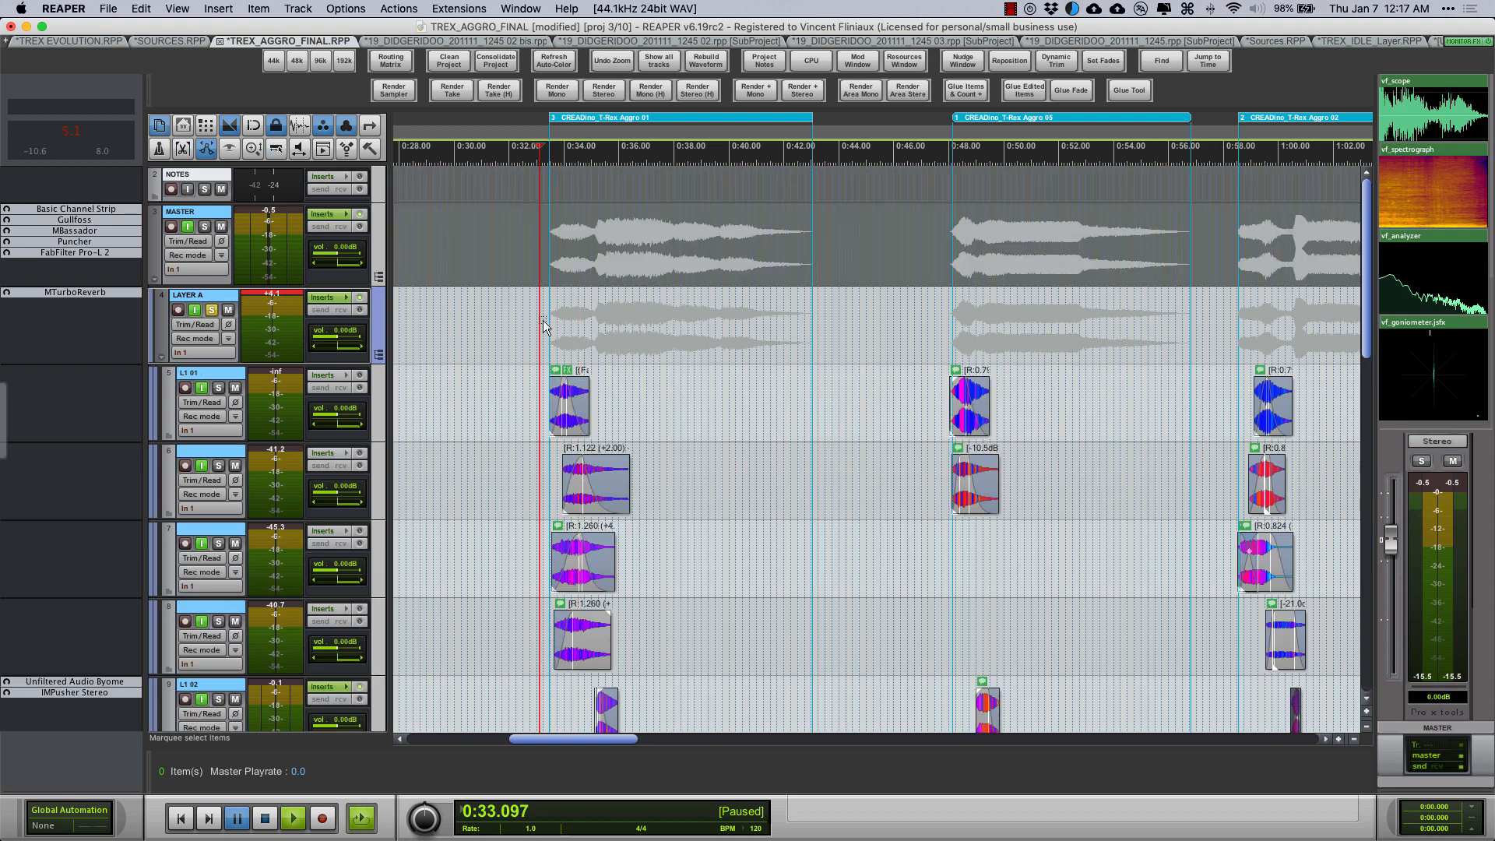
Select the Layer A folder in TREX_AGGRO_FINAL and scroll back to the first aggro region
{"action": "left_click", "coordinate": [293, 817]}
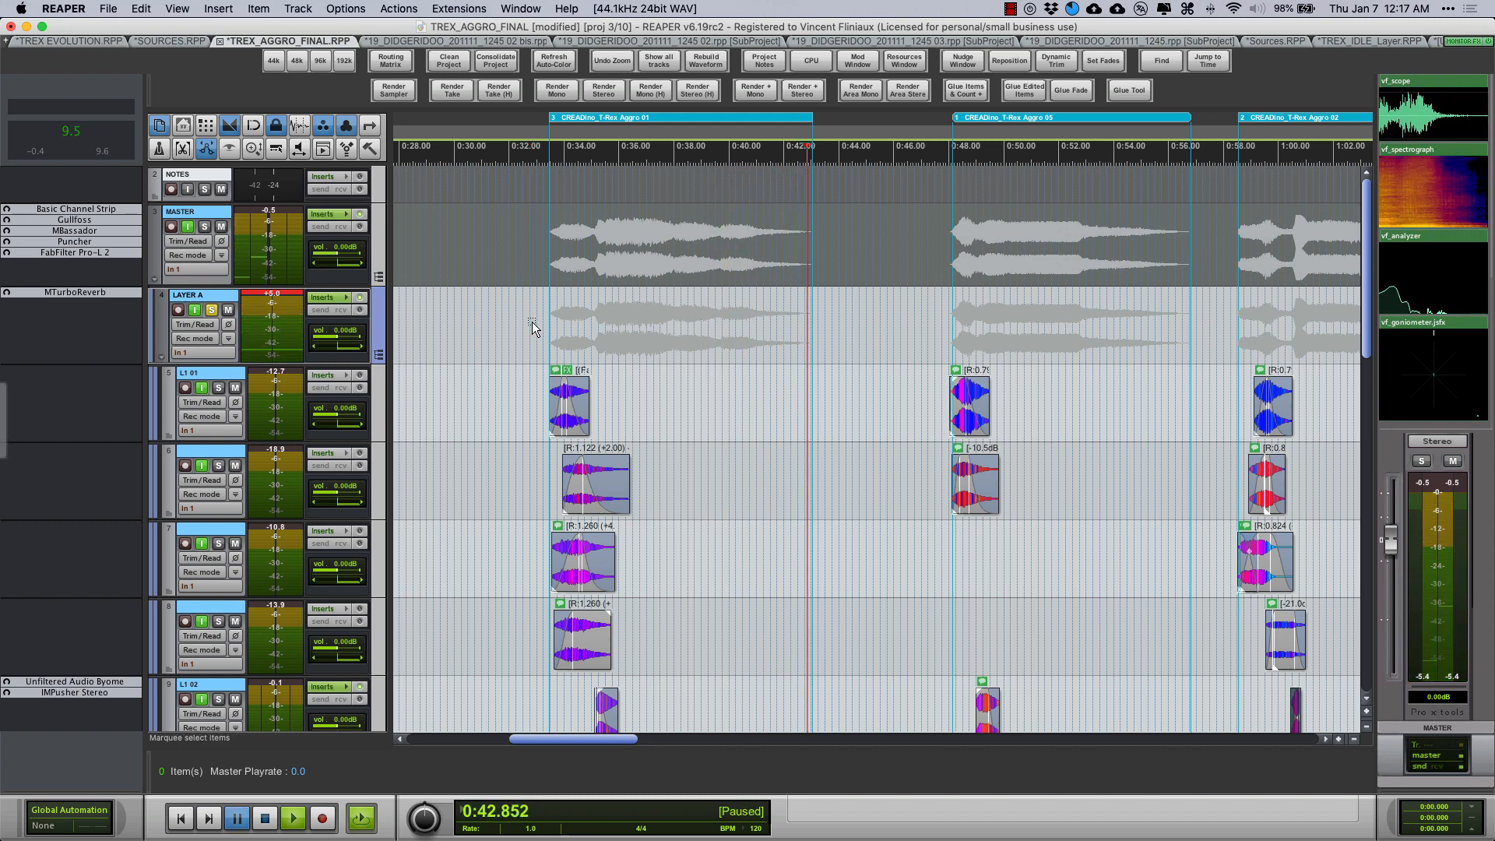
{"action": "scroll", "scroll_direction": "left", "scroll_amount": 3}
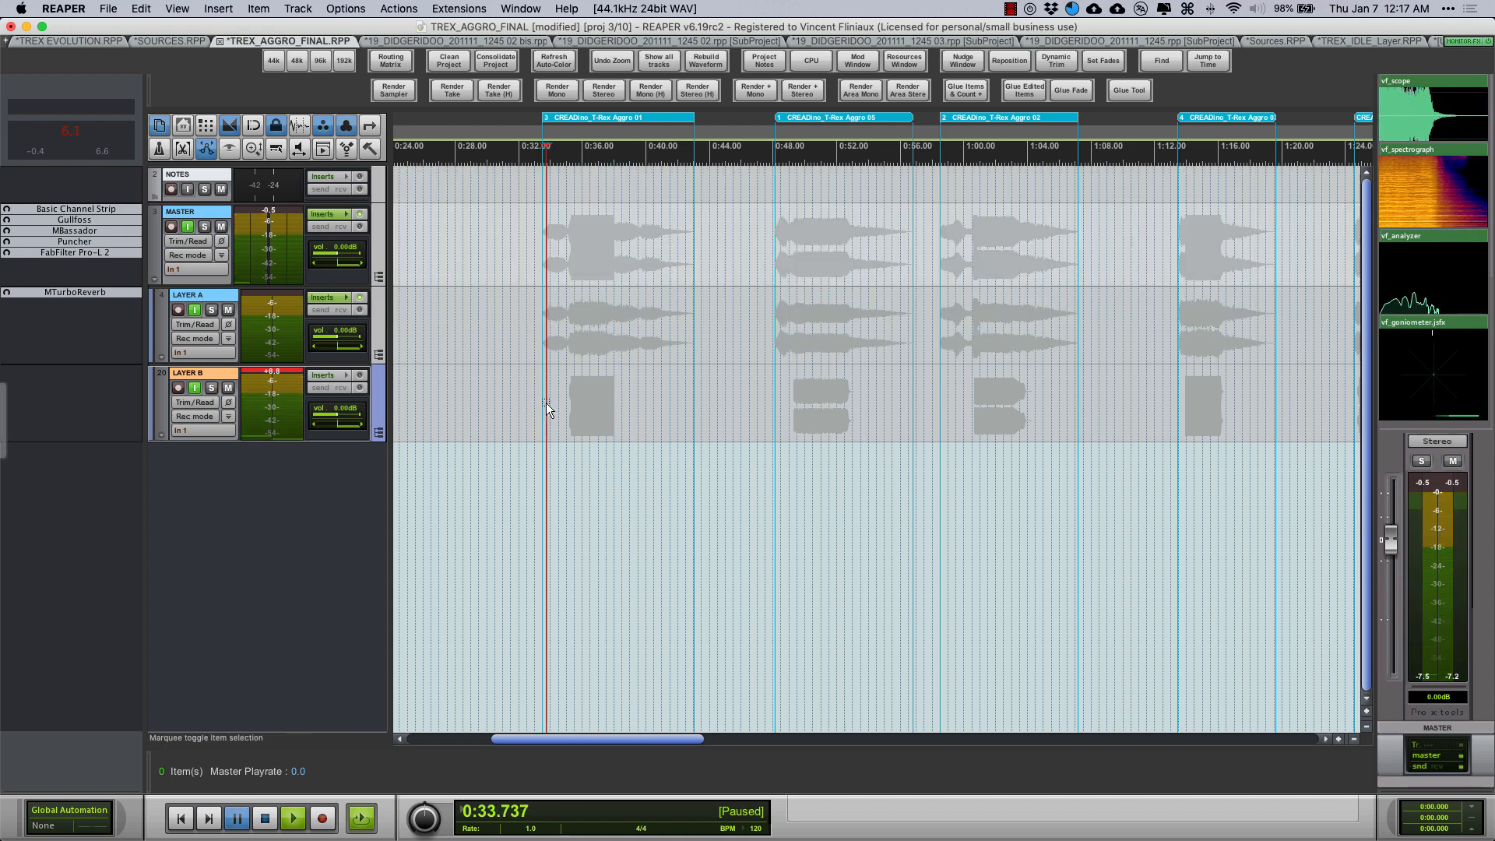
Expand Layer A to show its individual clips within the T-Rex Aggro 01 region
{"action": "left_click", "coordinate": [294, 817]}
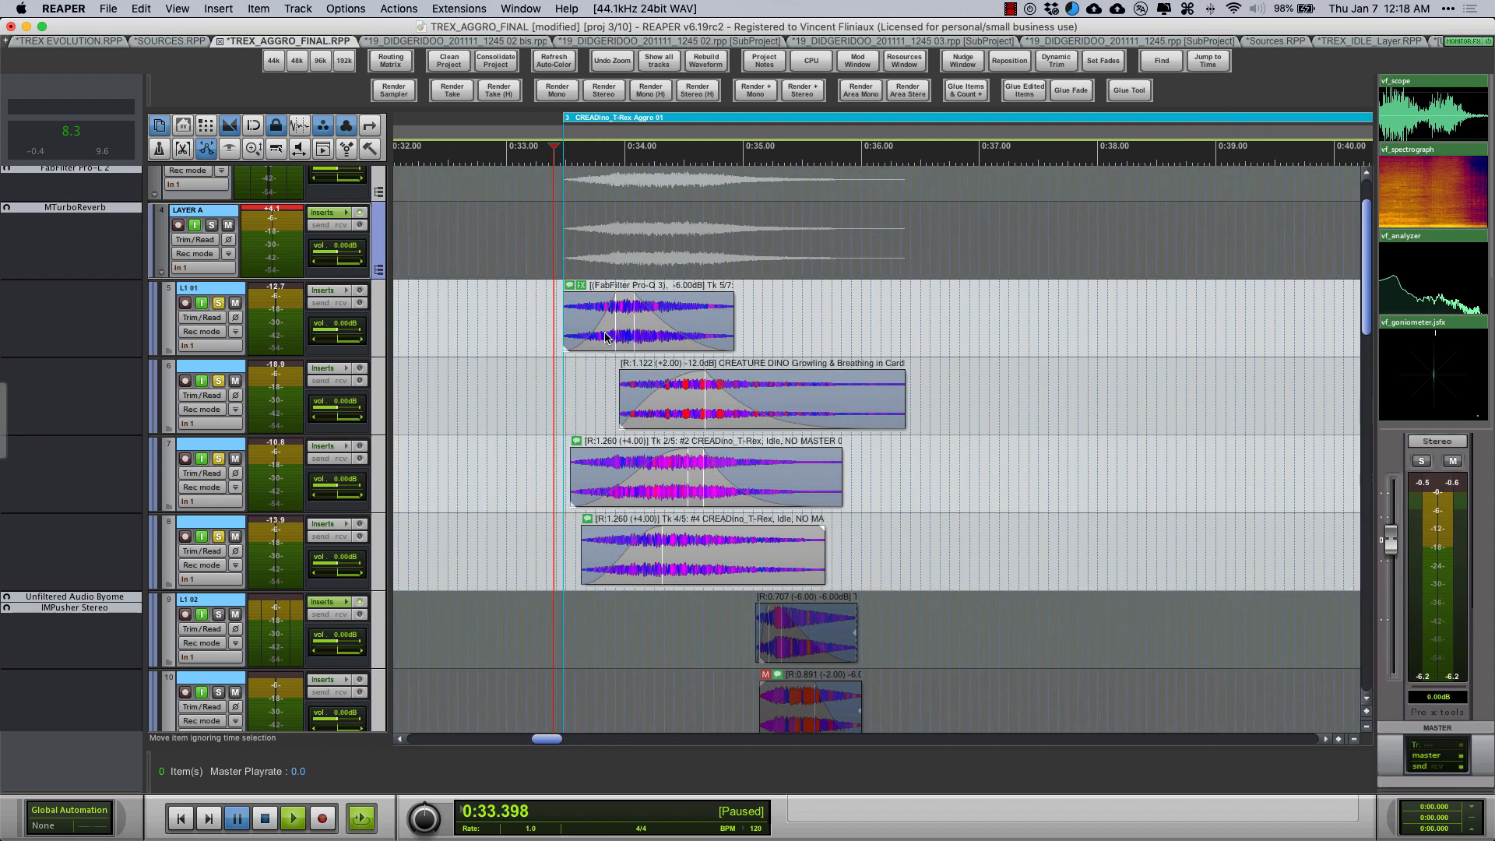
{"action": "left_click", "coordinate": [648, 319]}
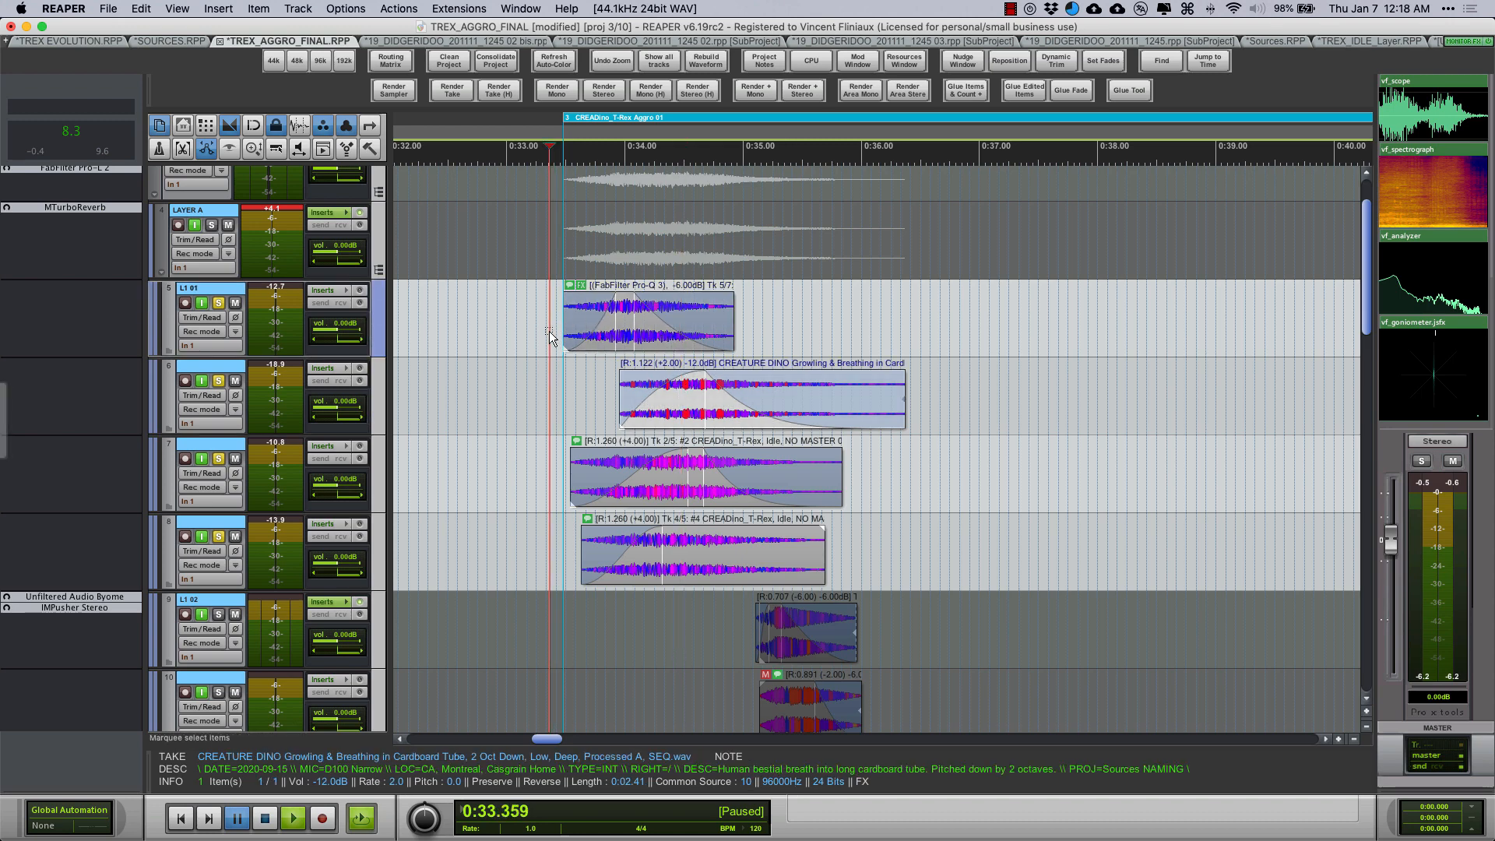
{"action": "left_click", "coordinate": [293, 818]}
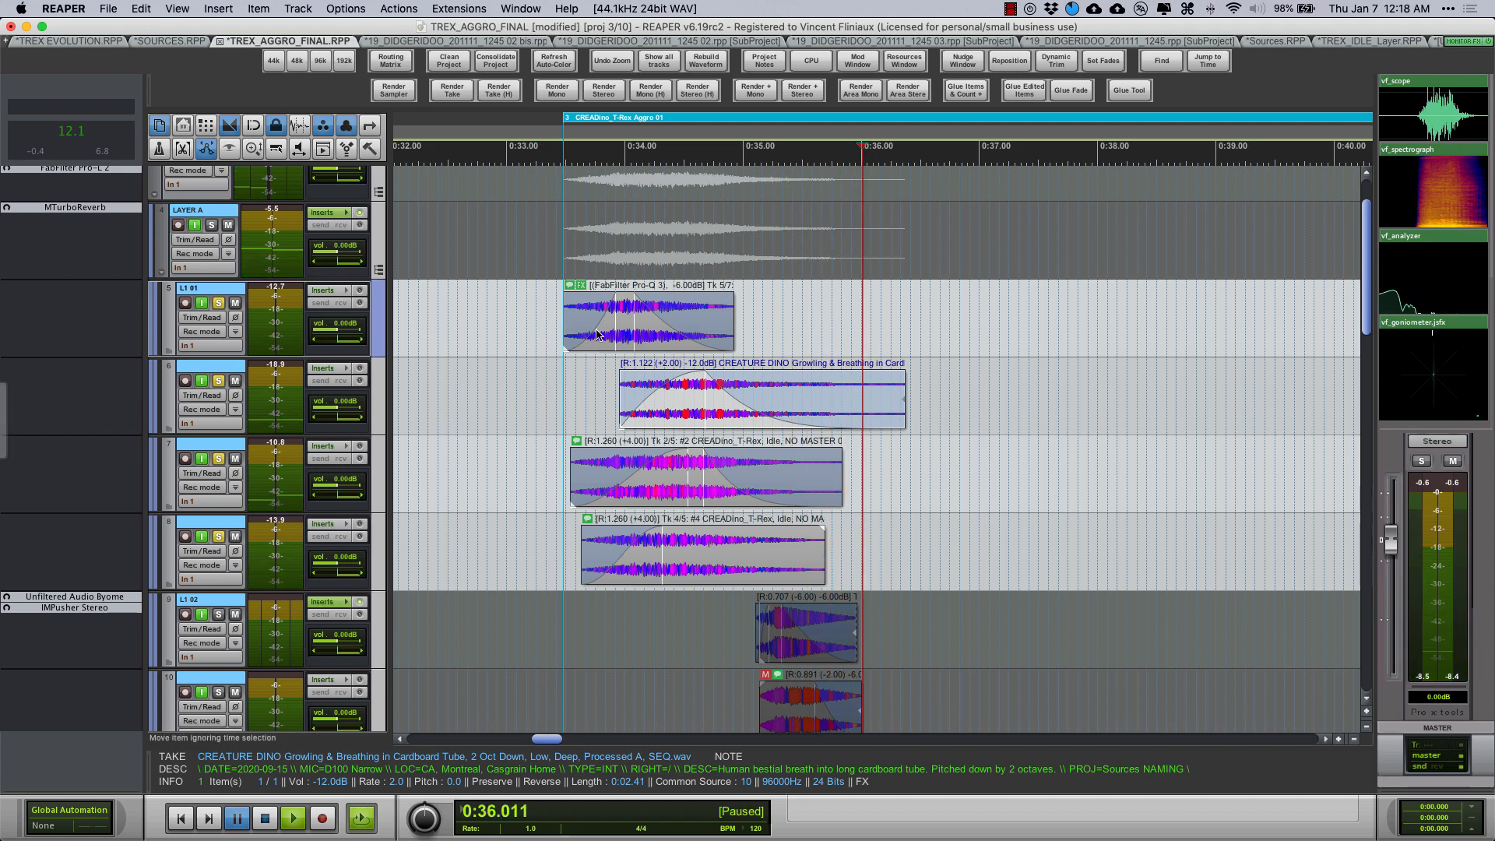
{"action": "left_click", "coordinate": [291, 818]}
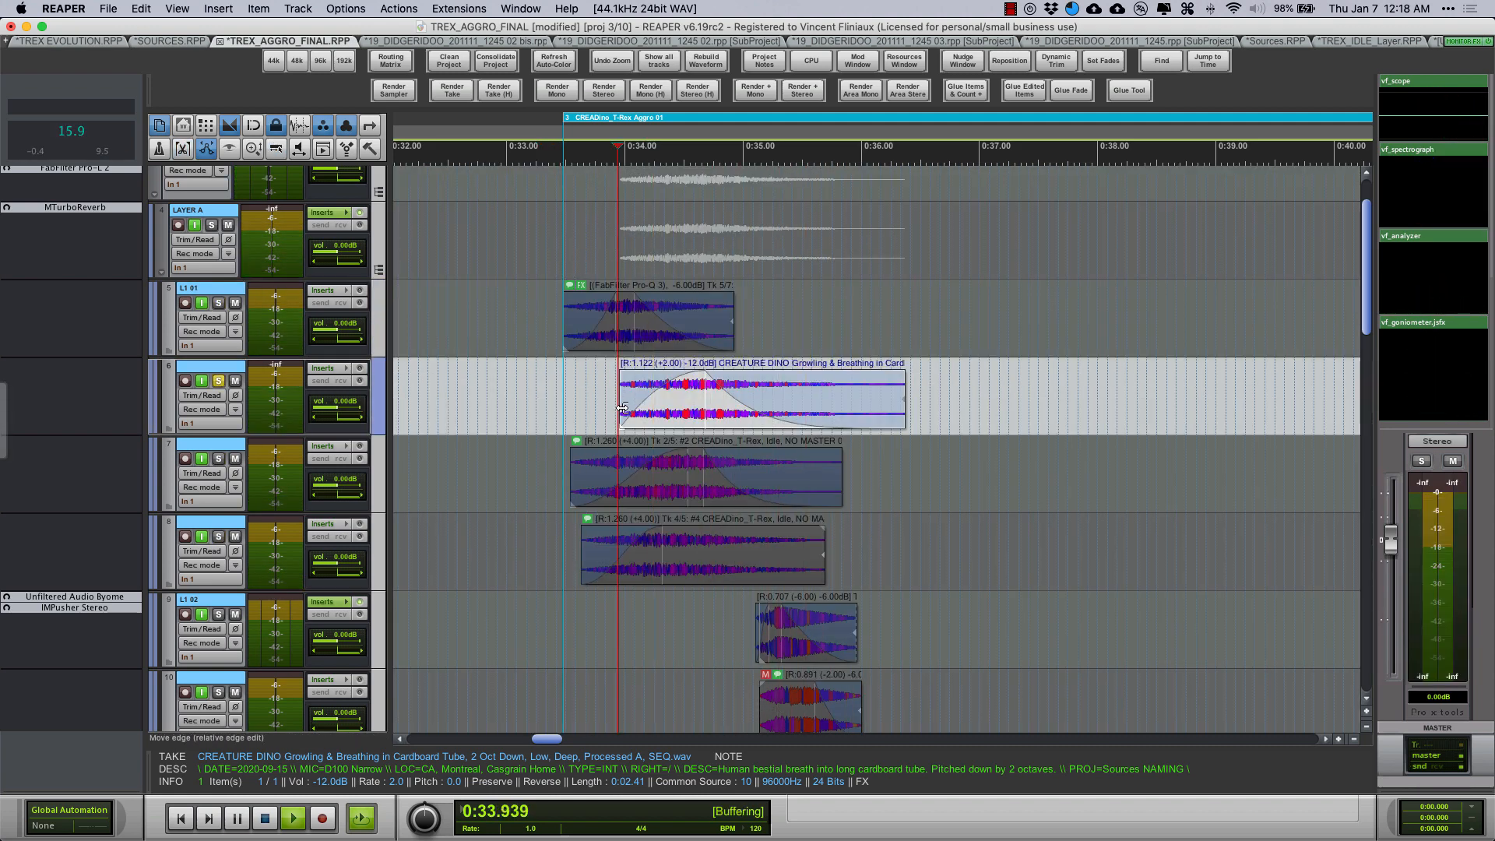
{"action": "left_click", "coordinate": [291, 817]}
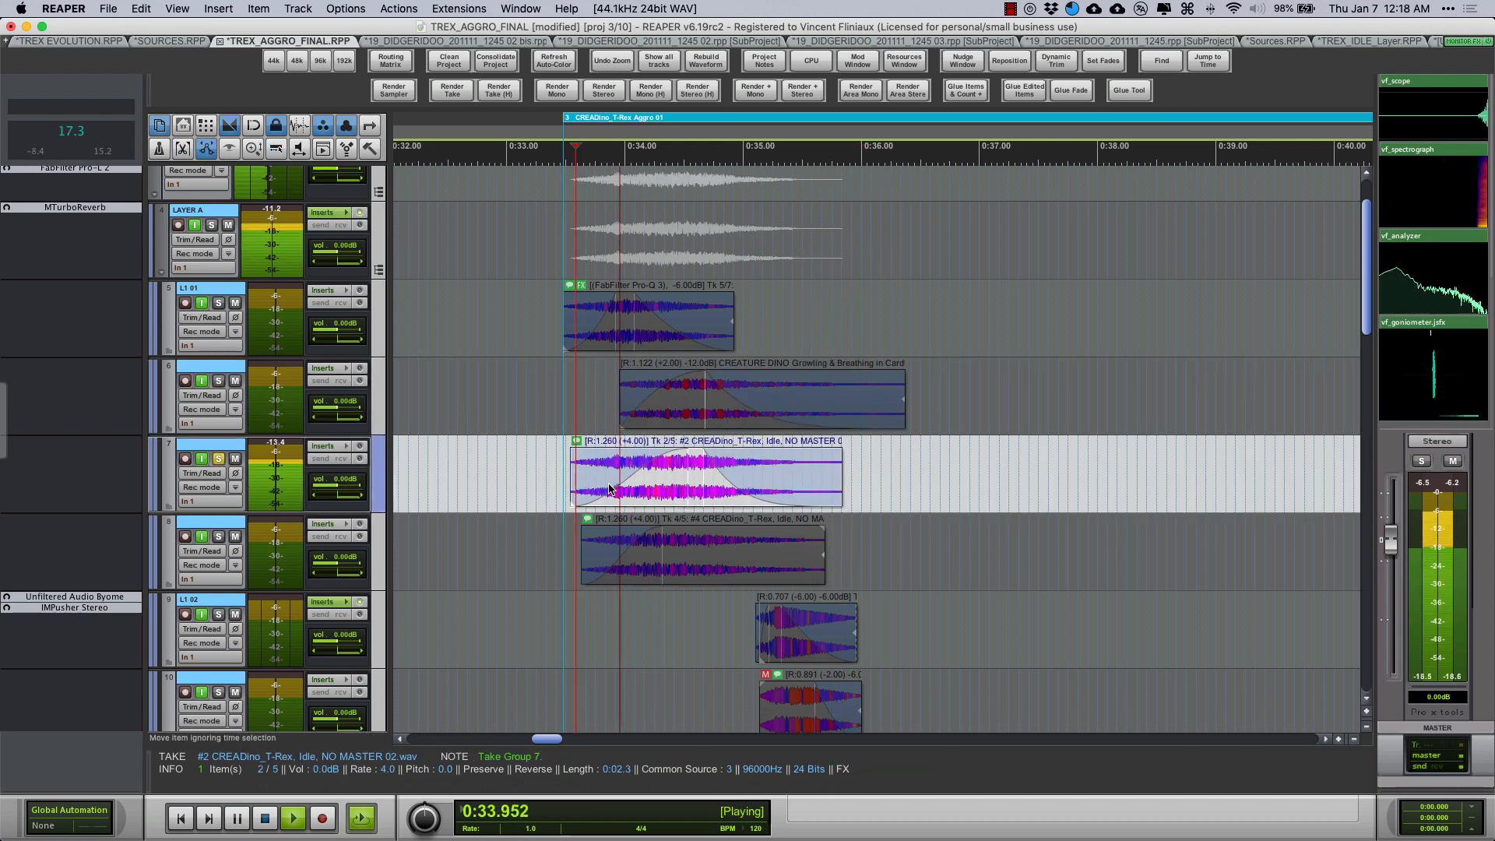
{"action": "left_click", "coordinate": [237, 817]}
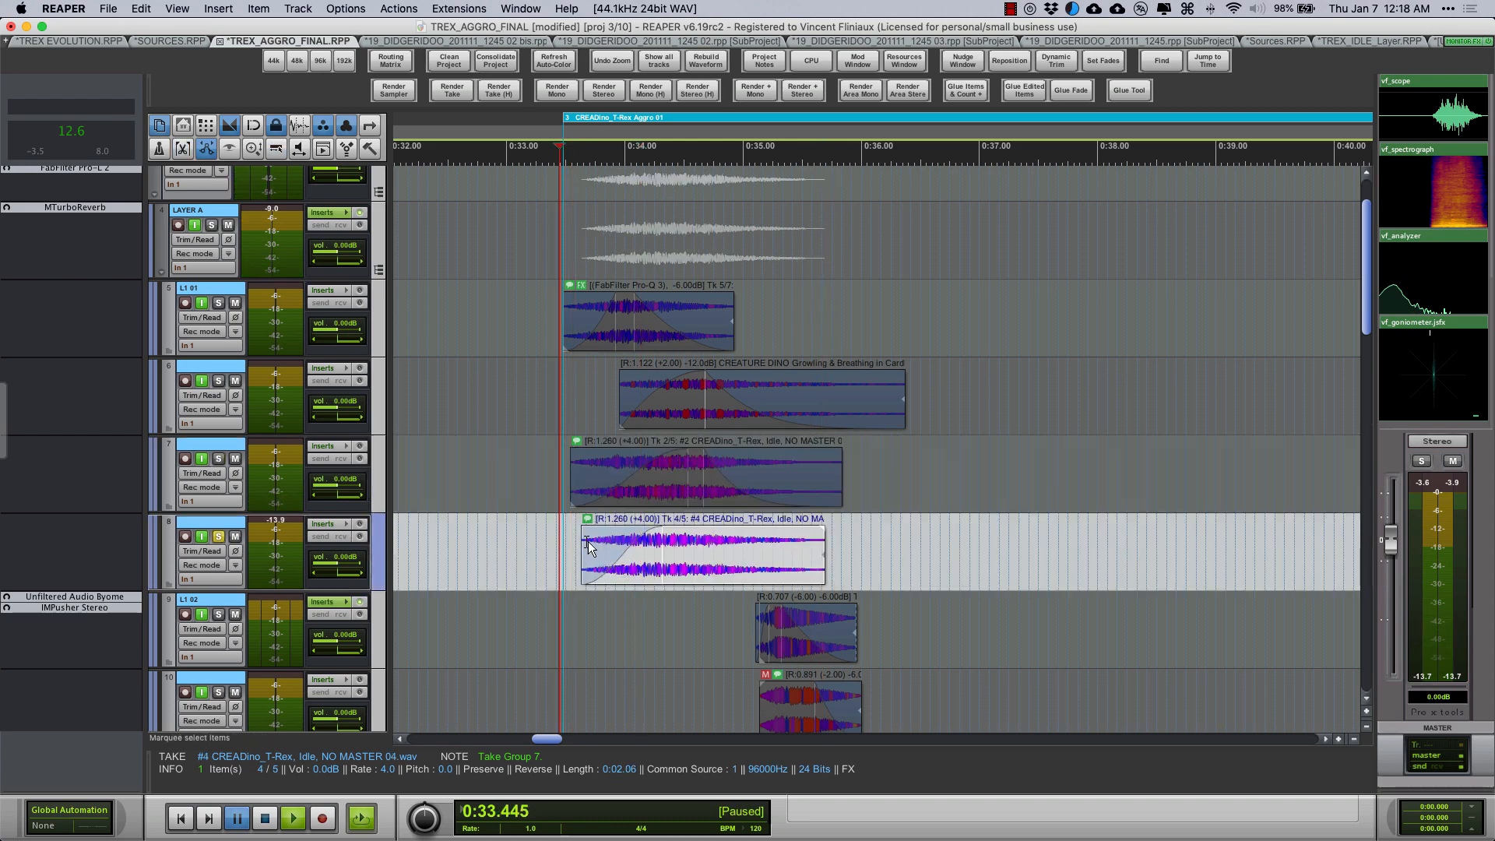
{"action": "left_click", "coordinate": [292, 818]}
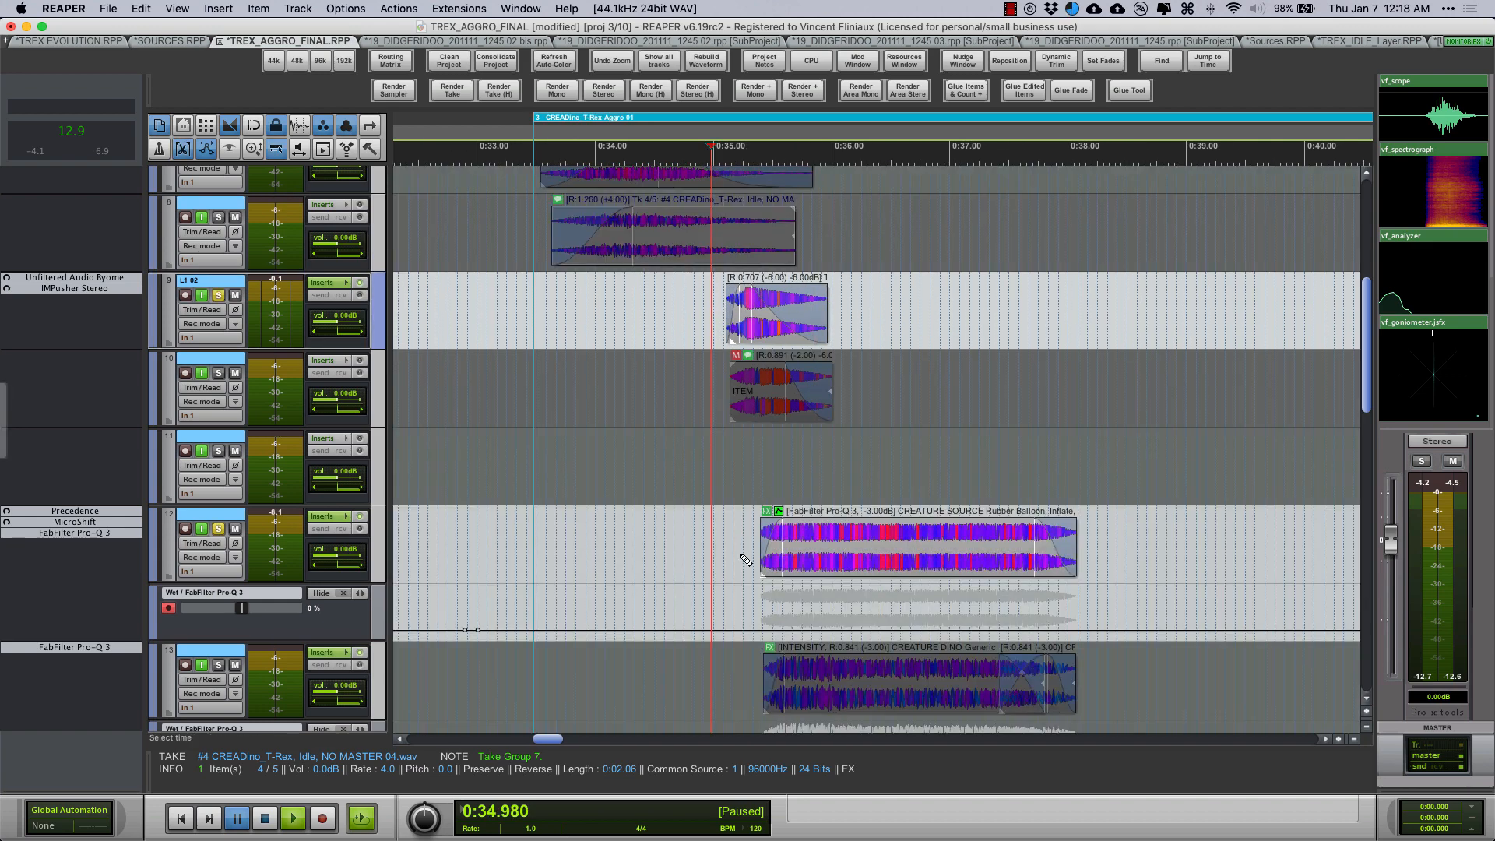
{"action": "left_click", "coordinate": [292, 818]}
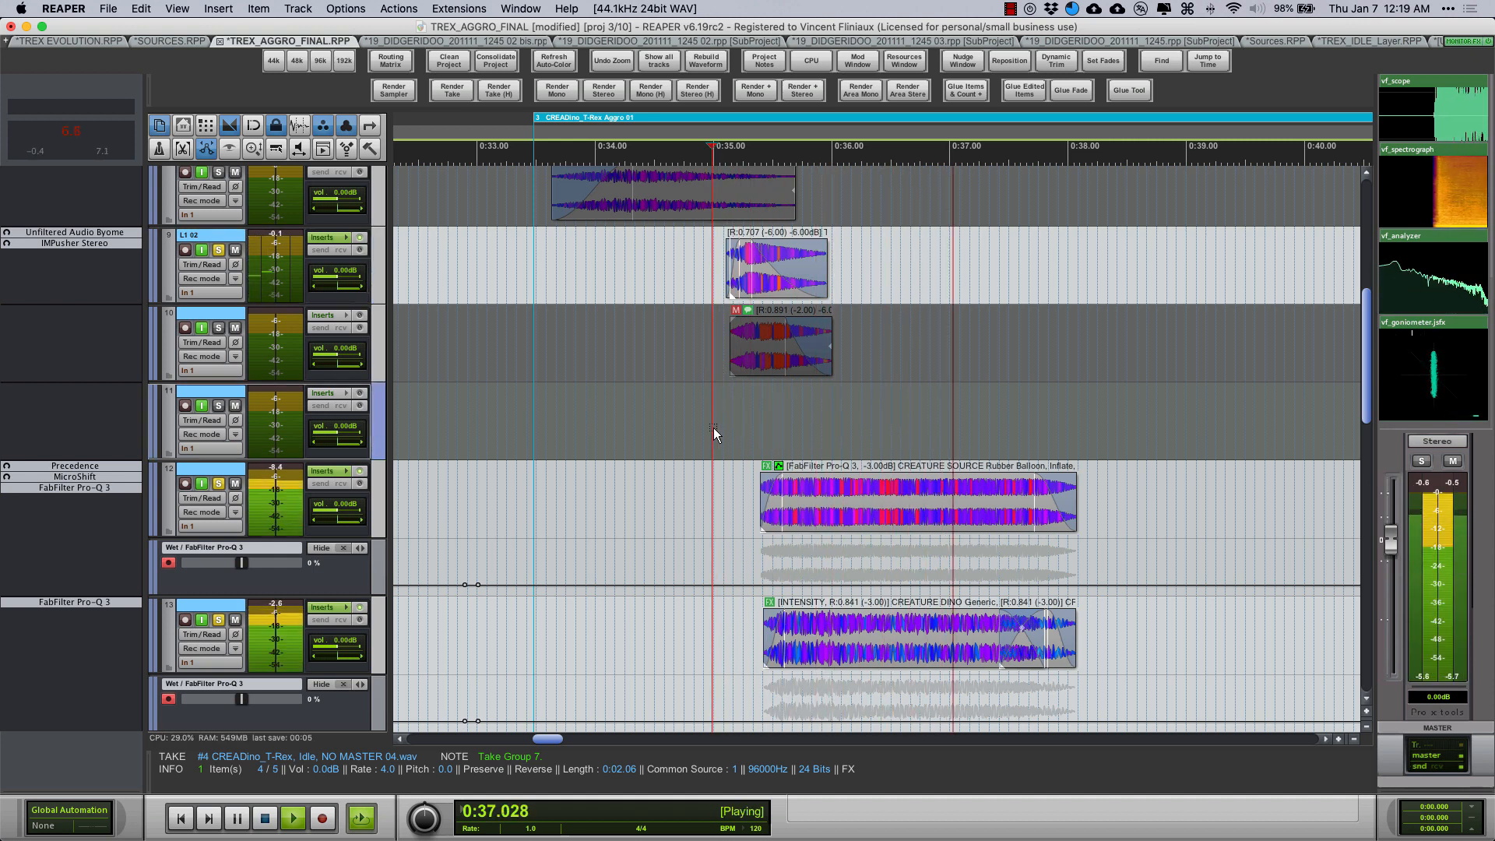
{"action": "left_click", "coordinate": [237, 818]}
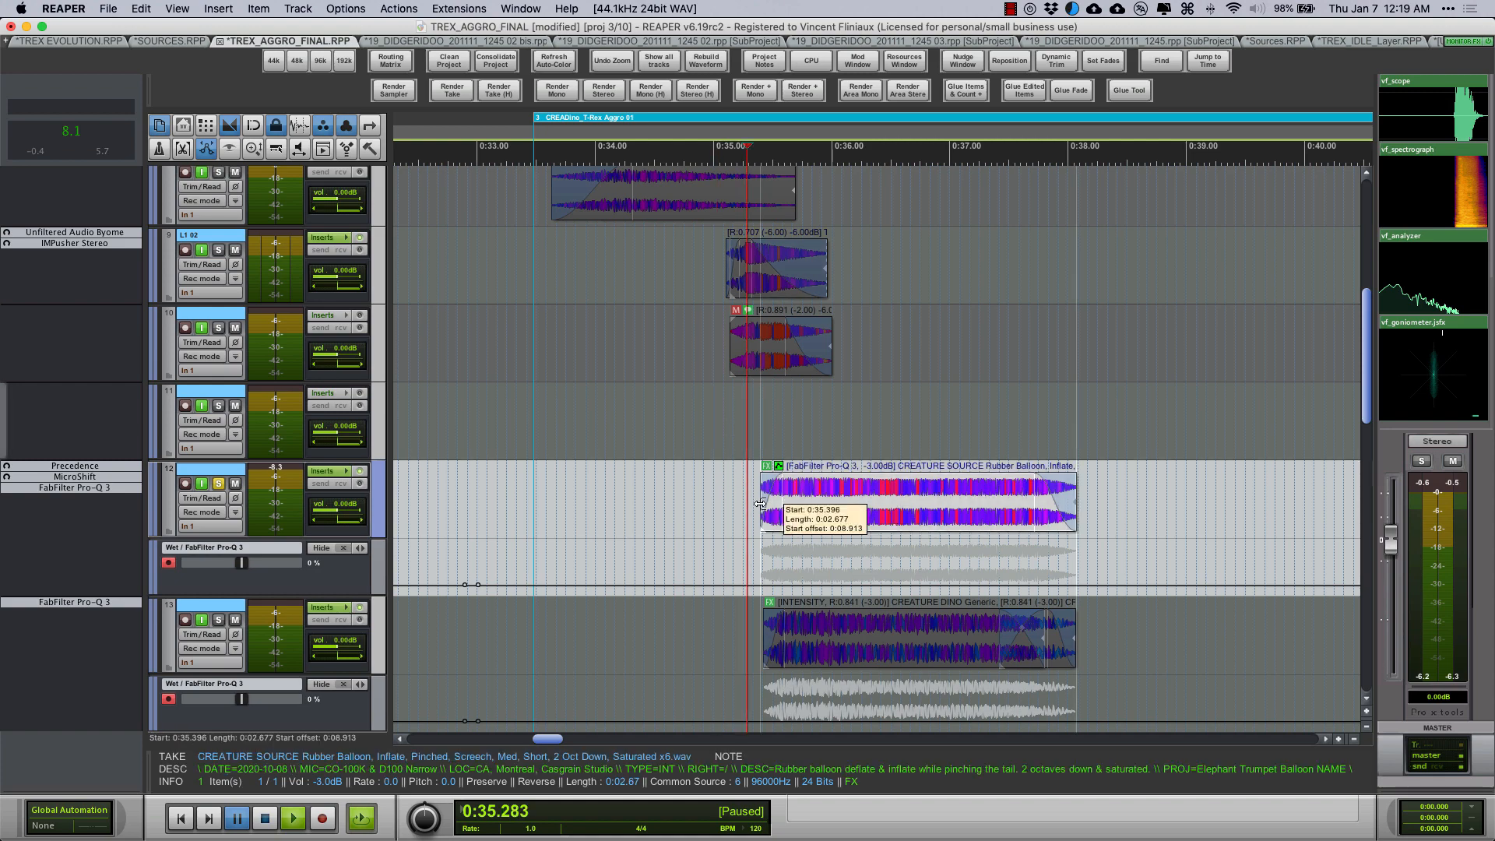
Trim the start of the Rubber Balloon creature item on track 12 and audition it
{"action": "left_click_drag", "start_coordinate": [759, 503], "coordinate": [763, 503]}
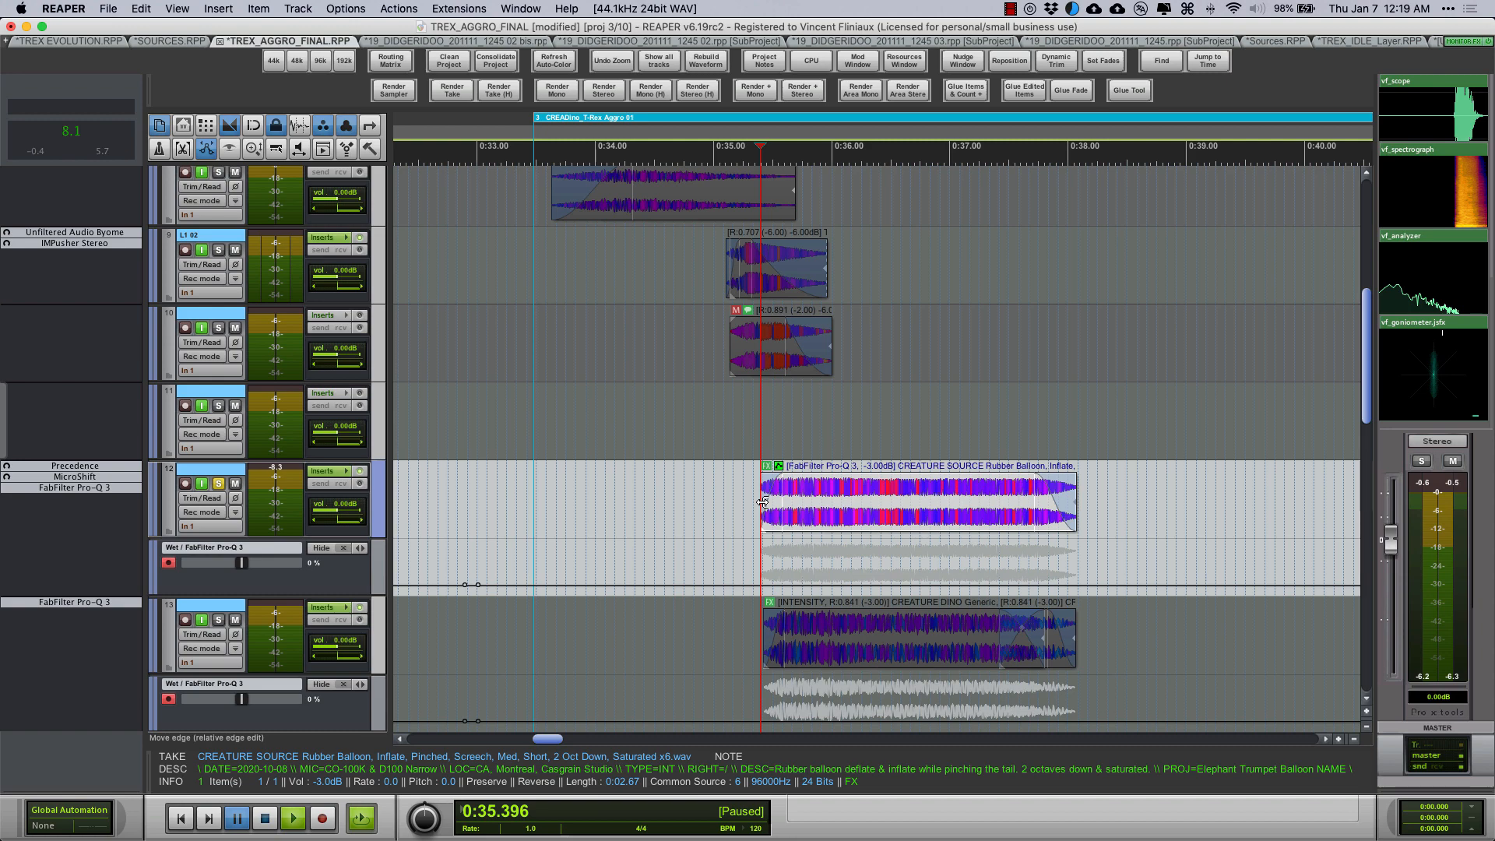
{"action": "mouse_move", "coordinate": [759, 505]}
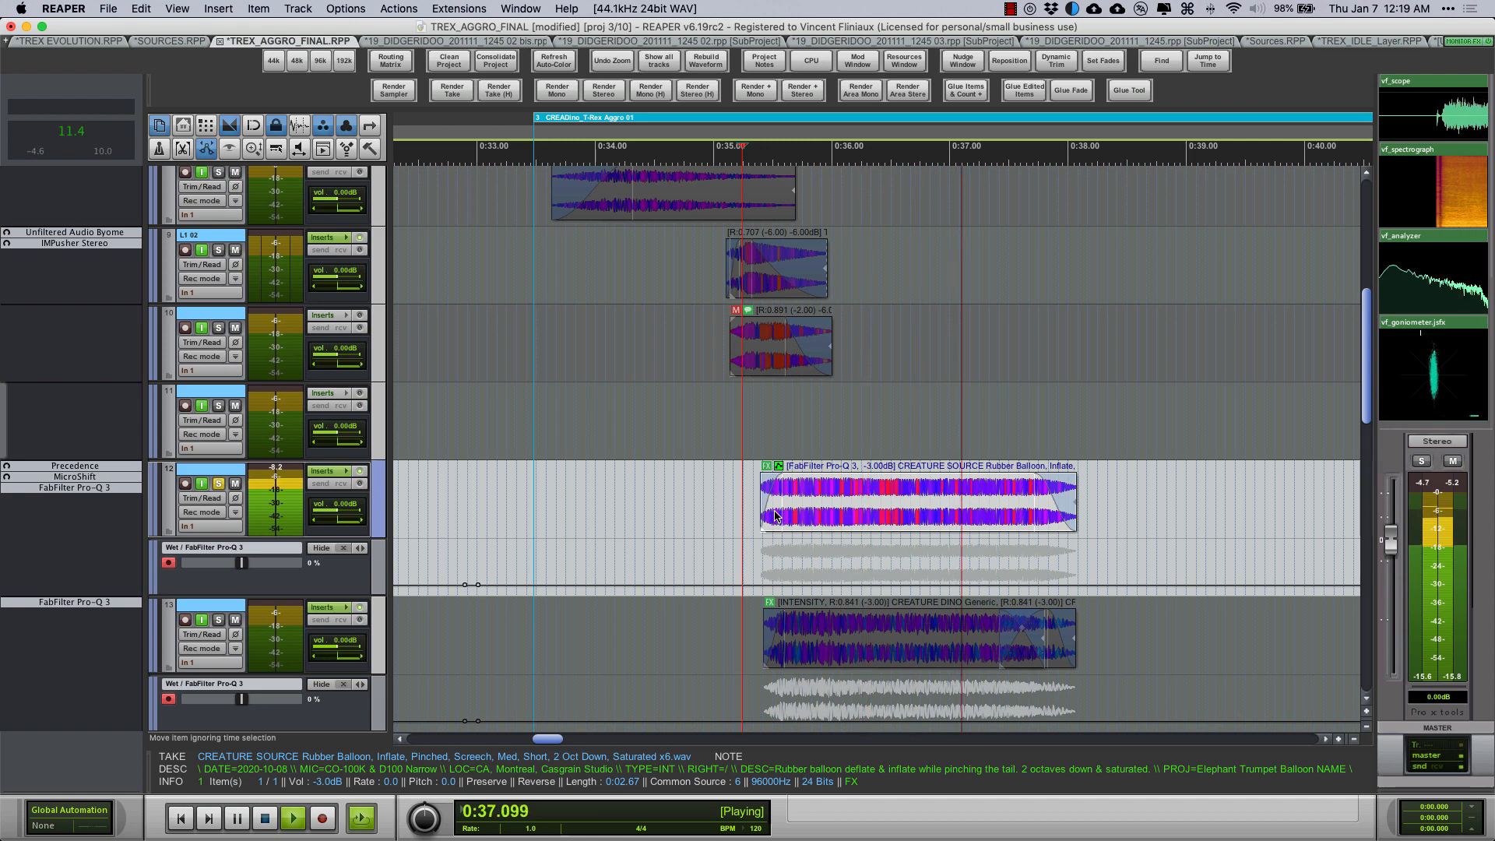
{"action": "left_click", "coordinate": [237, 818]}
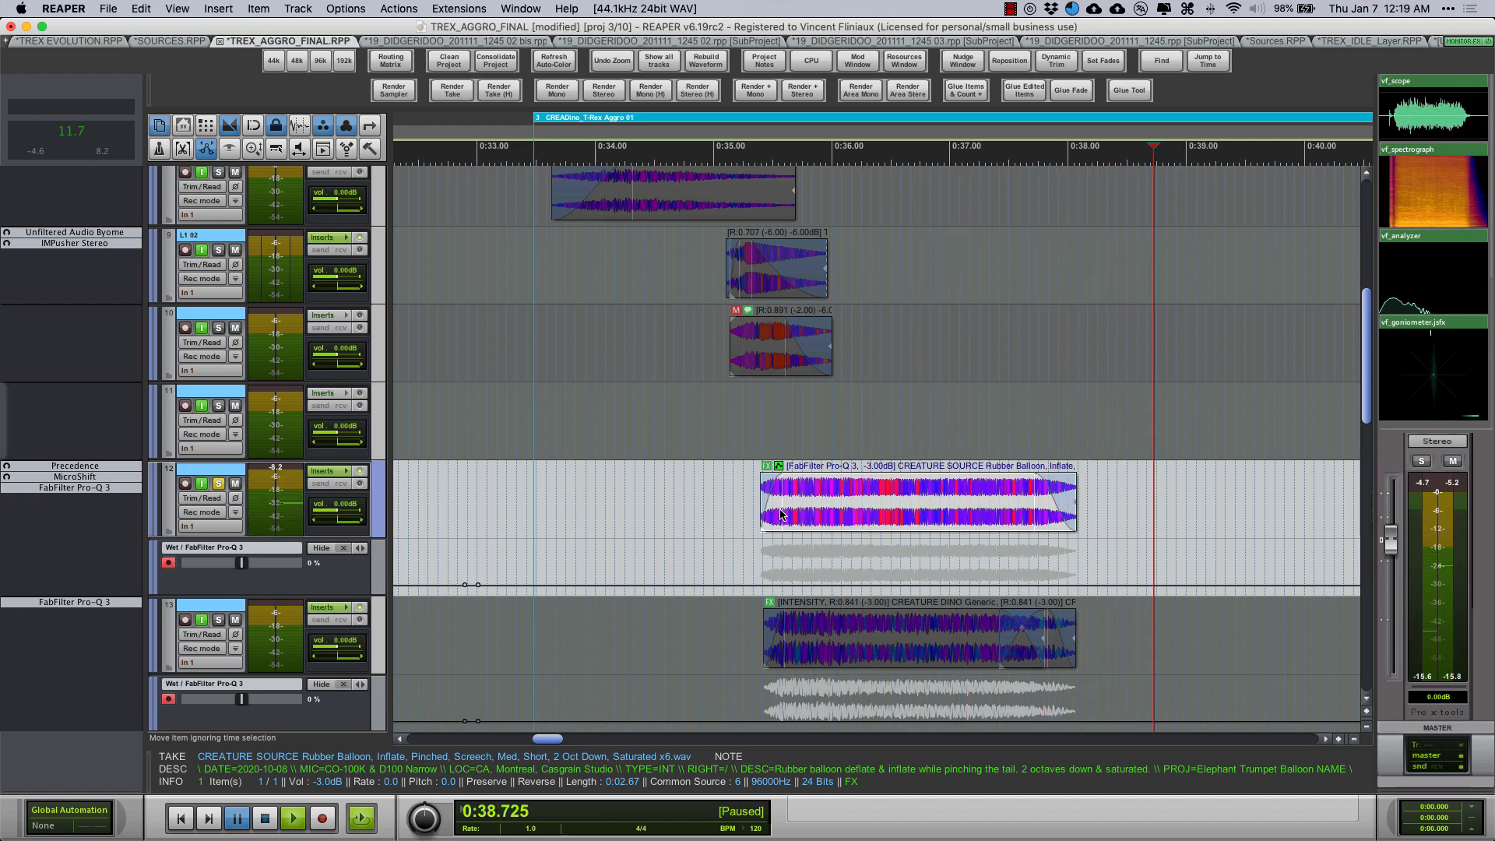
{"action": "mouse_move", "coordinate": [749, 651]}
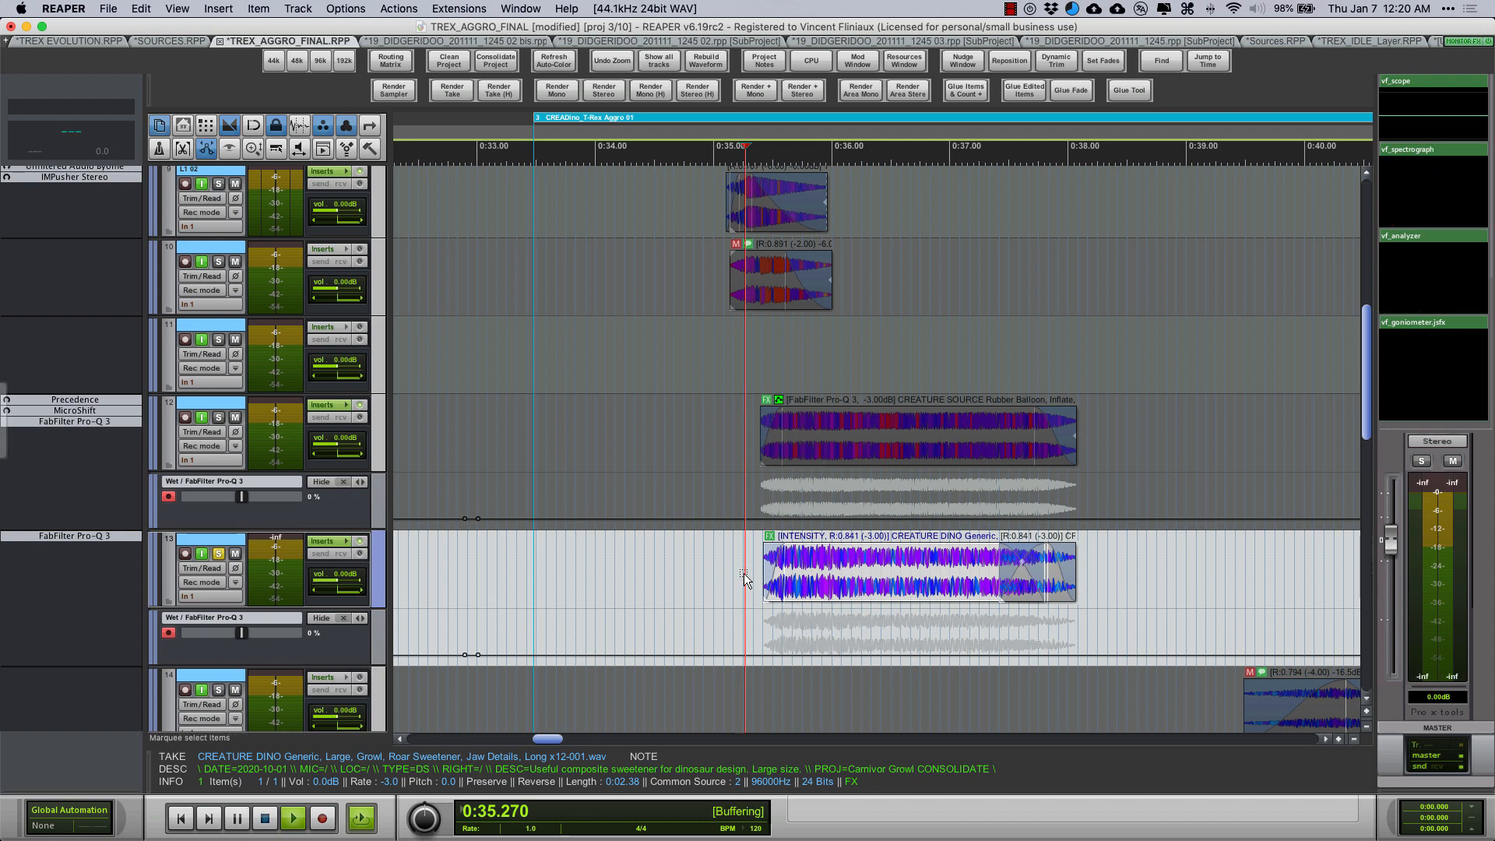
{"action": "left_click", "coordinate": [292, 817]}
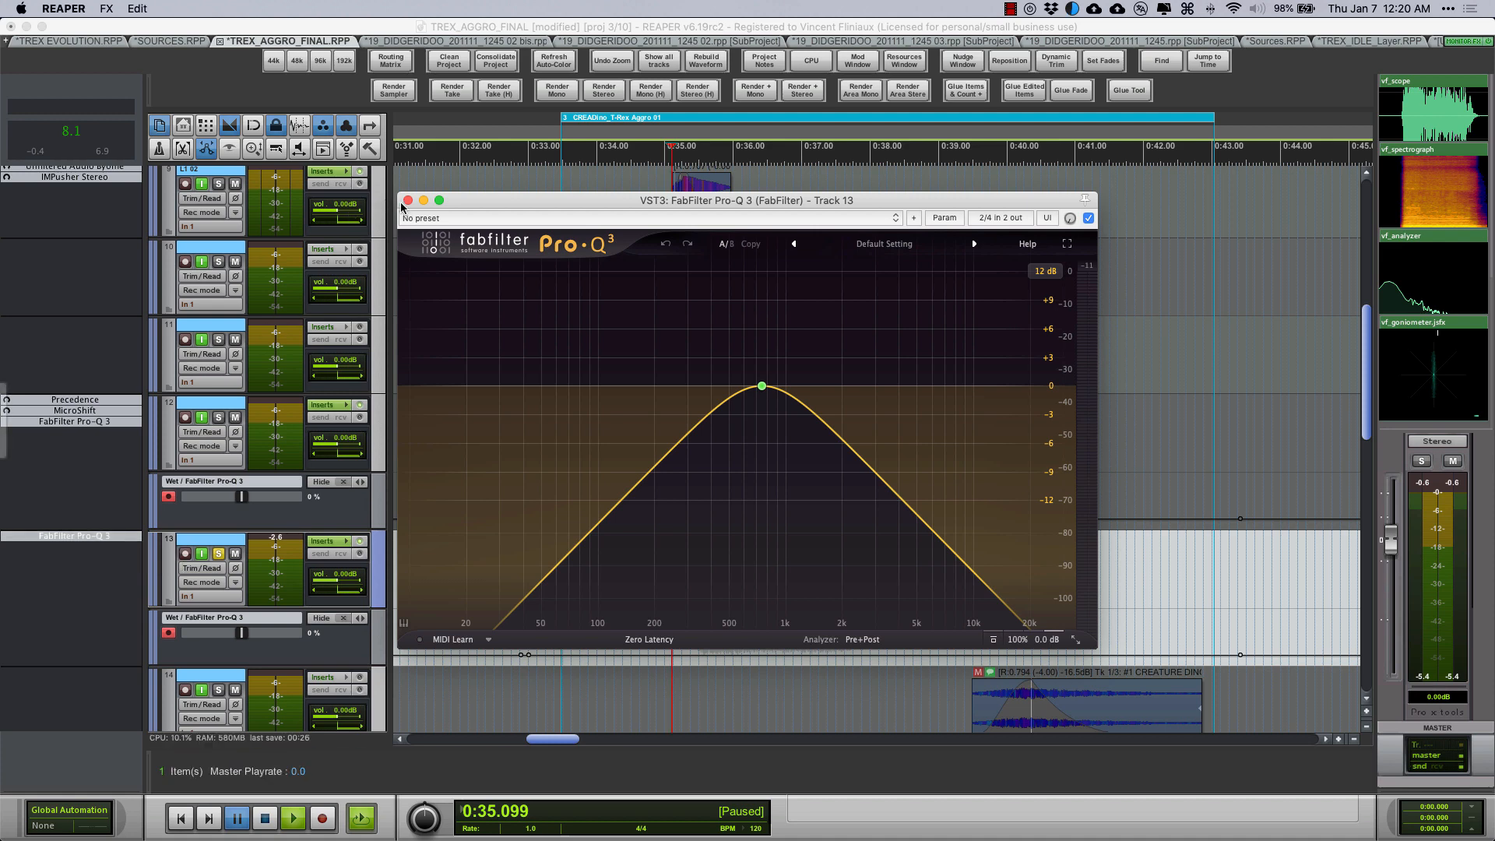
{"action": "left_click", "coordinate": [761, 384]}
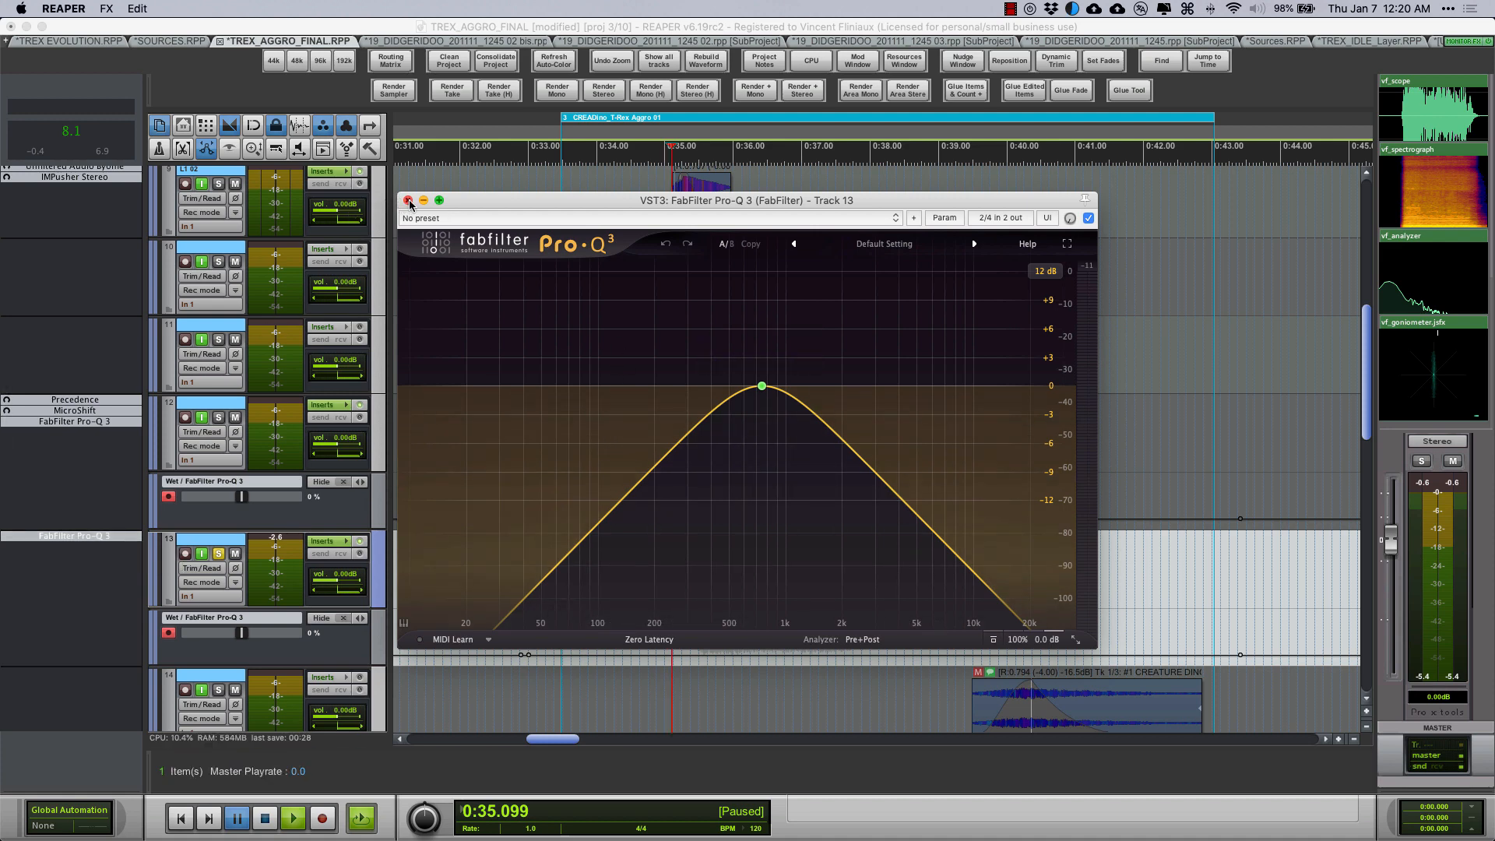
{"action": "left_click", "coordinate": [408, 201]}
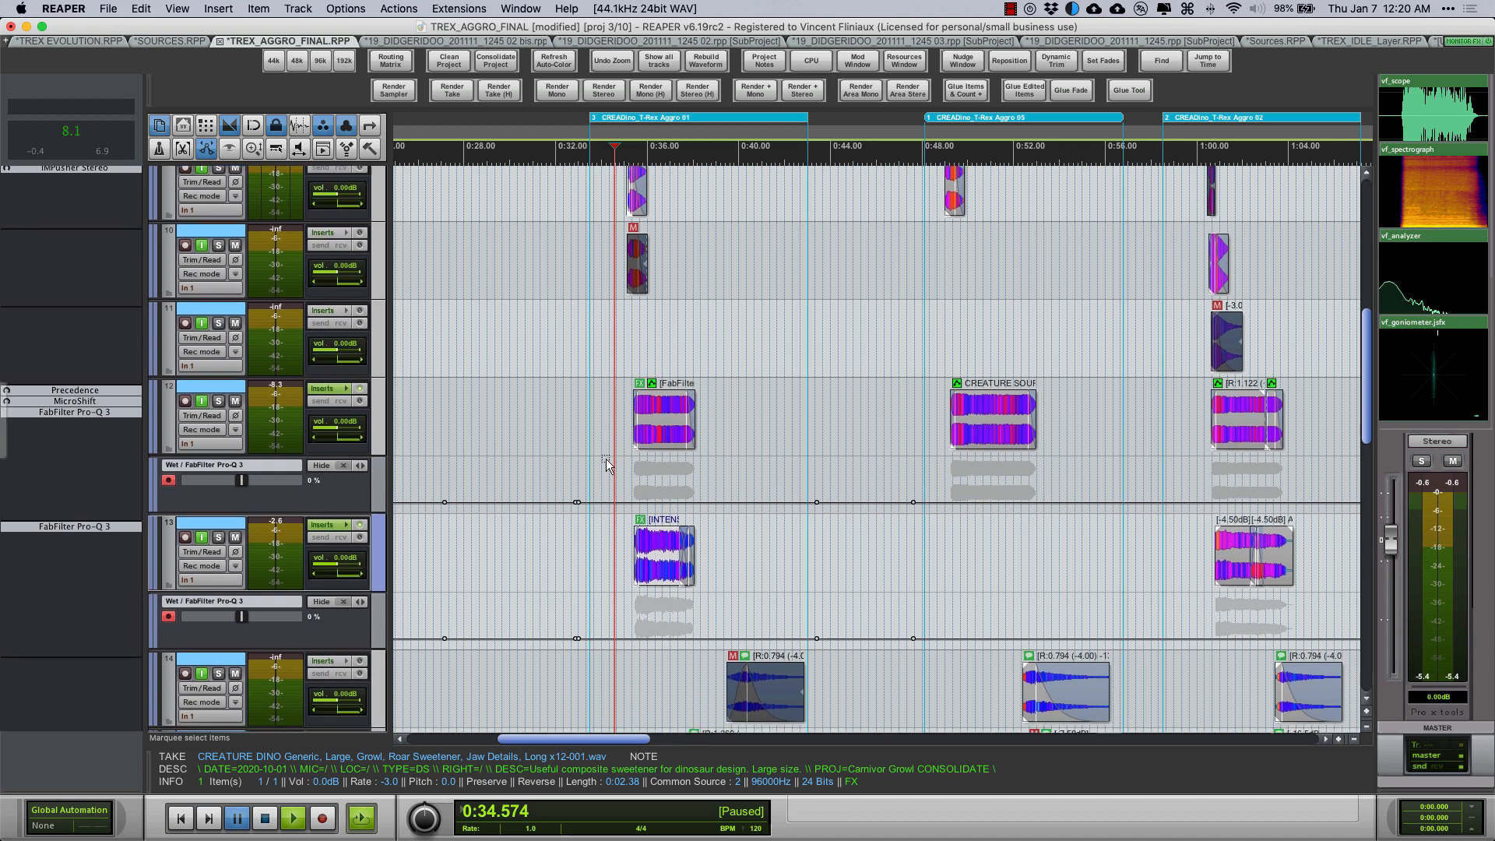
{"action": "scroll", "scroll_direction": "down", "scroll_amount": 3}
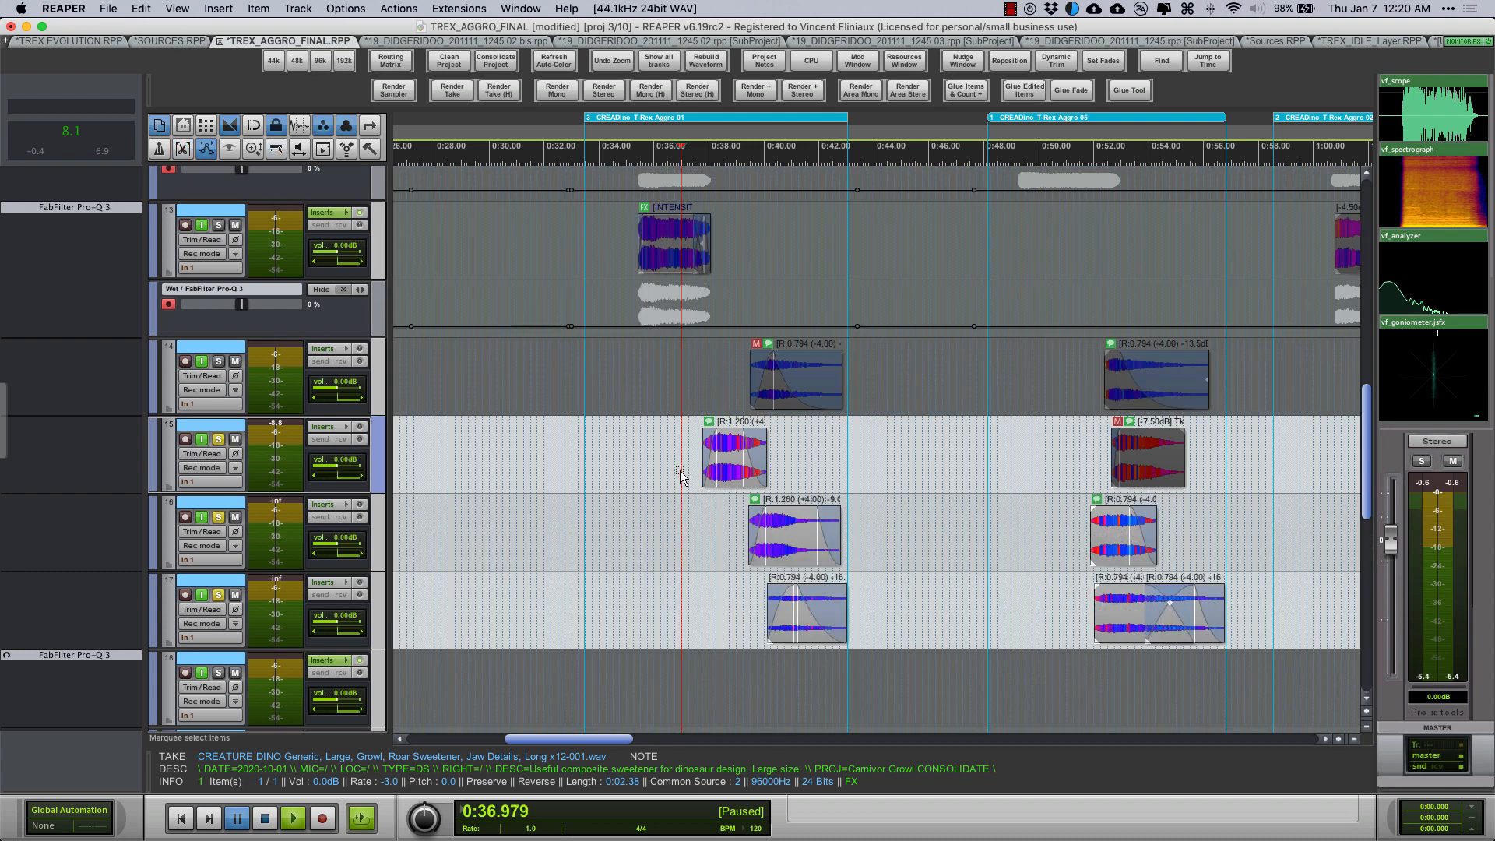
{"action": "left_click", "coordinate": [292, 817]}
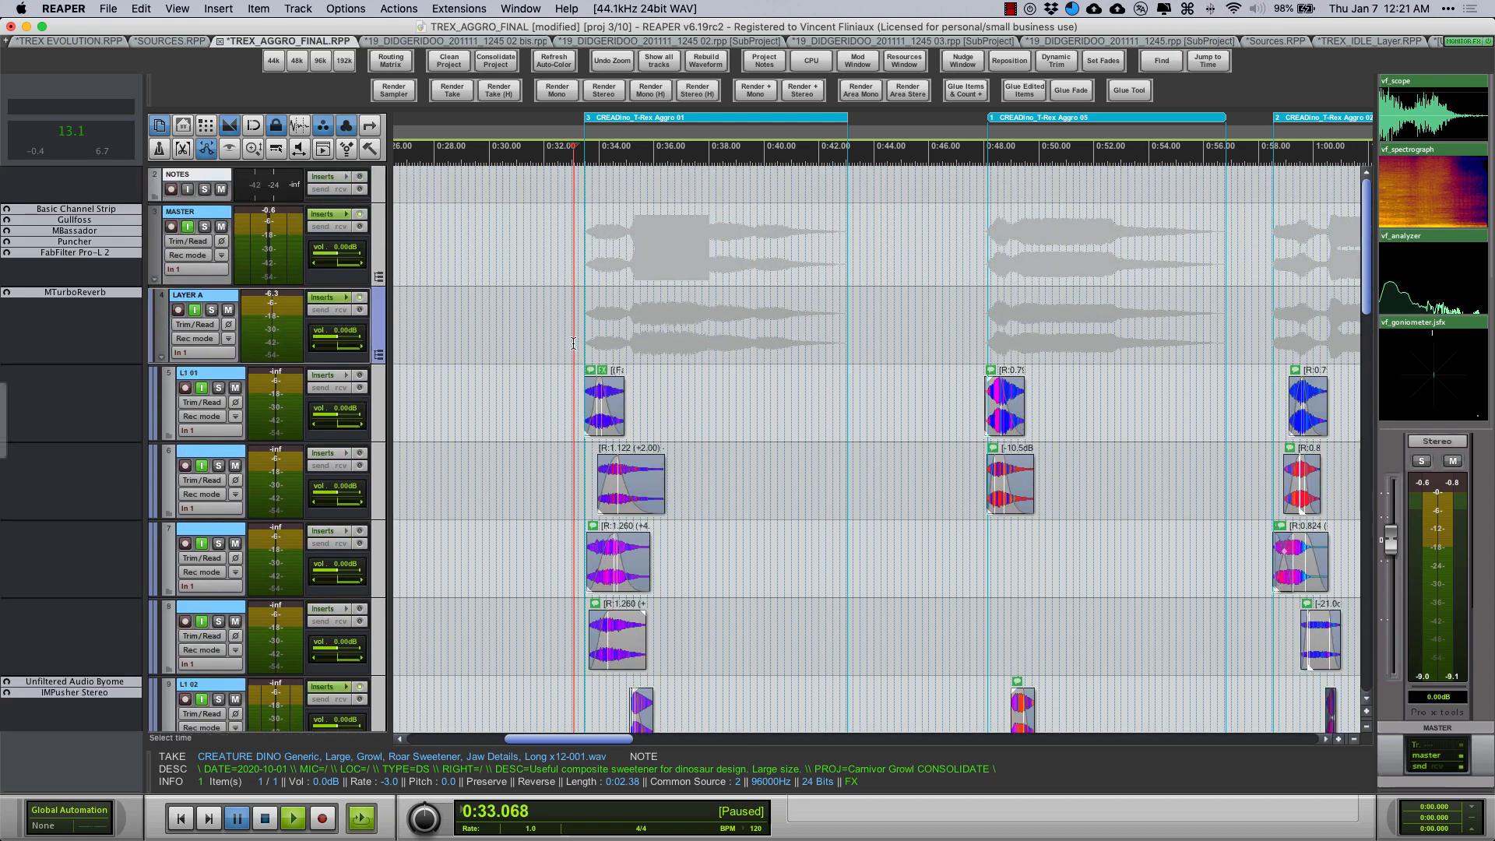
Select the TONAL SCREAM track to view its MTurboReverb automation lanes
{"action": "left_click", "coordinate": [291, 818]}
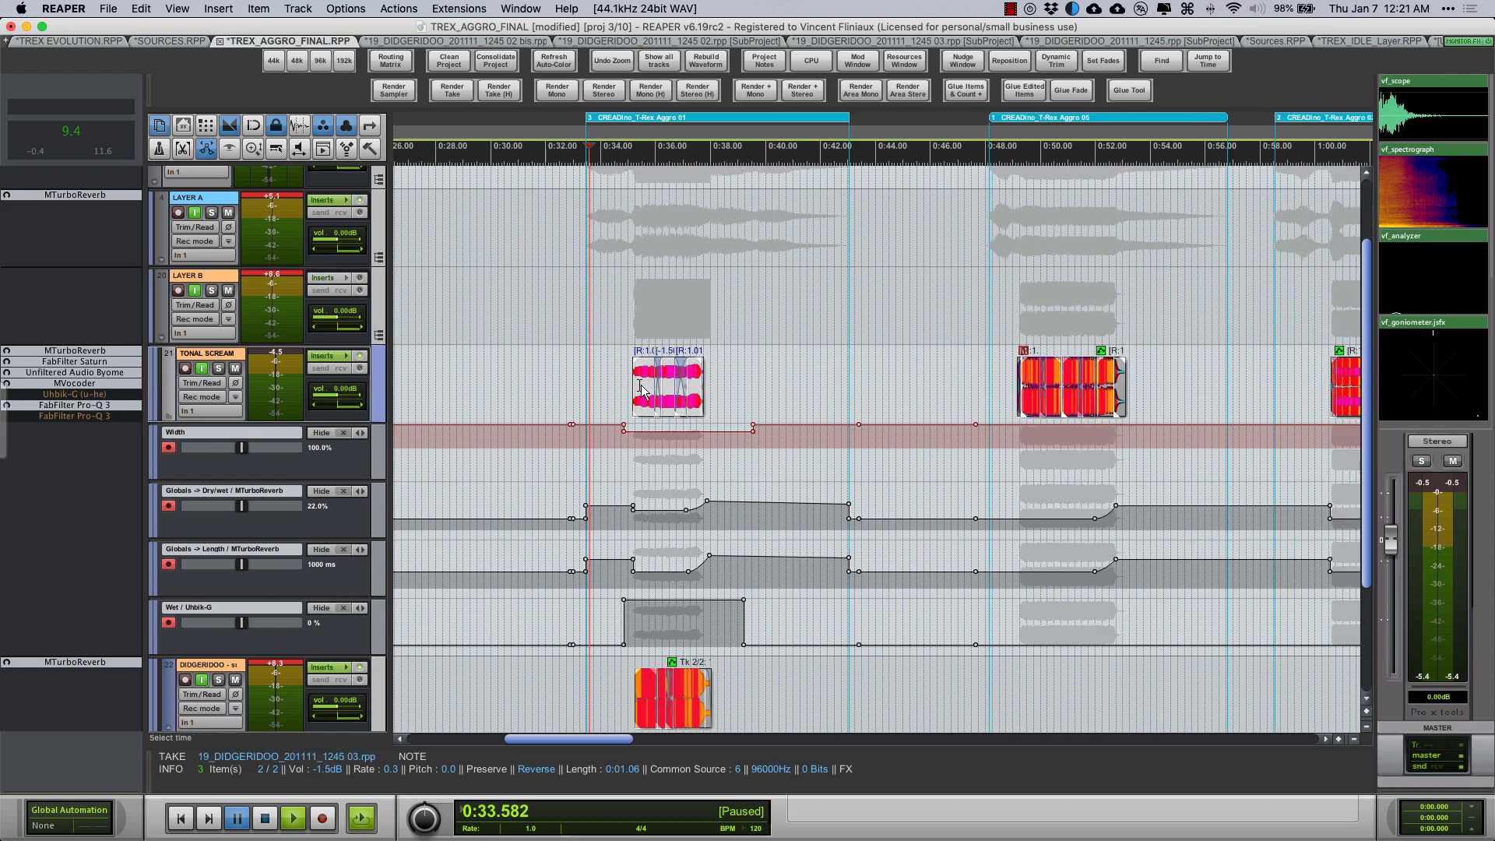
{"action": "mouse_move", "coordinate": [803, 399]}
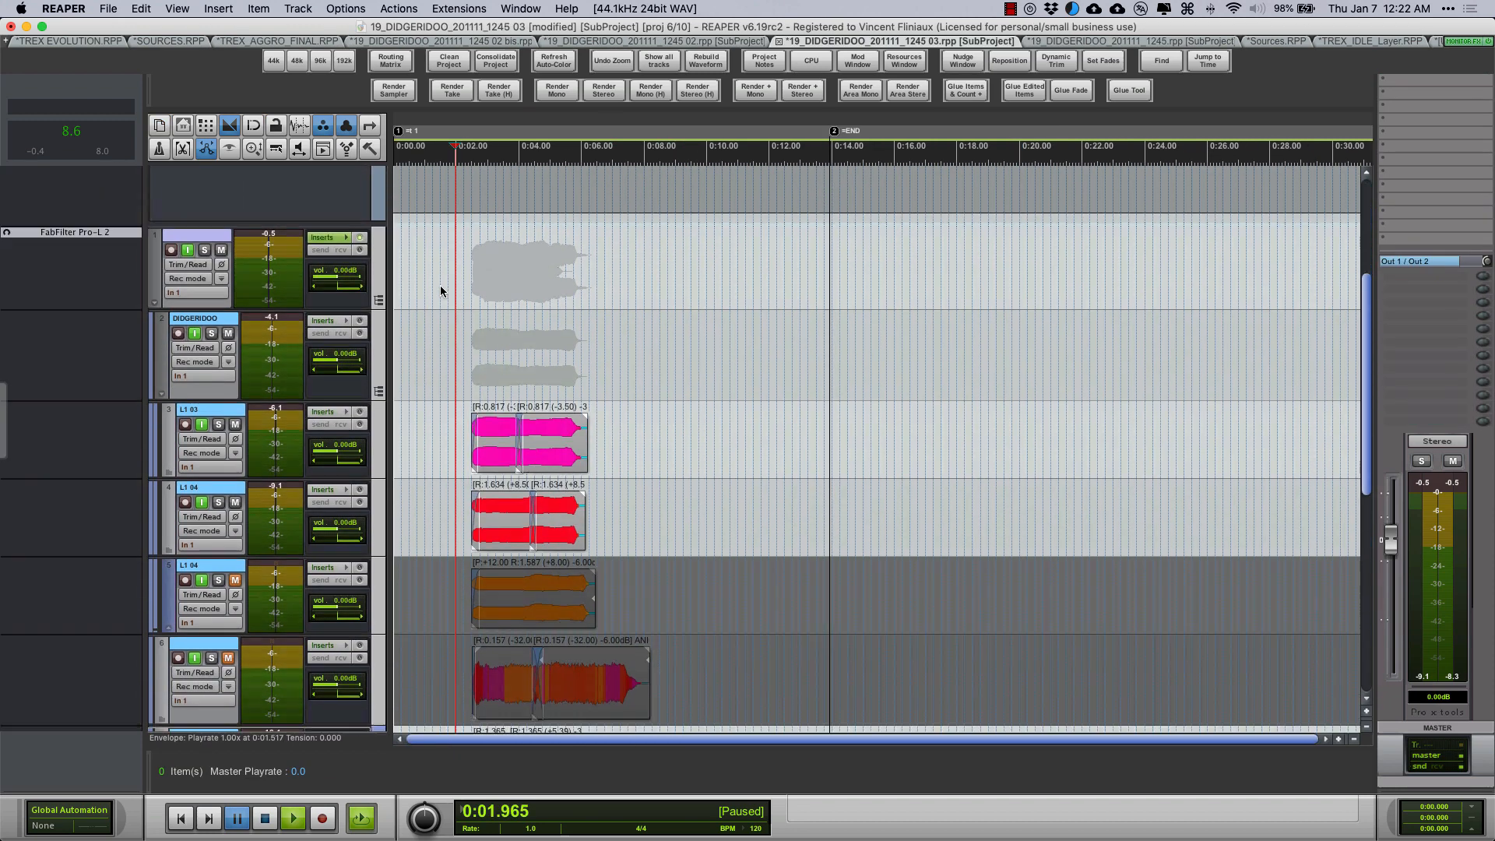
Scroll to the lower didgeridoo layer tracks and name track 6 'DONKEY'
{"action": "scroll", "scroll_direction": "down", "scroll_amount": 3}
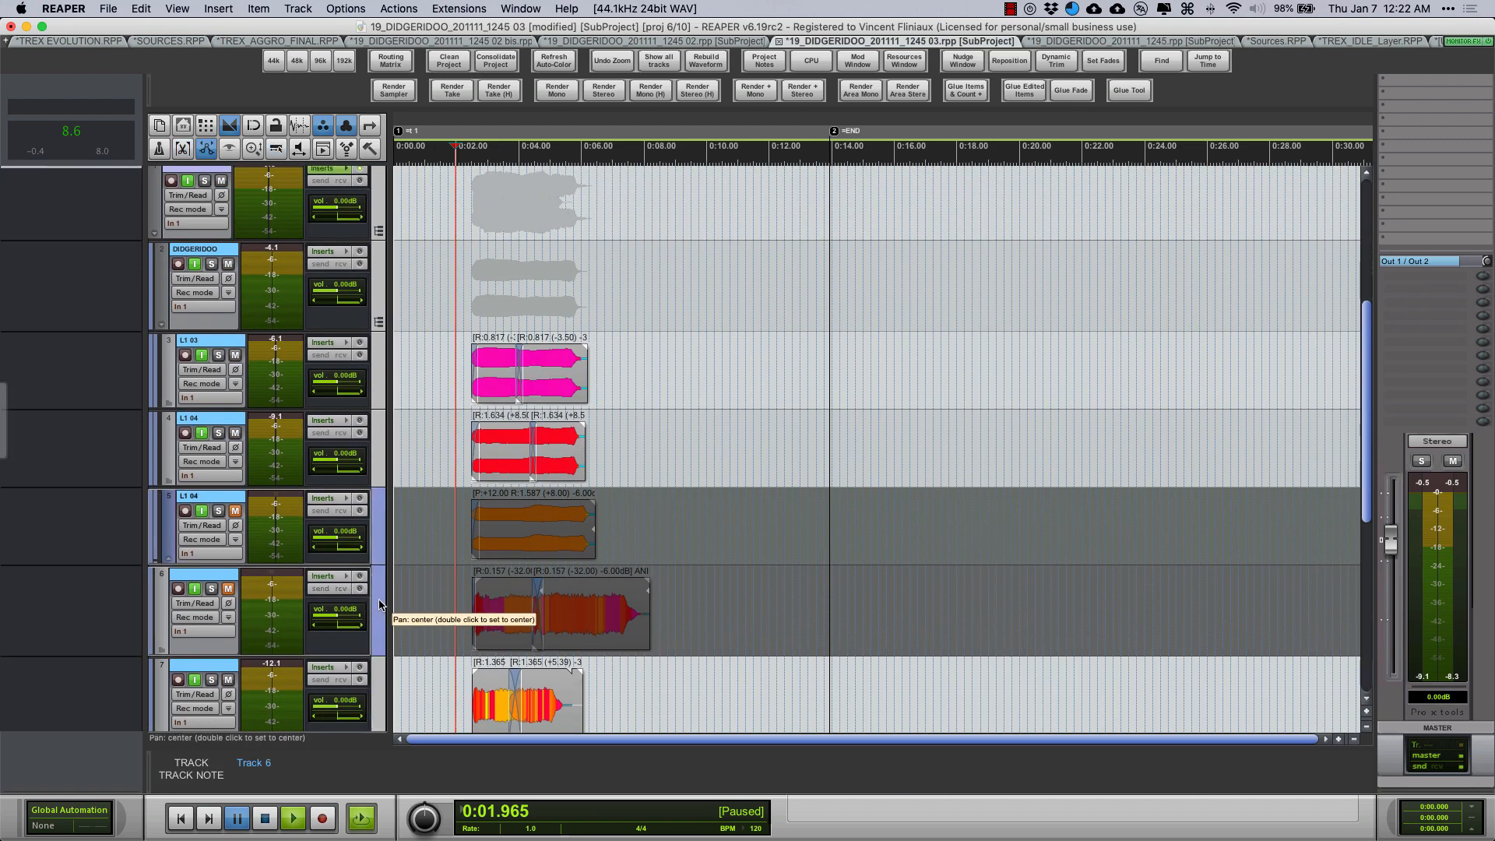
{"action": "scroll", "scroll_direction": "down", "scroll_amount": 3}
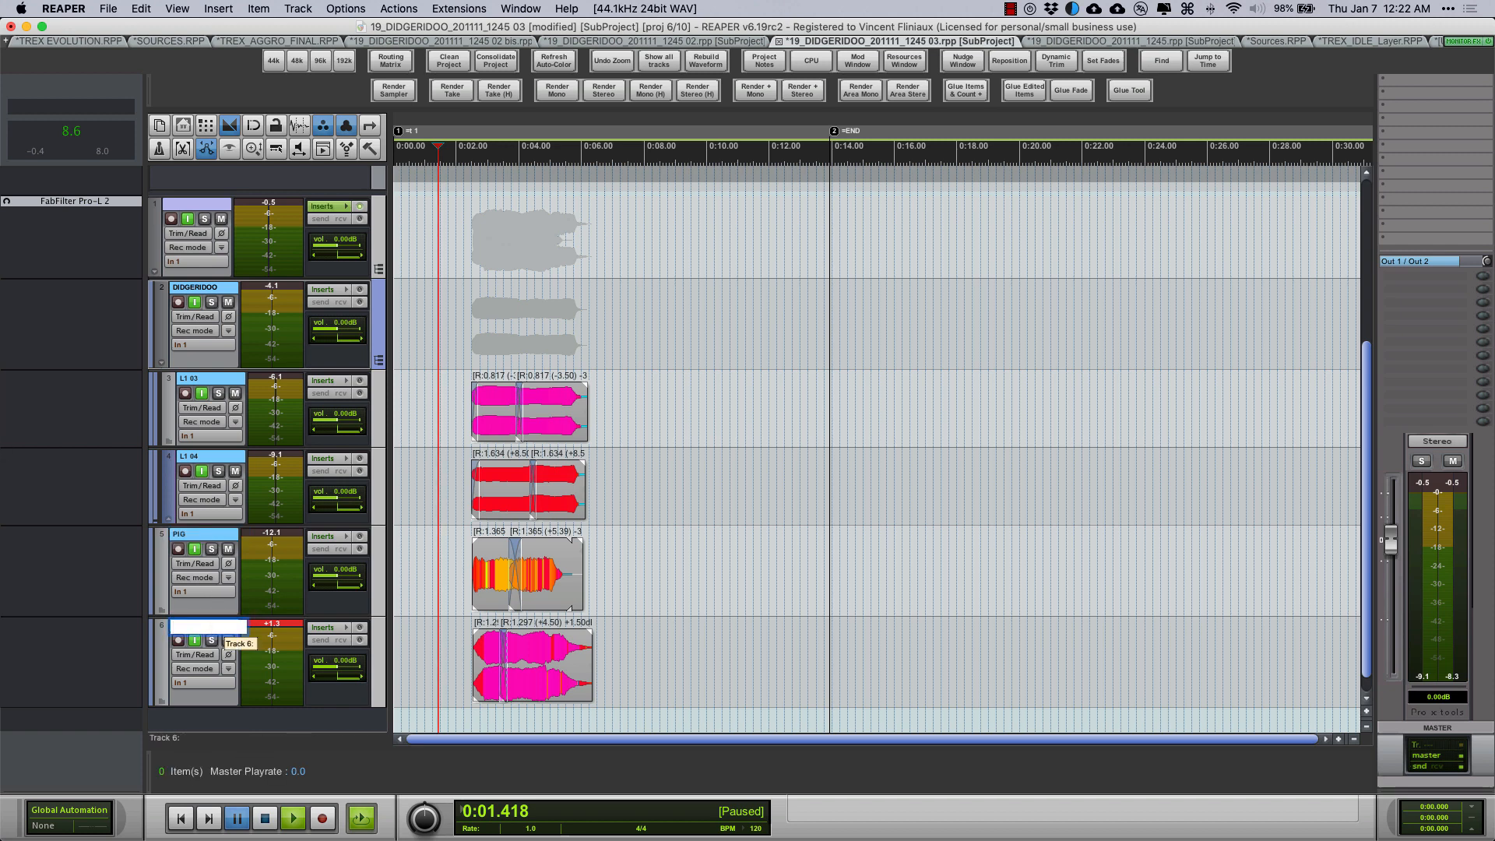
{"action": "type", "text": "DONKEY"}
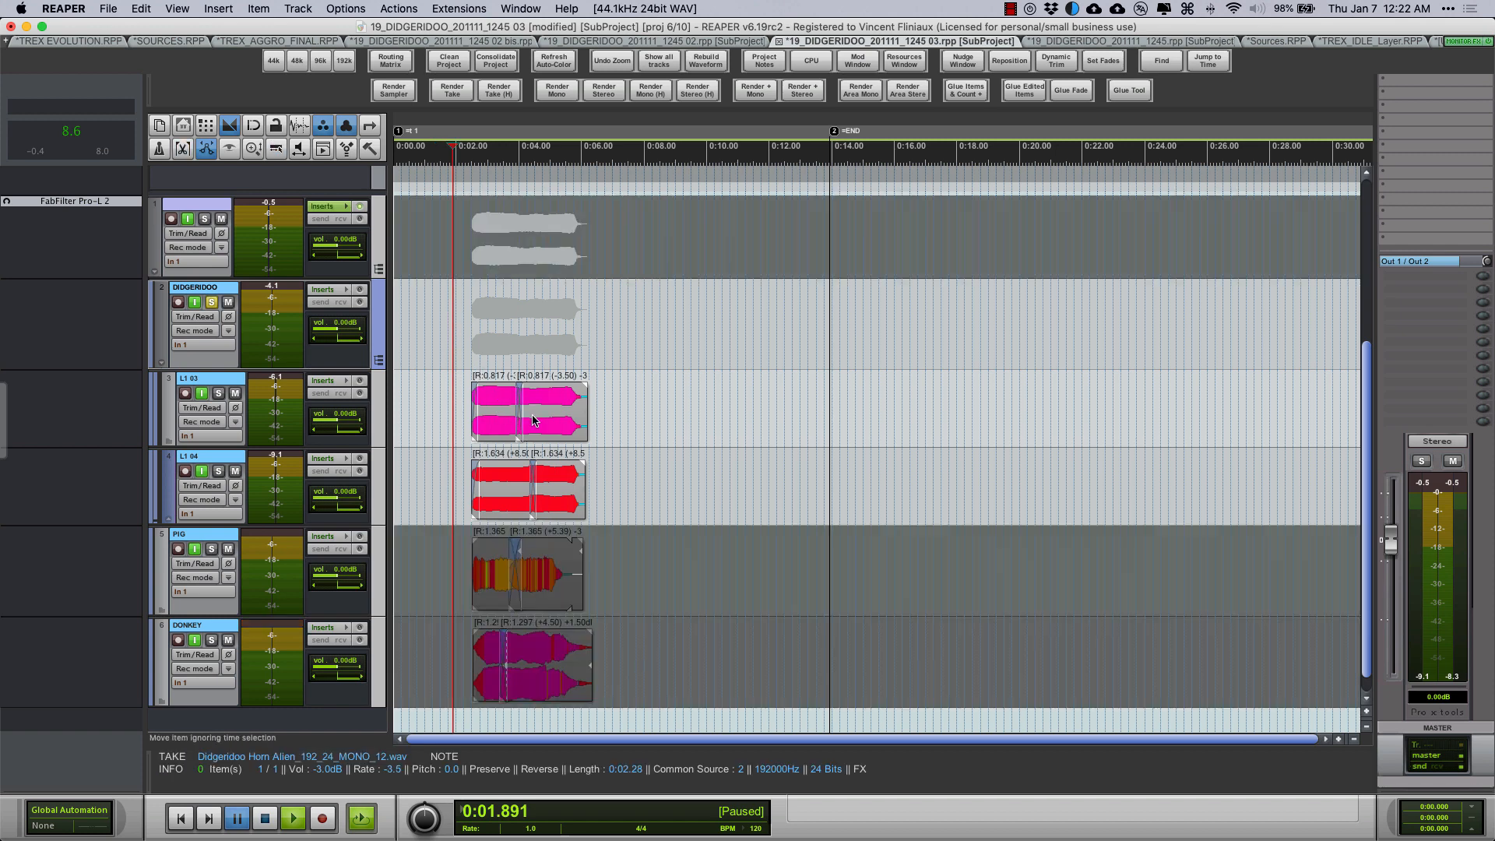
{"action": "left_click", "coordinate": [292, 818]}
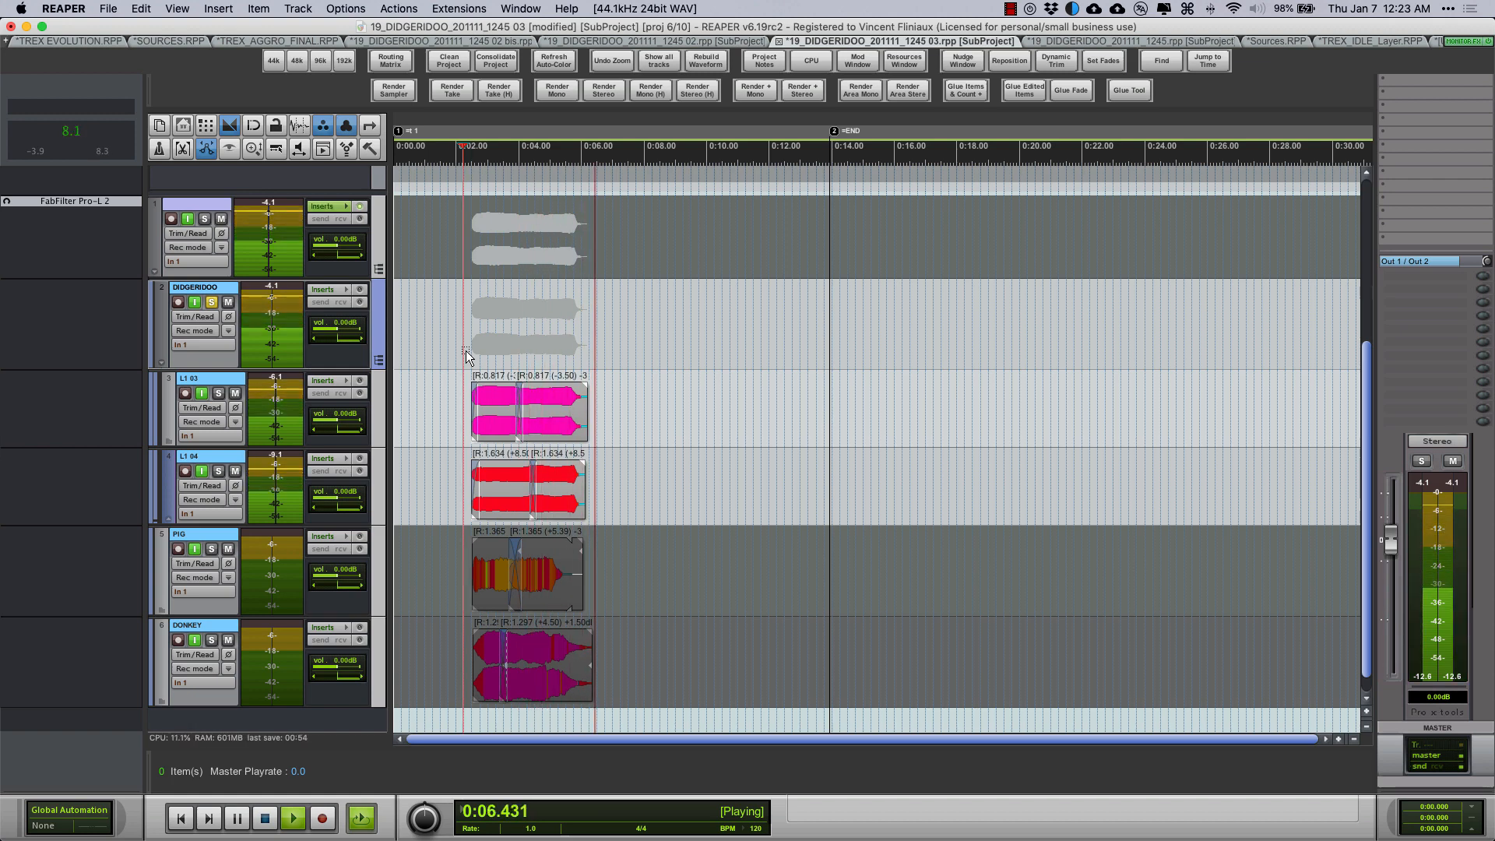
{"action": "left_click", "coordinate": [237, 817]}
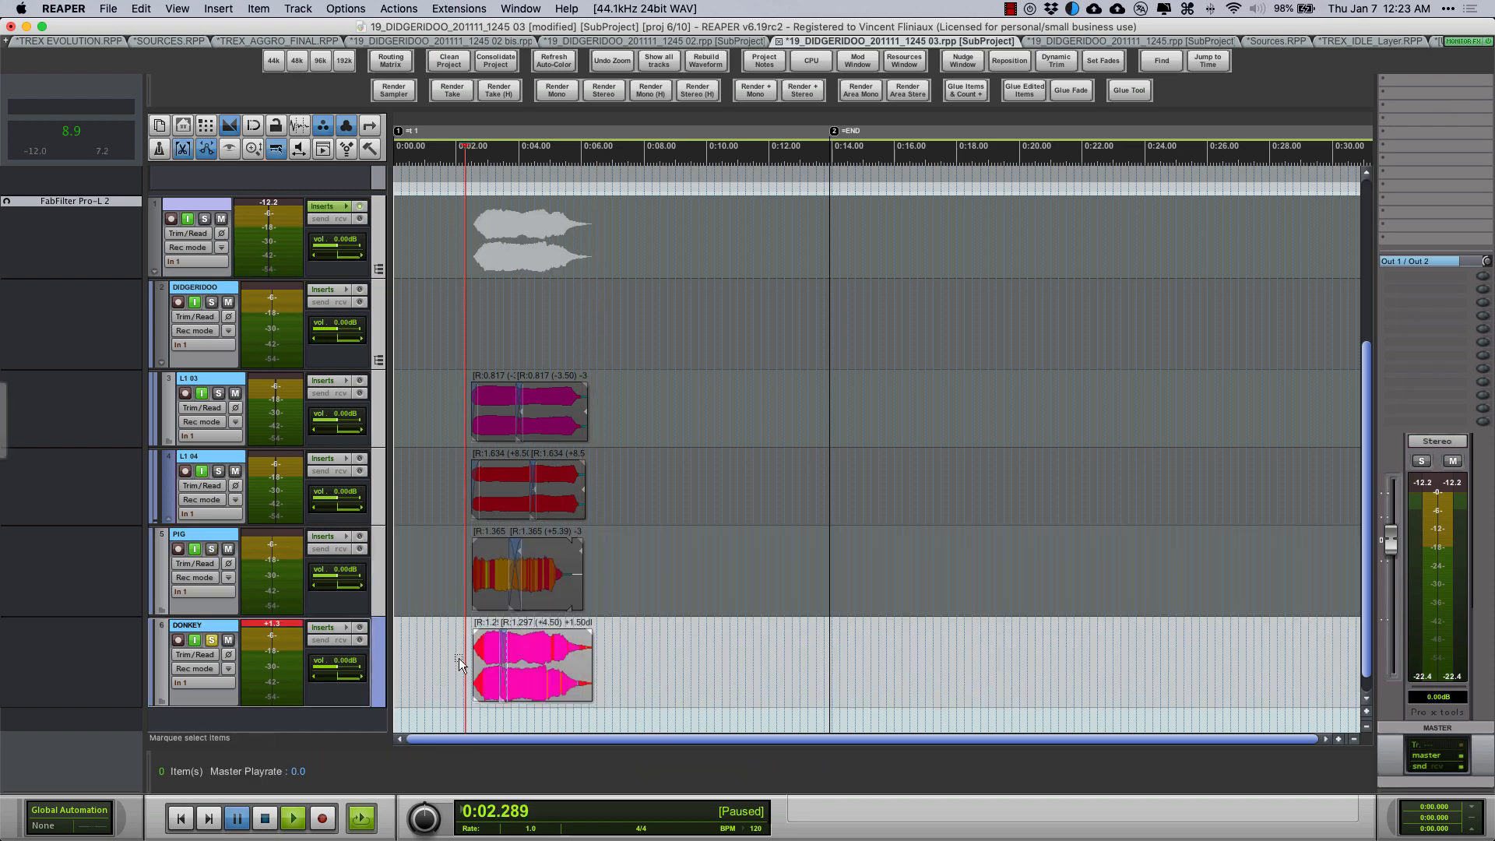
{"action": "left_click", "coordinate": [293, 817]}
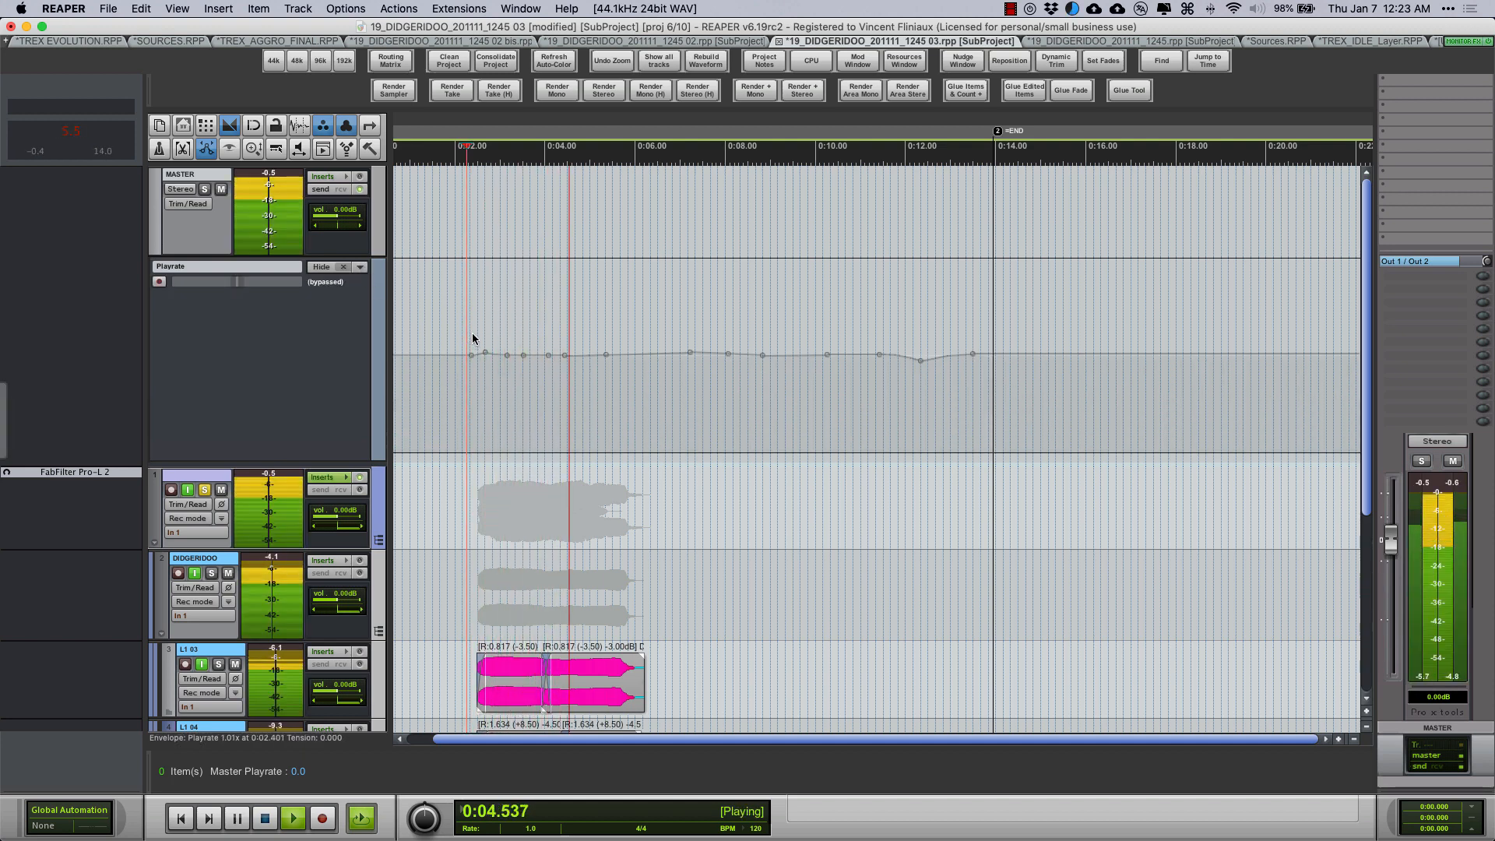
Activate the didgeridoo subproject's Playrate envelope and switch back to the TREX_AGGRO_FINAL project
{"action": "left_click", "coordinate": [235, 818]}
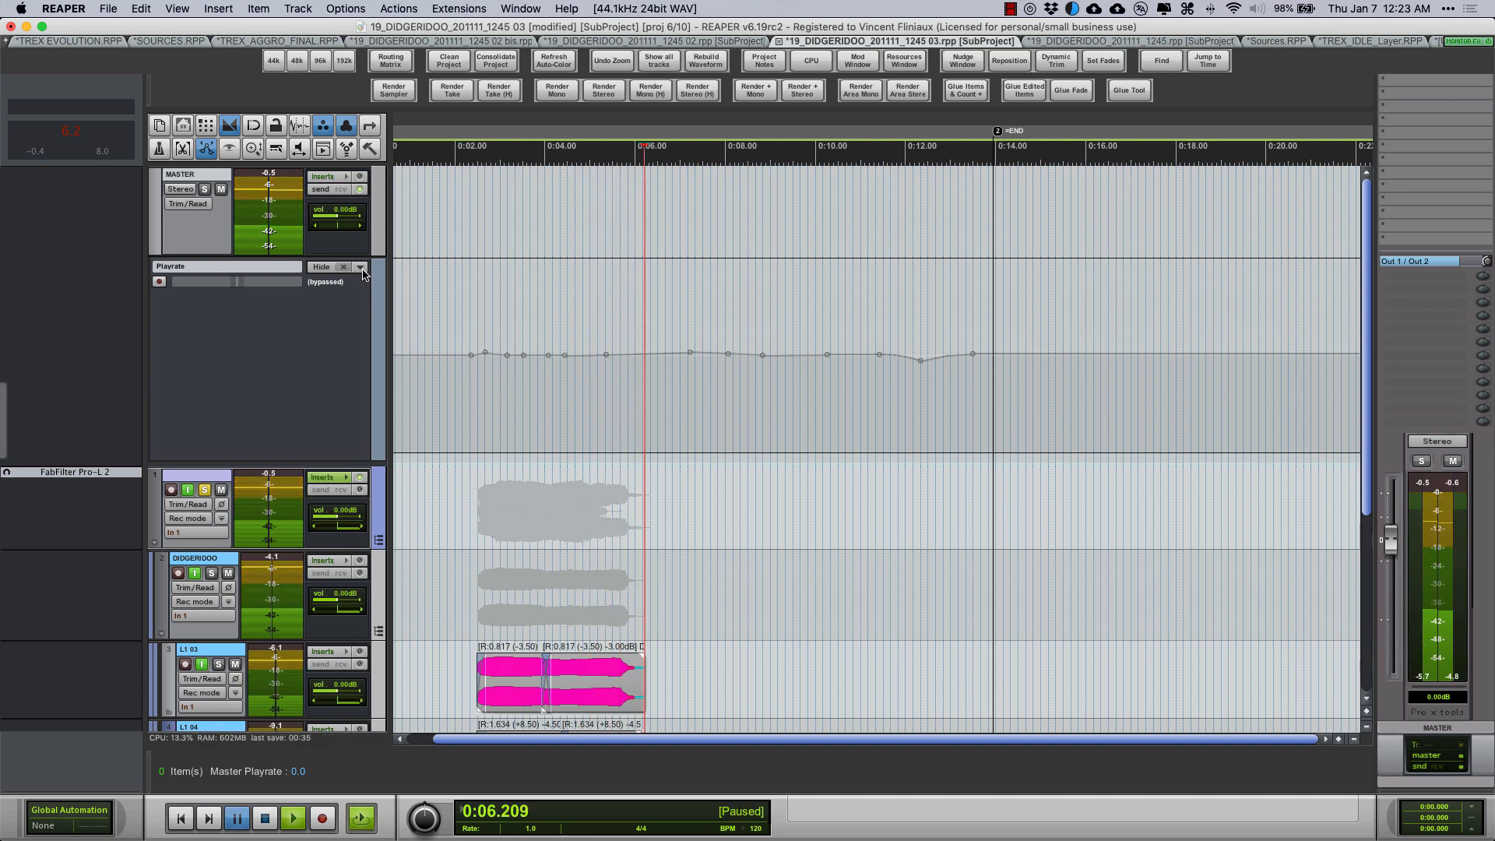
{"action": "left_click", "coordinate": [293, 818]}
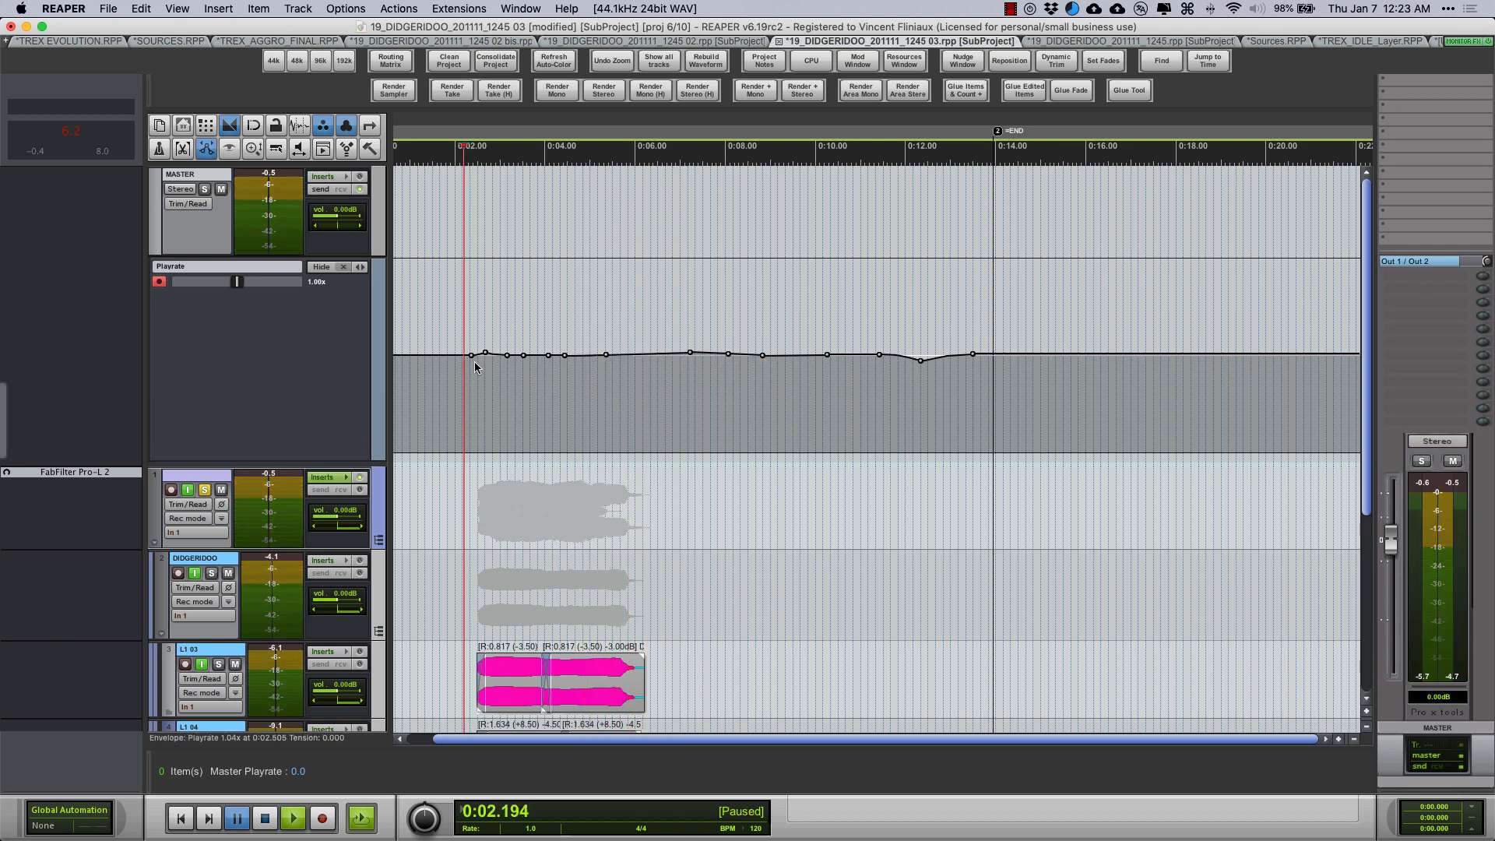
{"action": "left_click", "coordinate": [447, 147]}
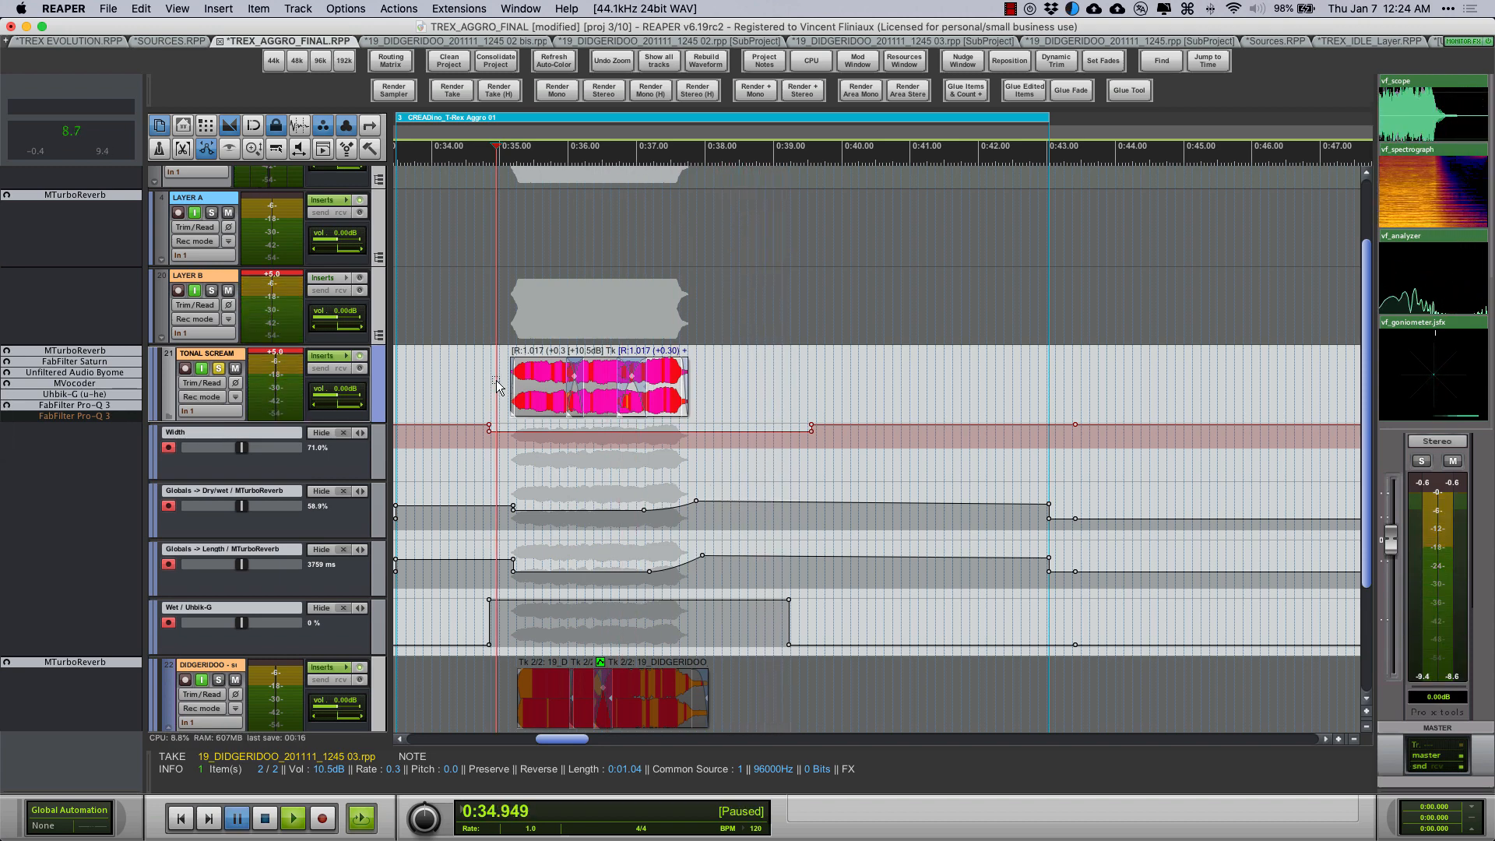
Marquee-select the didgeridoo item around 0:30.8–0:31.8 and trim all take volumes by 1 dB
{"action": "scroll", "scroll_direction": "down", "scroll_amount": 3}
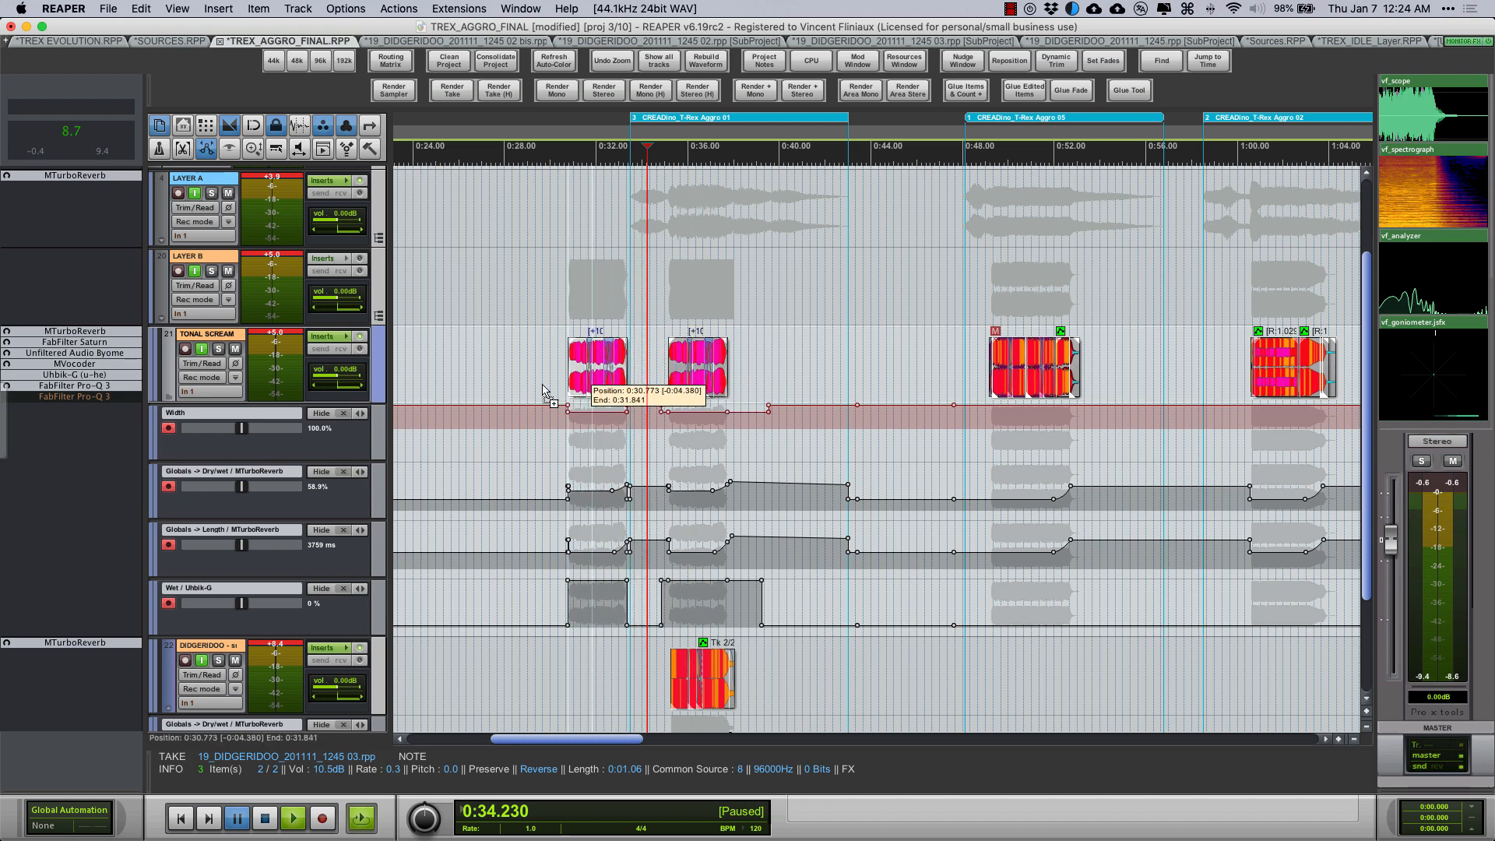
{"action": "left_click_drag", "start_coordinate": [601, 368], "coordinate": [548, 368]}
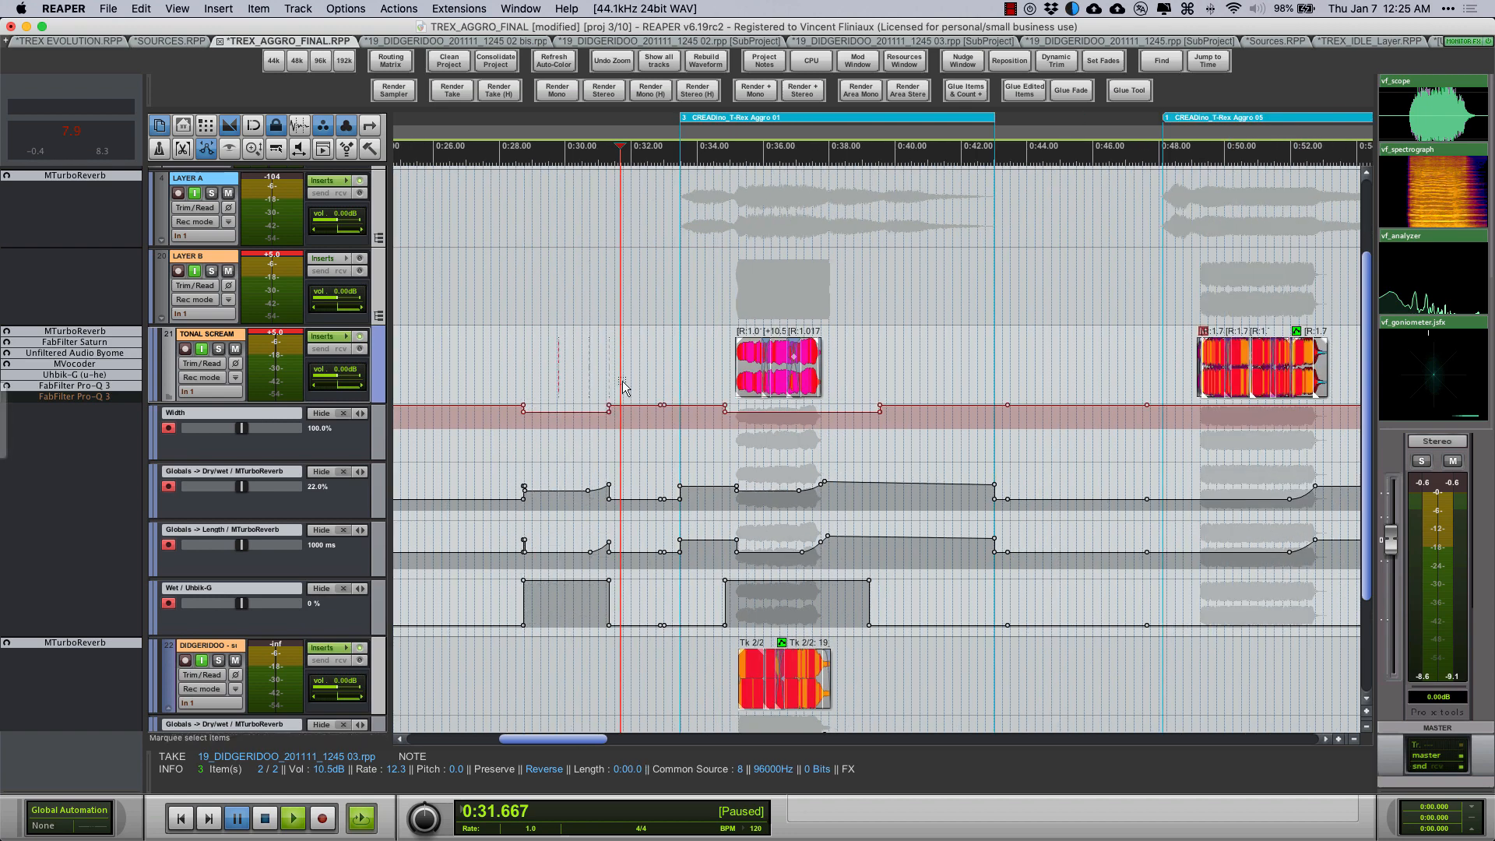
{"action": "left_click_drag", "start_coordinate": [781, 368], "coordinate": [592, 368]}
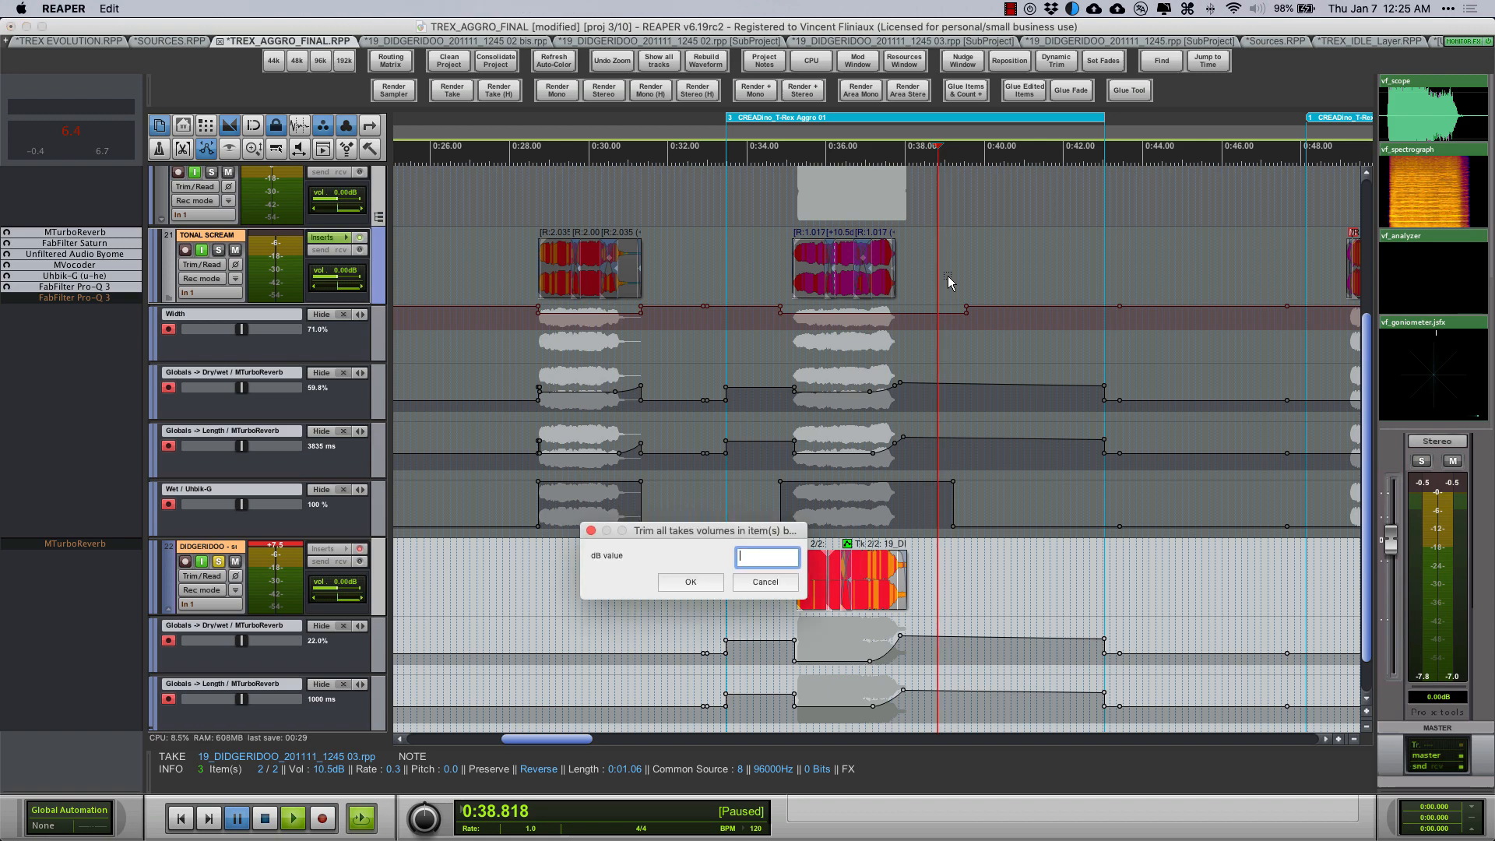
Close the take-volume trim prompt and bring up track 22's MTurboReverb at 22% dry/wet, 1000 ms
{"action": "left_click", "coordinate": [763, 581]}
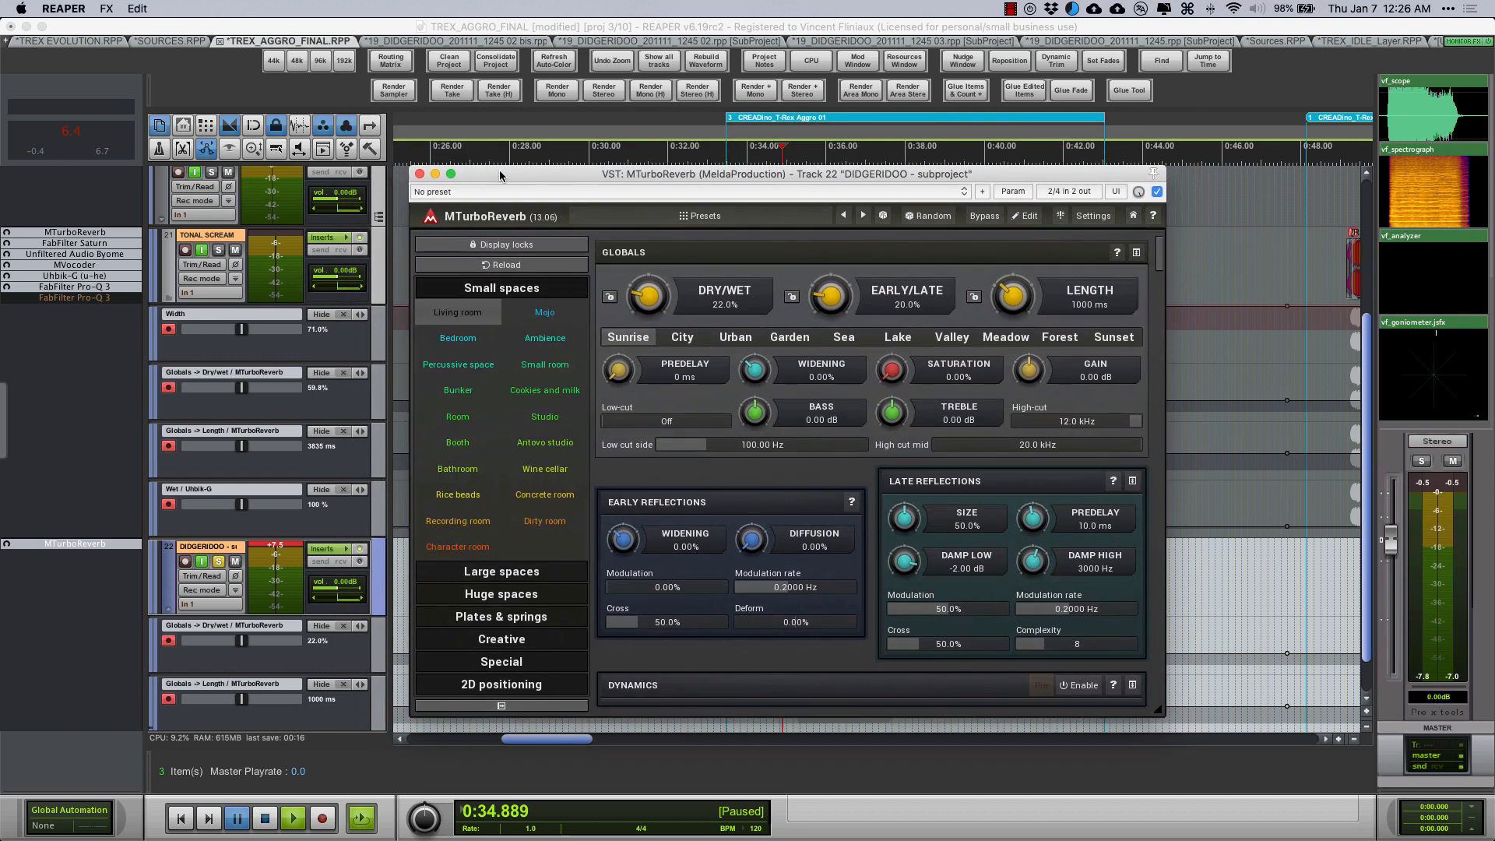
Close the didgeridoo MTurboReverb and bring the MASTER track with Layers A and B into view
{"action": "left_click", "coordinate": [419, 173]}
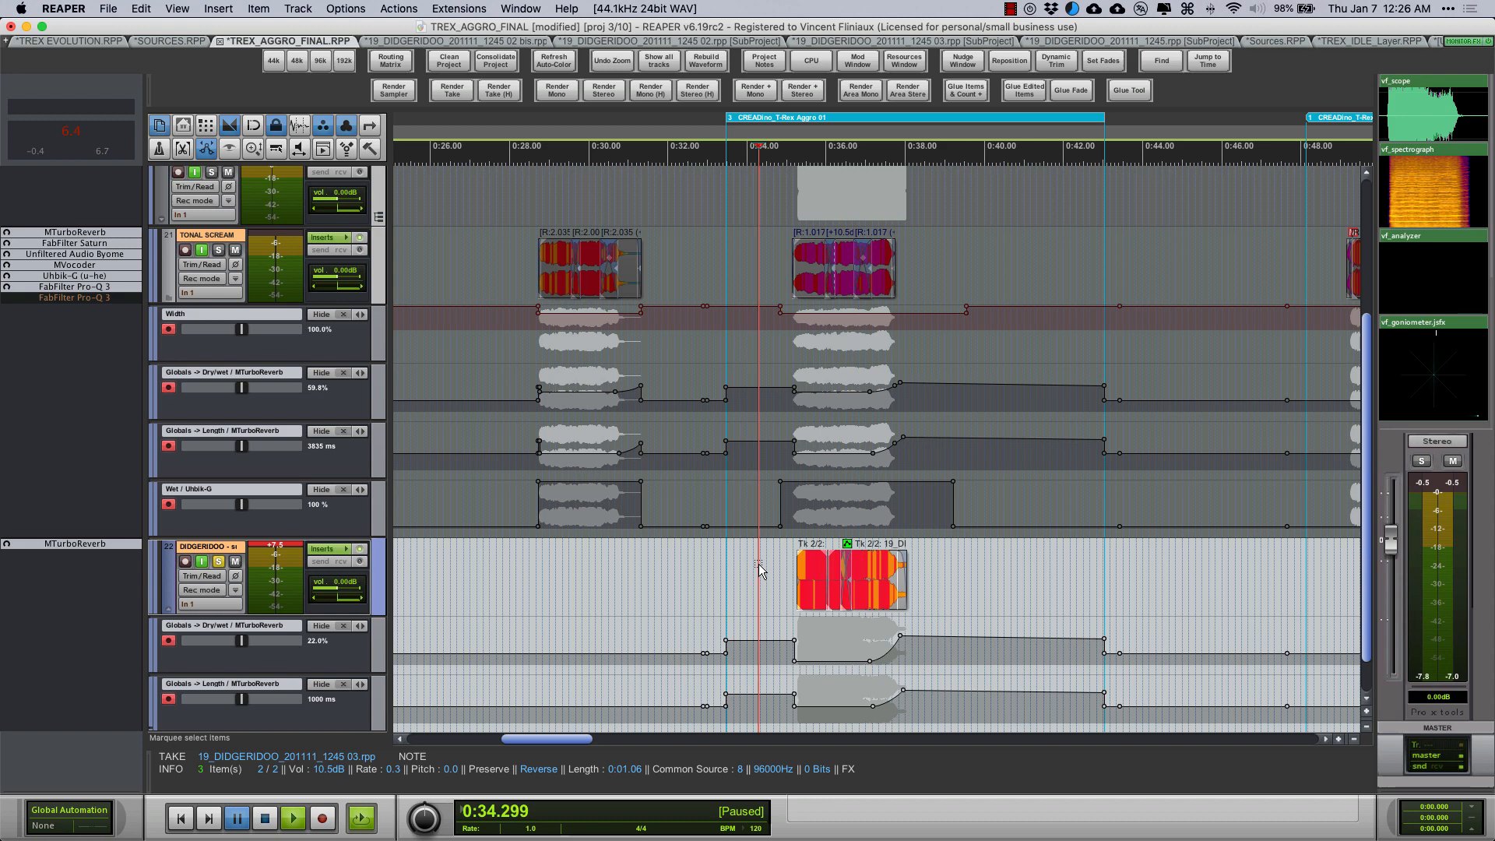
{"action": "mouse_move", "coordinate": [782, 587]}
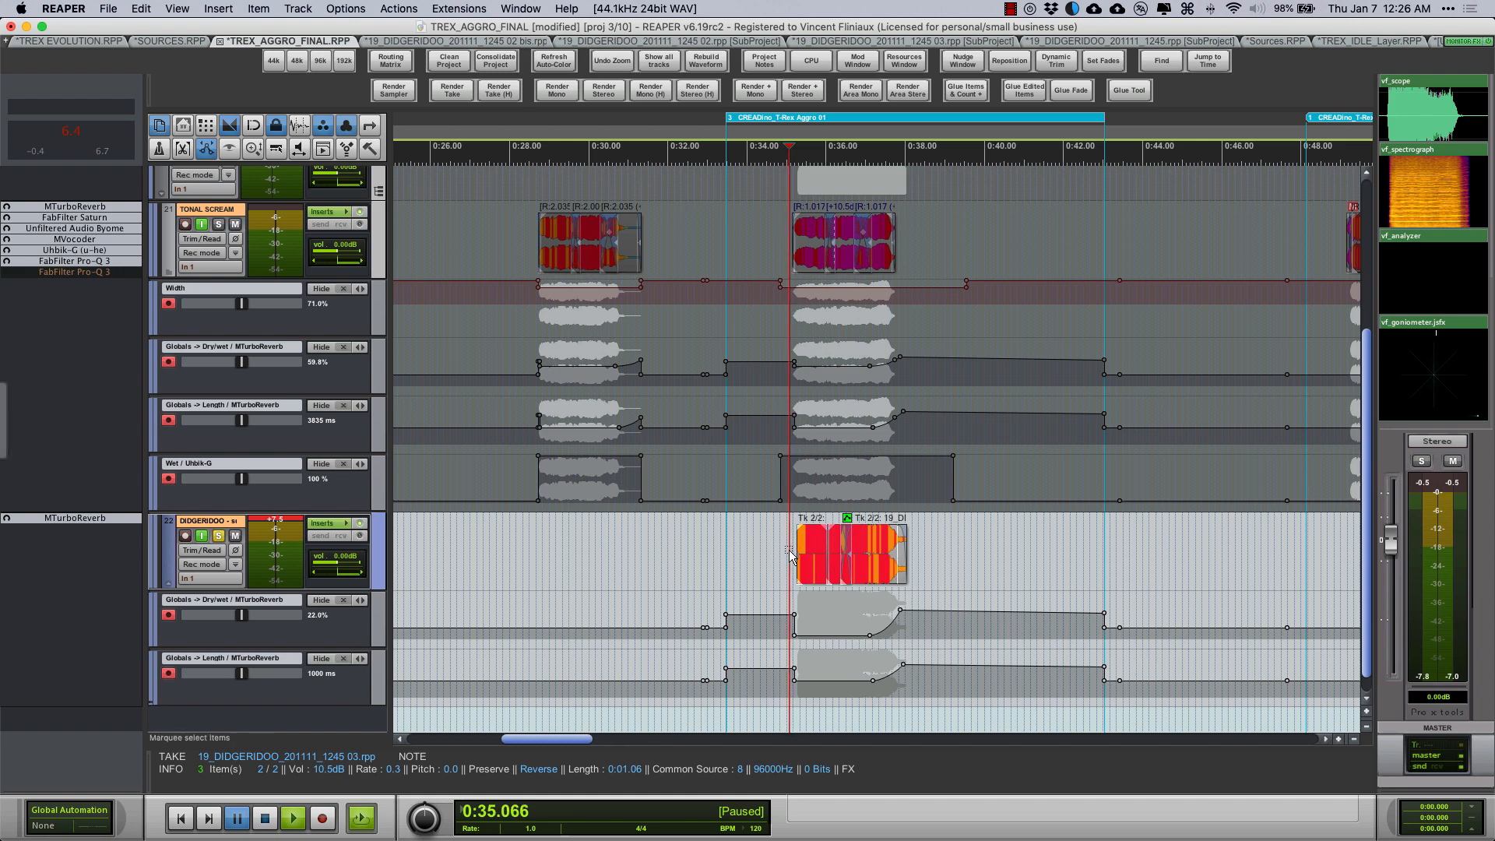
{"action": "left_click", "coordinate": [293, 818]}
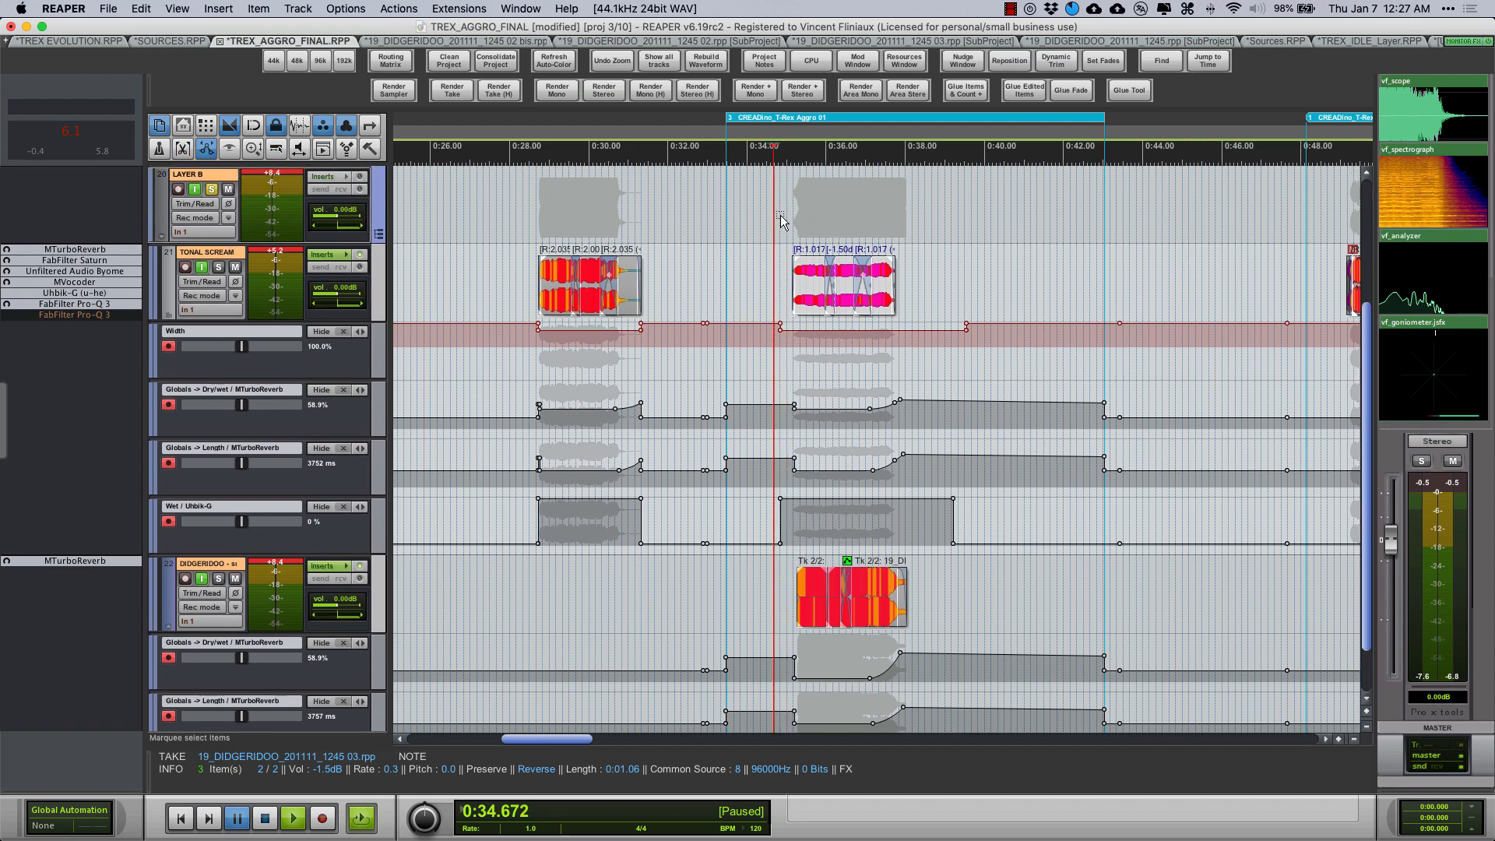
{"action": "left_click", "coordinate": [293, 818]}
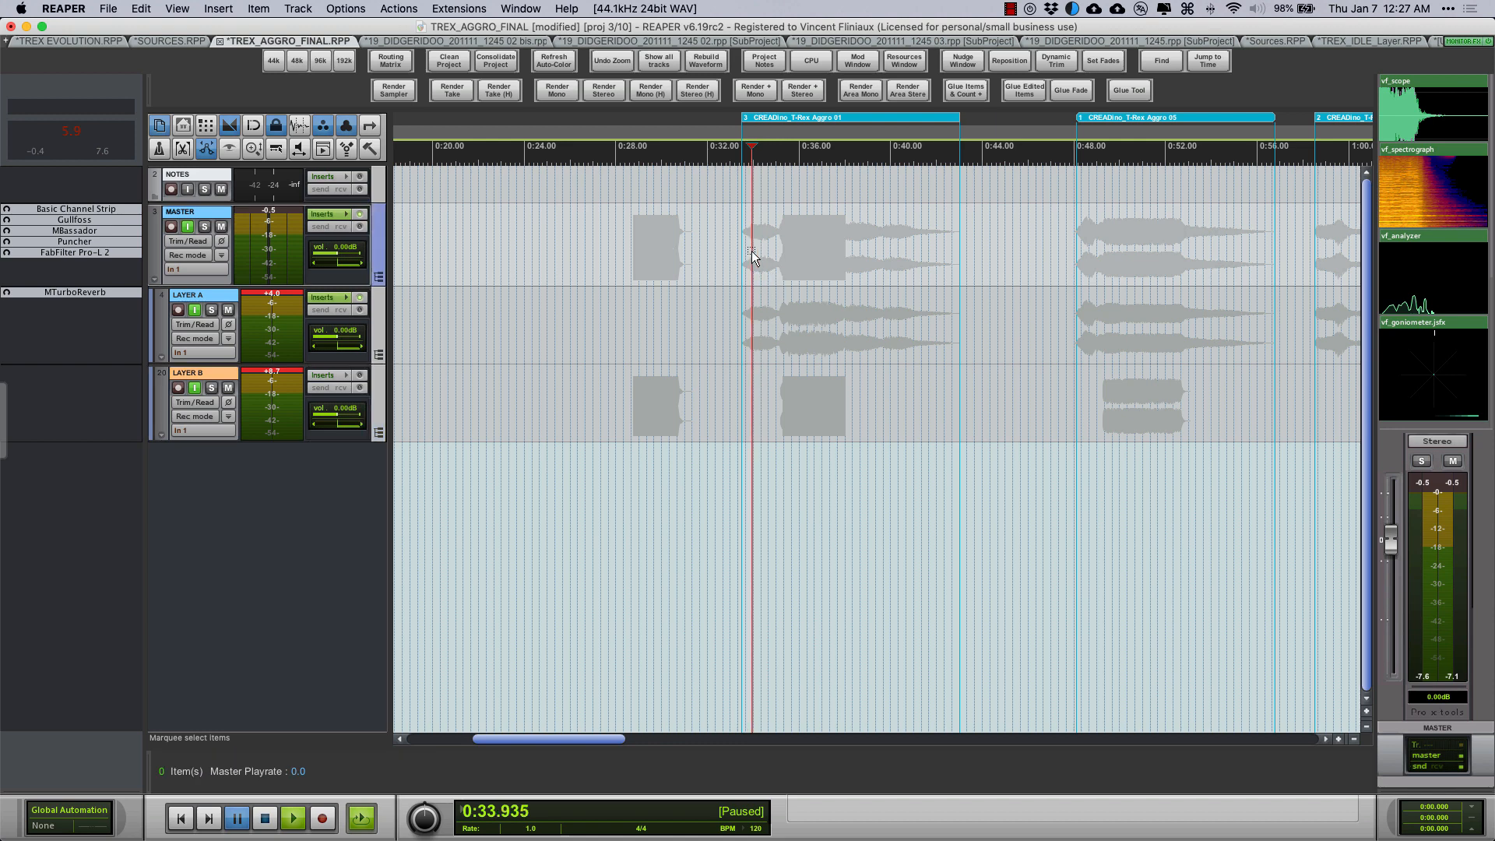
Play back the layered T-Rex mix and bring up the master's Basic Channel Strip at -3 dB volume
{"action": "left_click", "coordinate": [292, 818]}
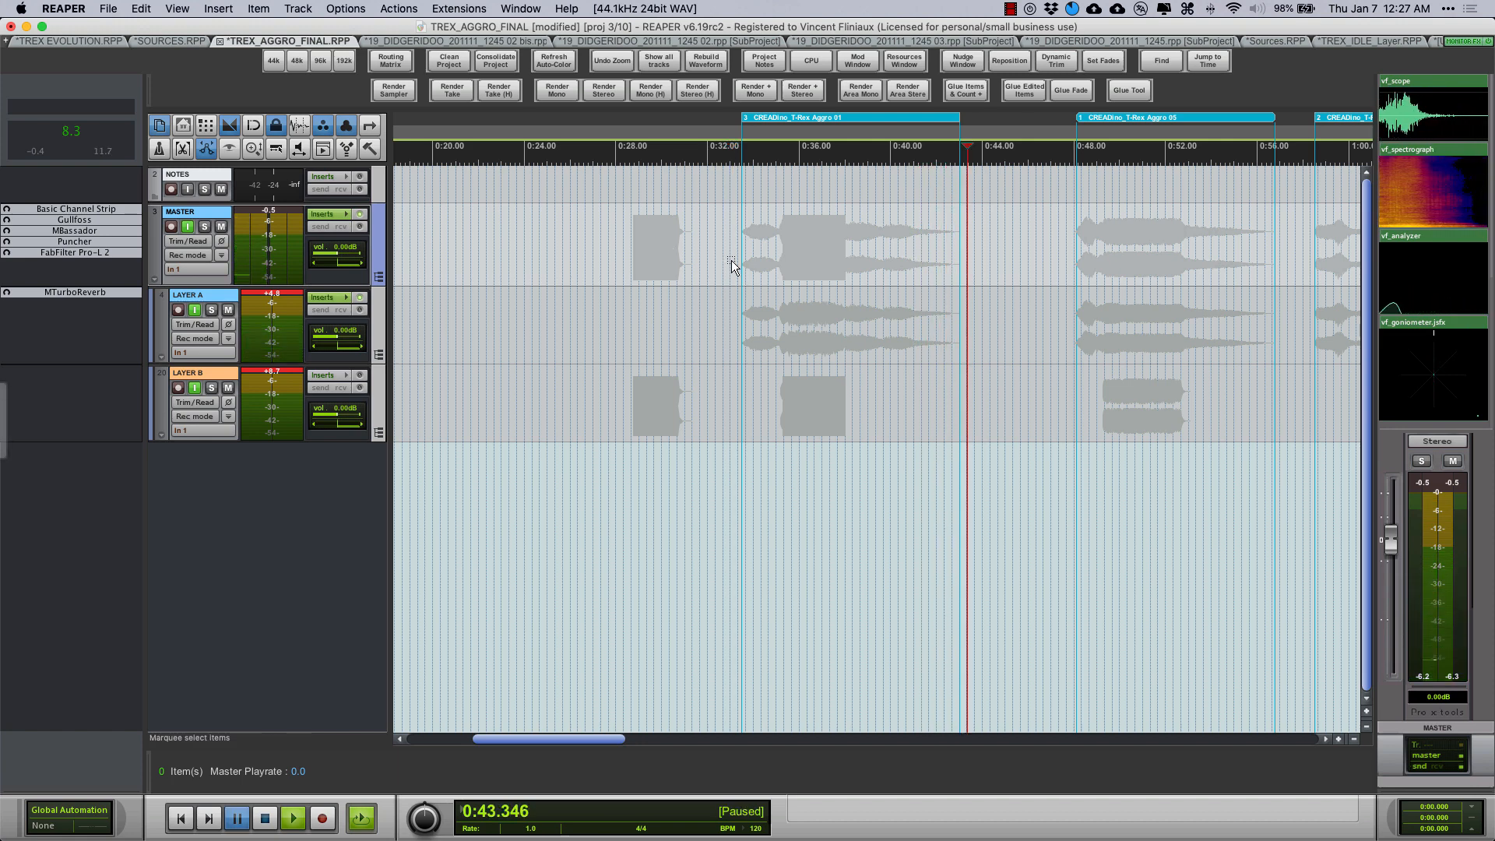
{"action": "left_click", "coordinate": [724, 148]}
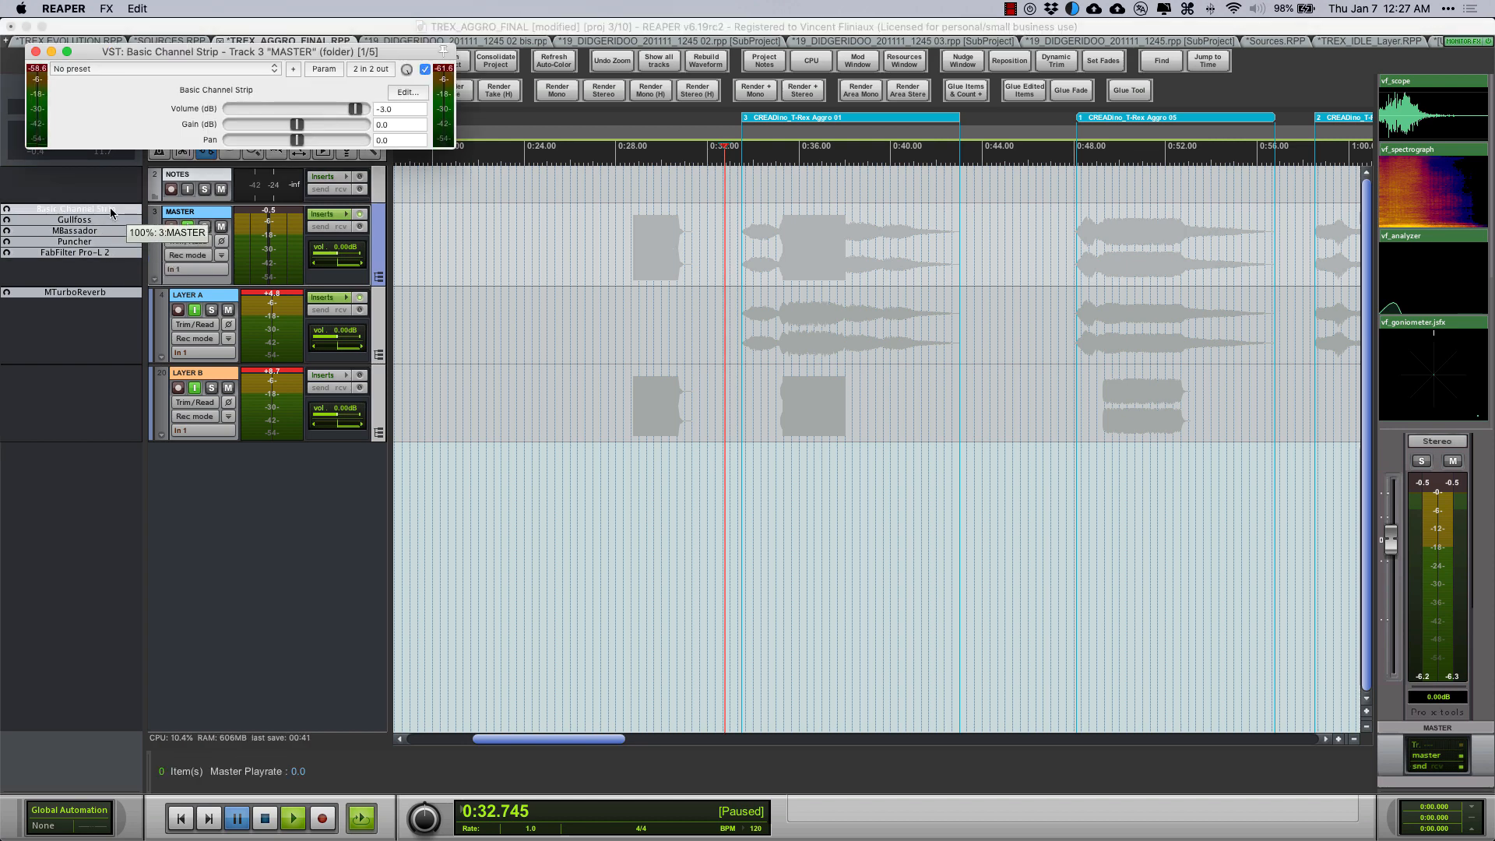
Review the master's MBassador and Puncher plugins, then switch over to Camtasia
{"action": "left_click", "coordinate": [35, 51]}
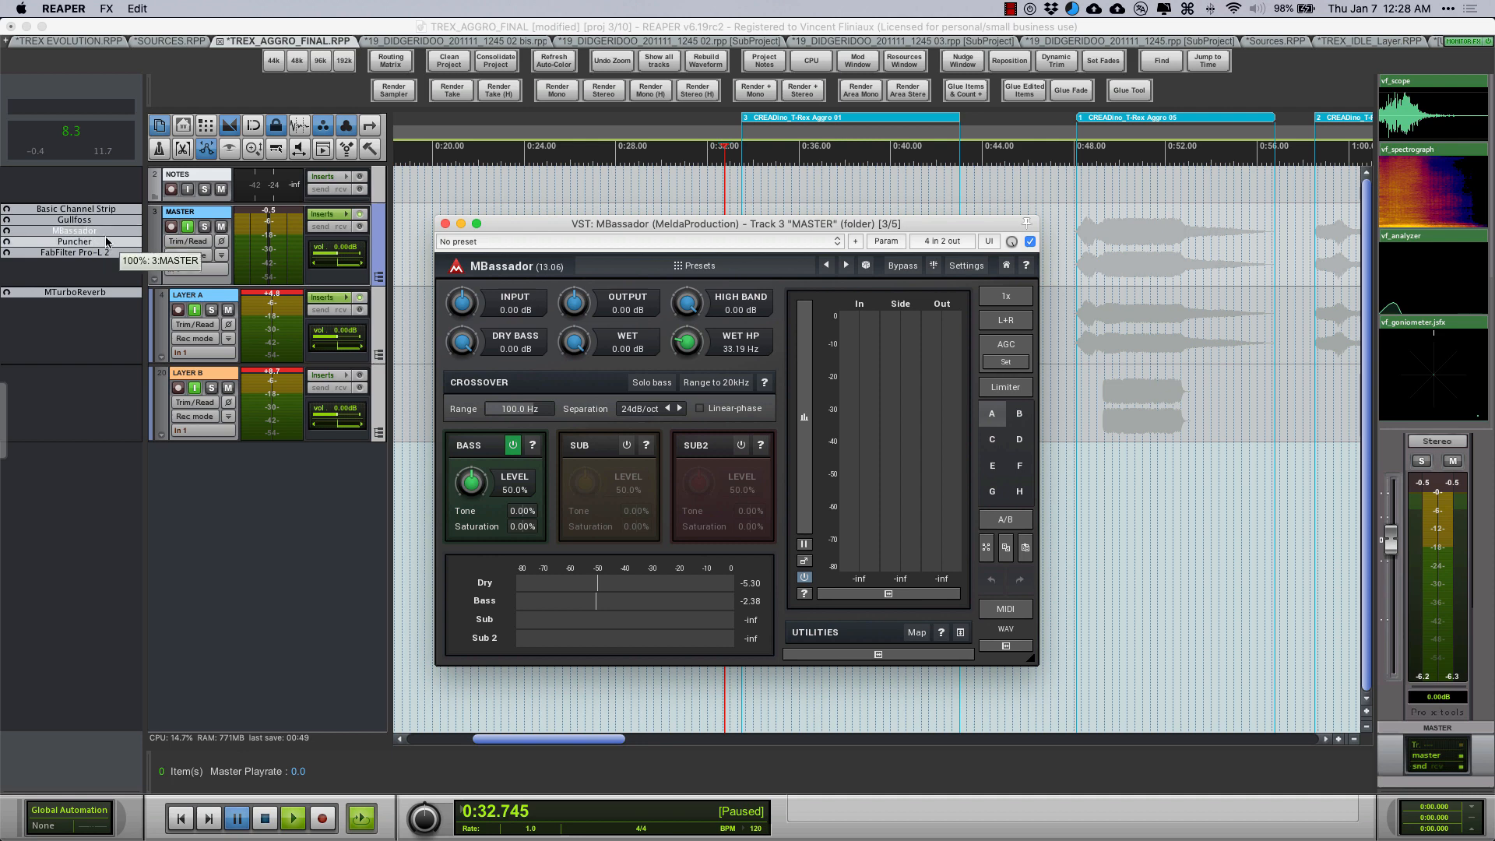
{"action": "left_click", "coordinate": [73, 241]}
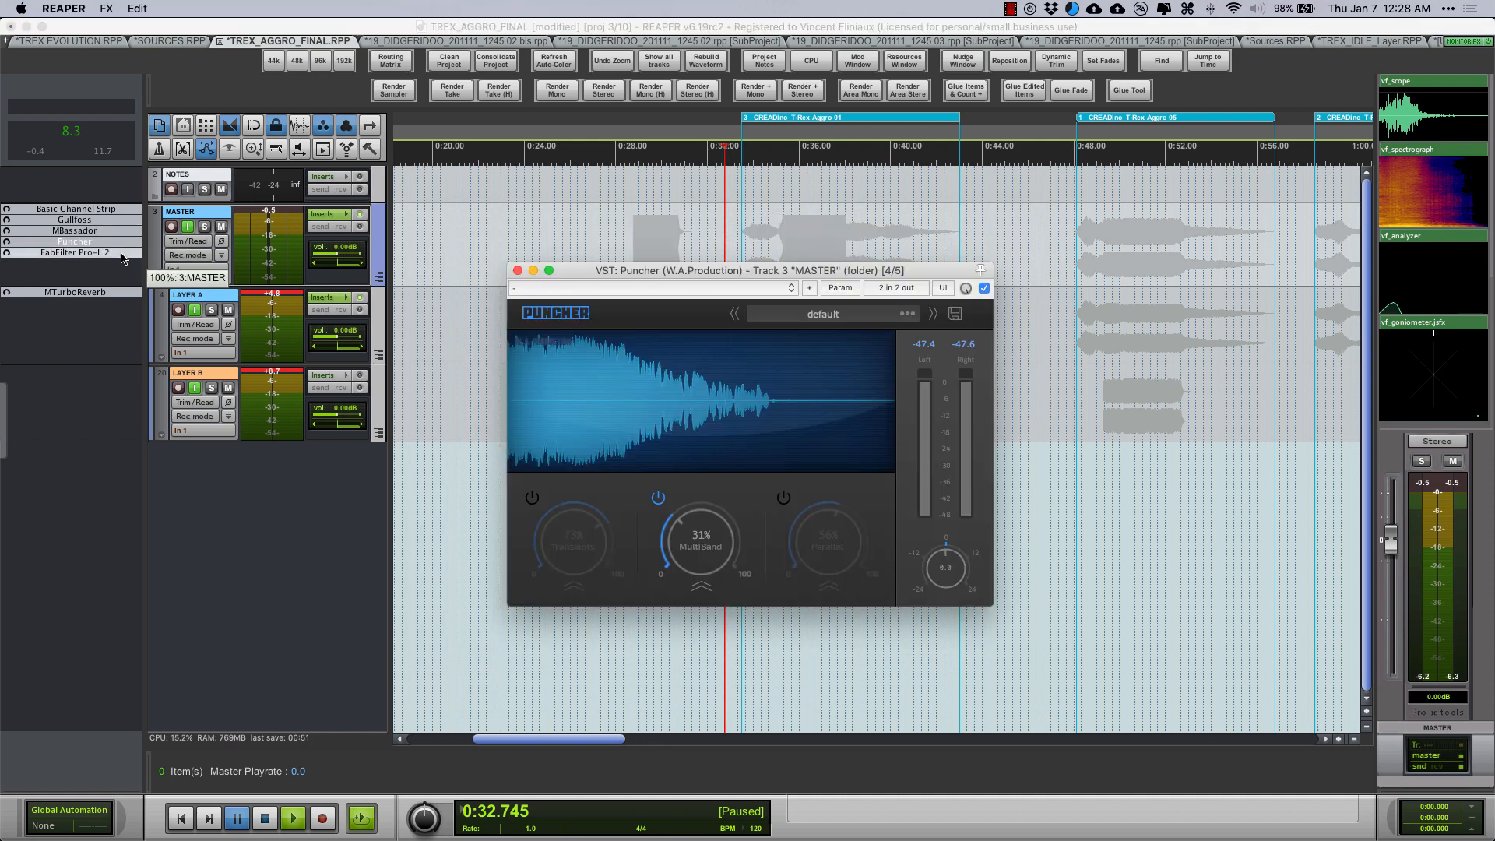
{"action": "key", "text": "cmd+tab"}
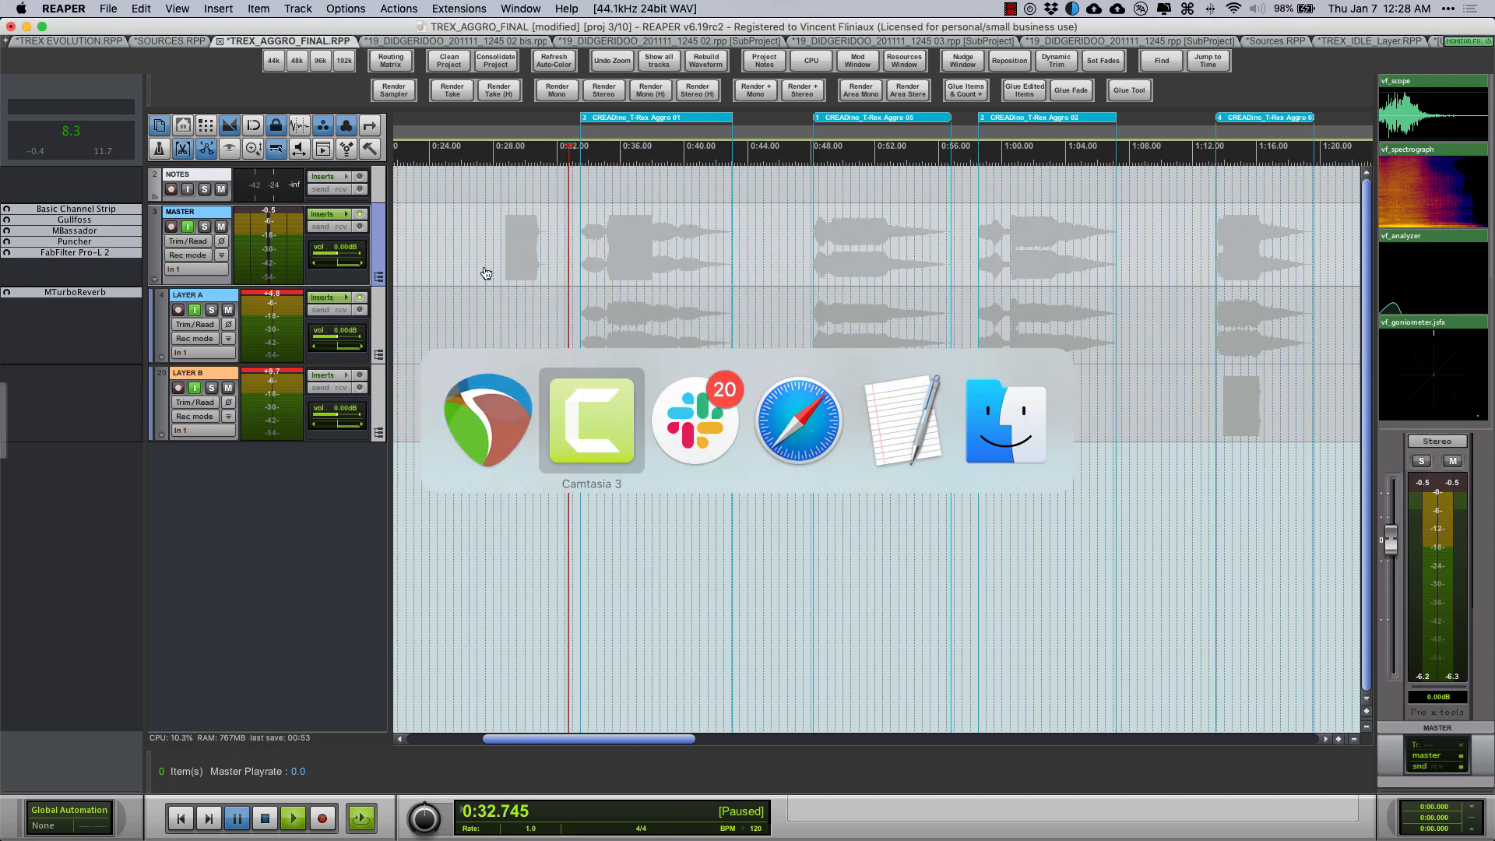